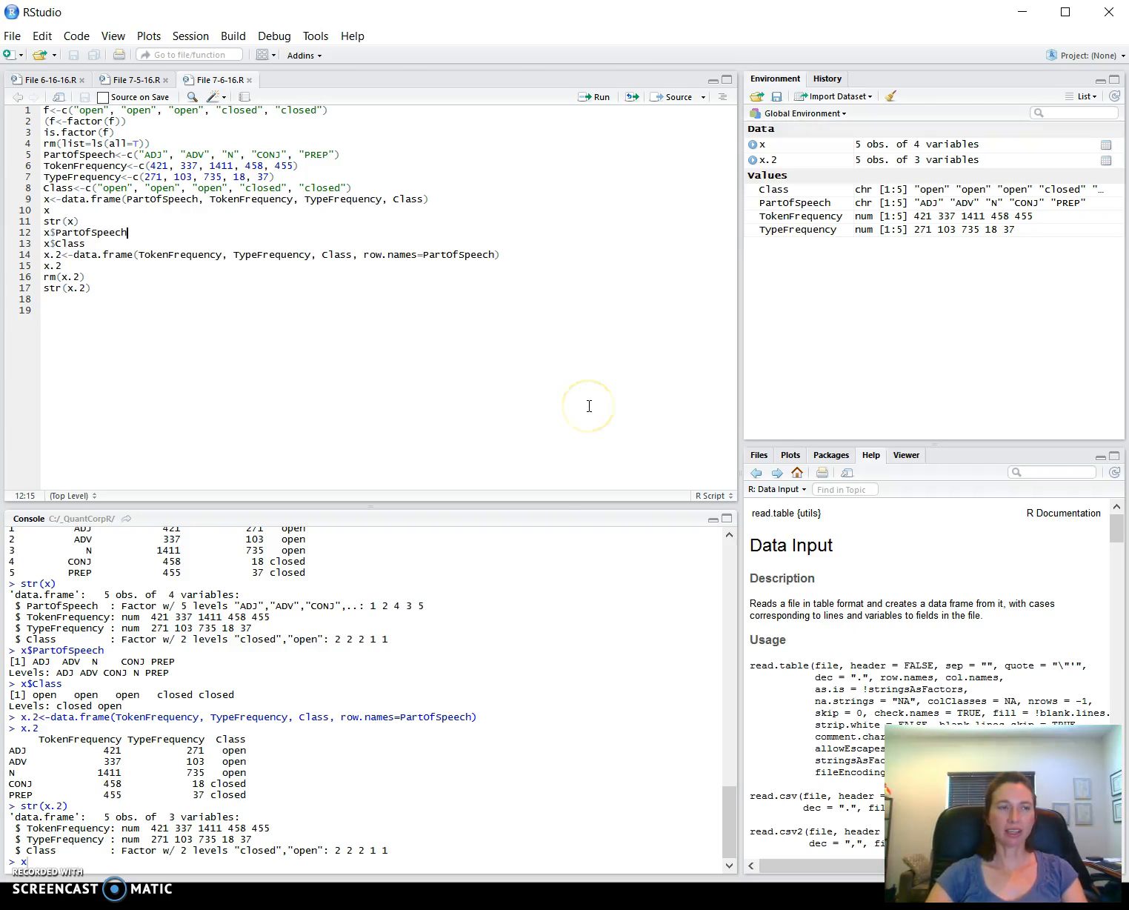
mouse_move(588, 407)
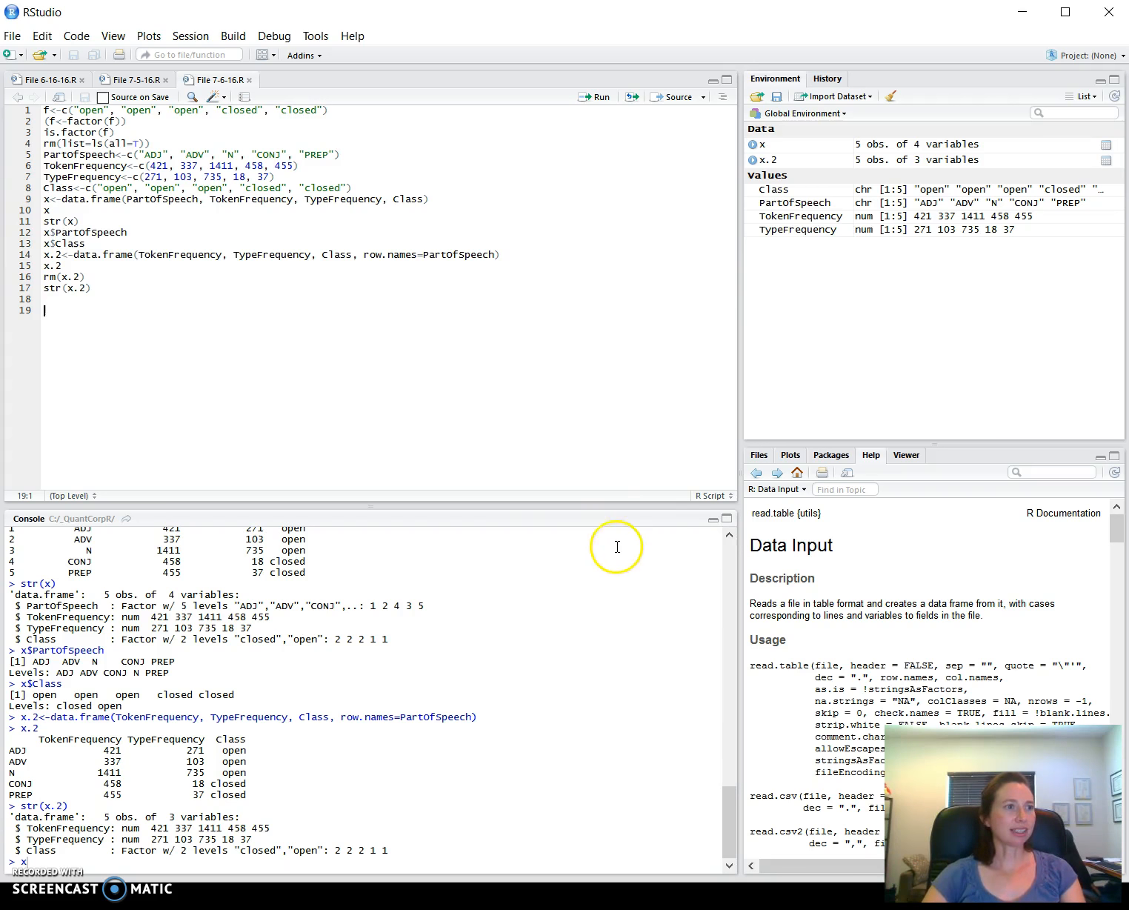
mouse_move(206, 211)
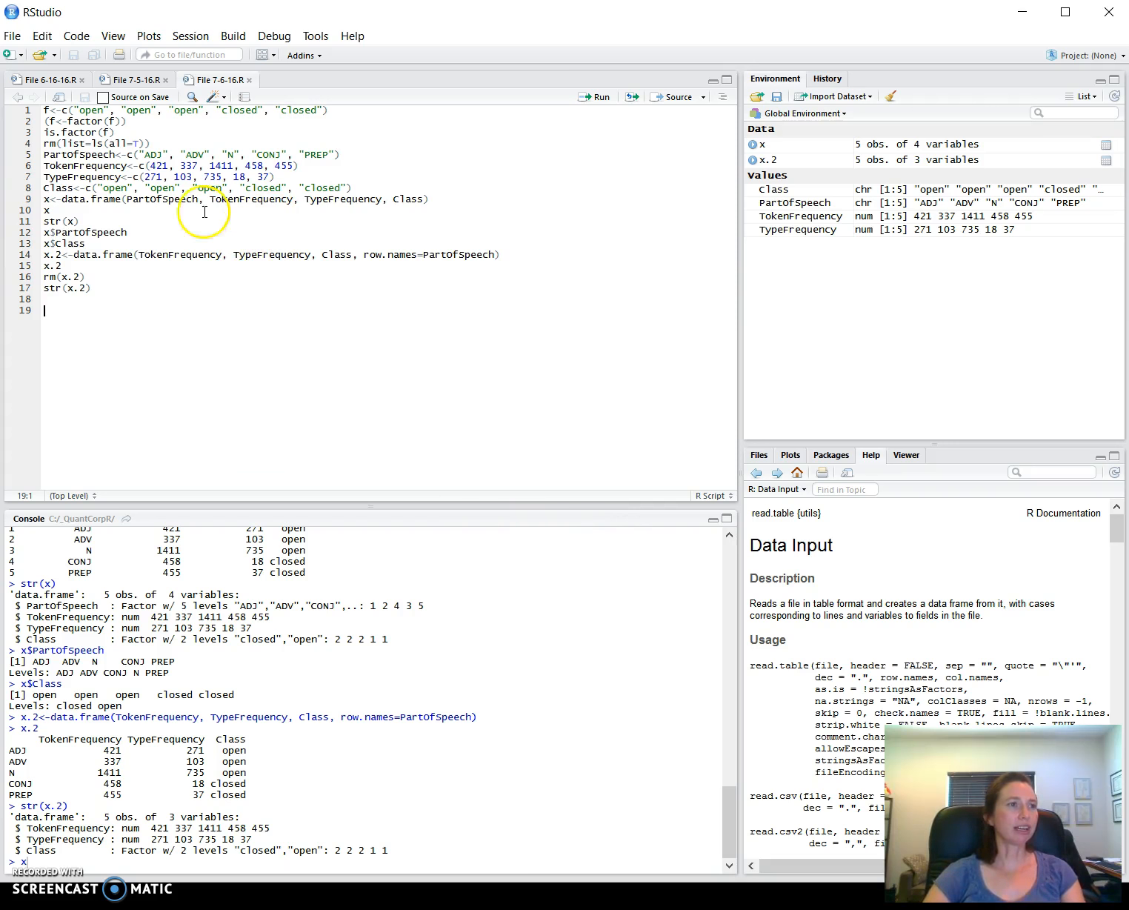
mouse_move(47, 51)
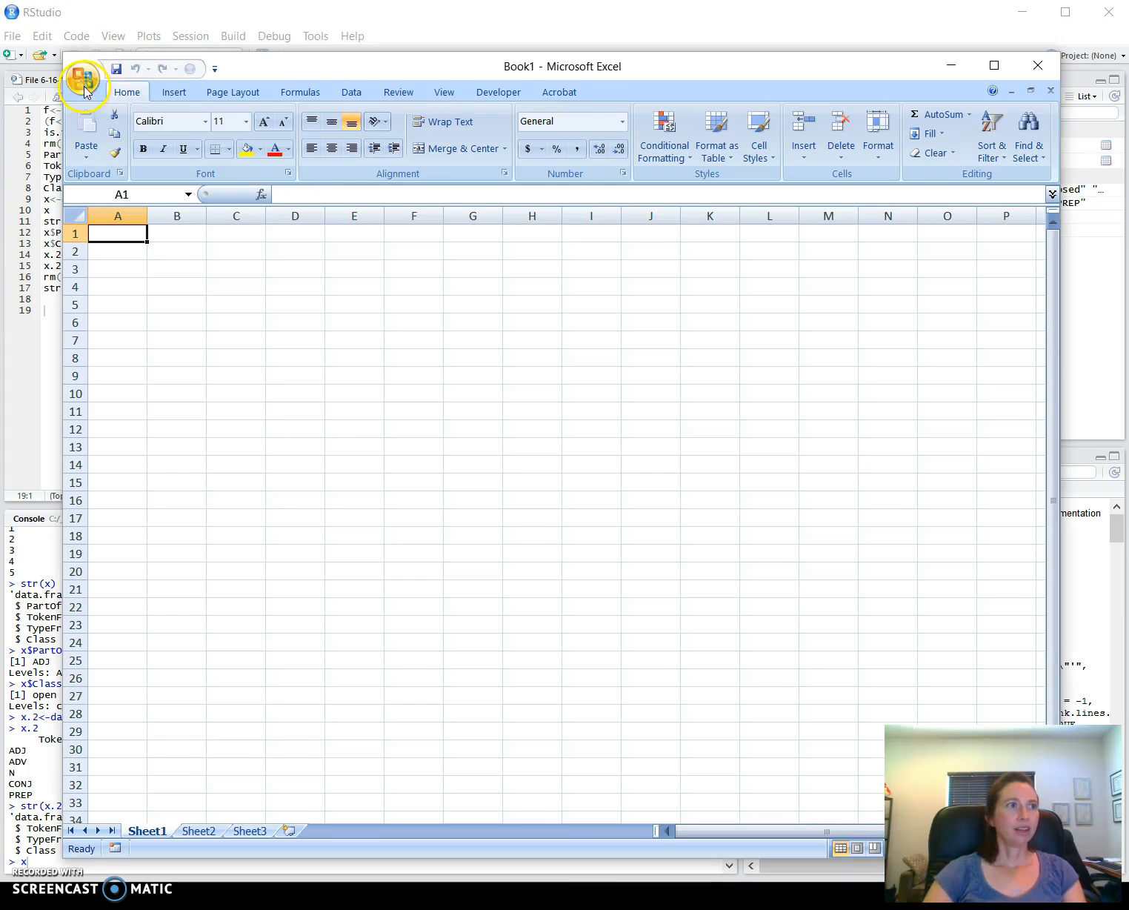
Start saving the workbook under a new name inside the _qclwr1_inputfiles folder
click(84, 75)
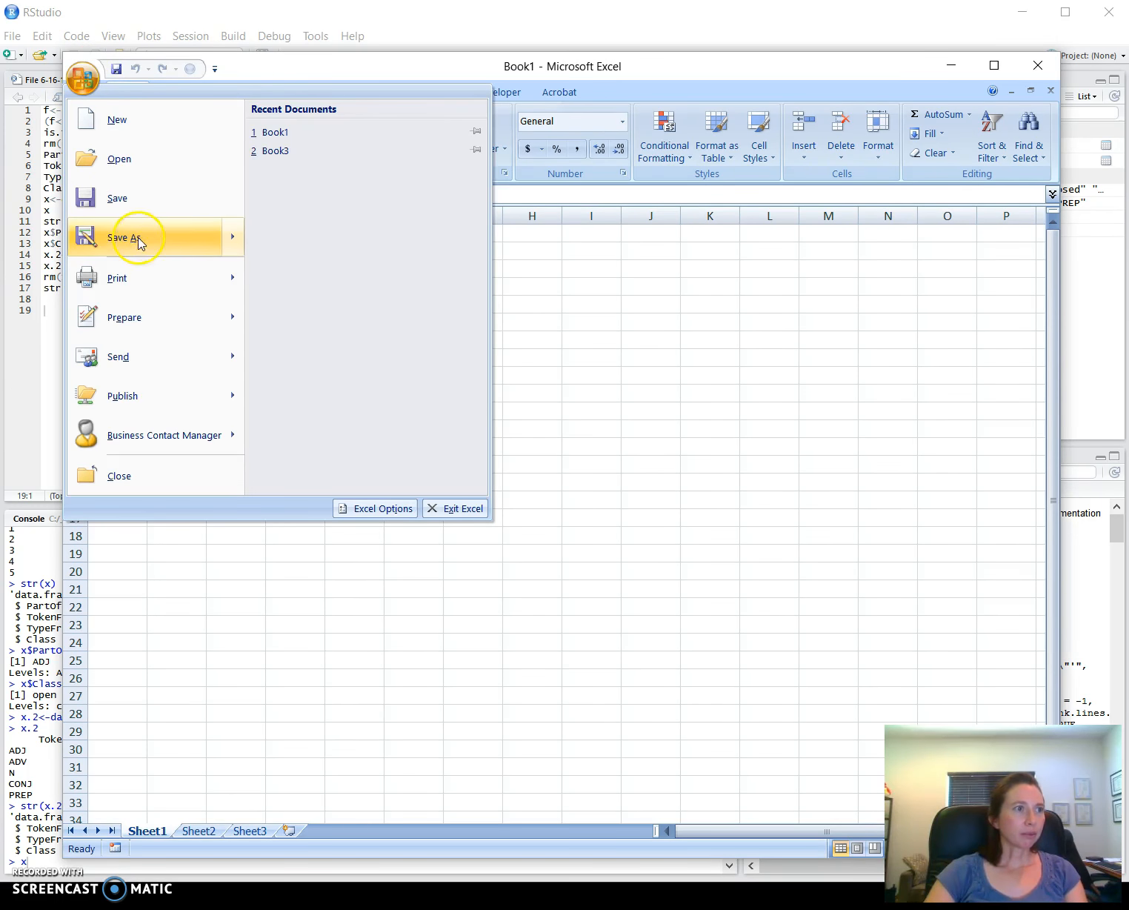
click(133, 237)
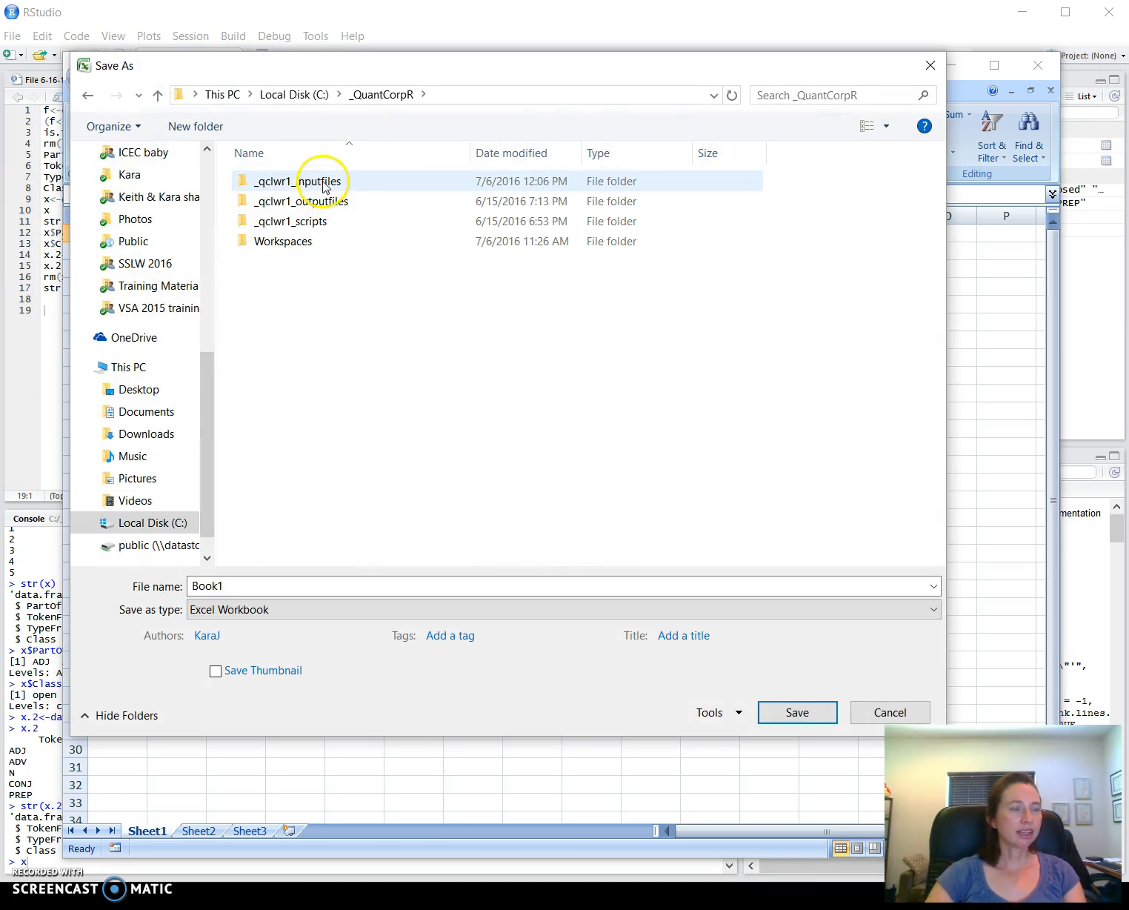
double_click(299, 181)
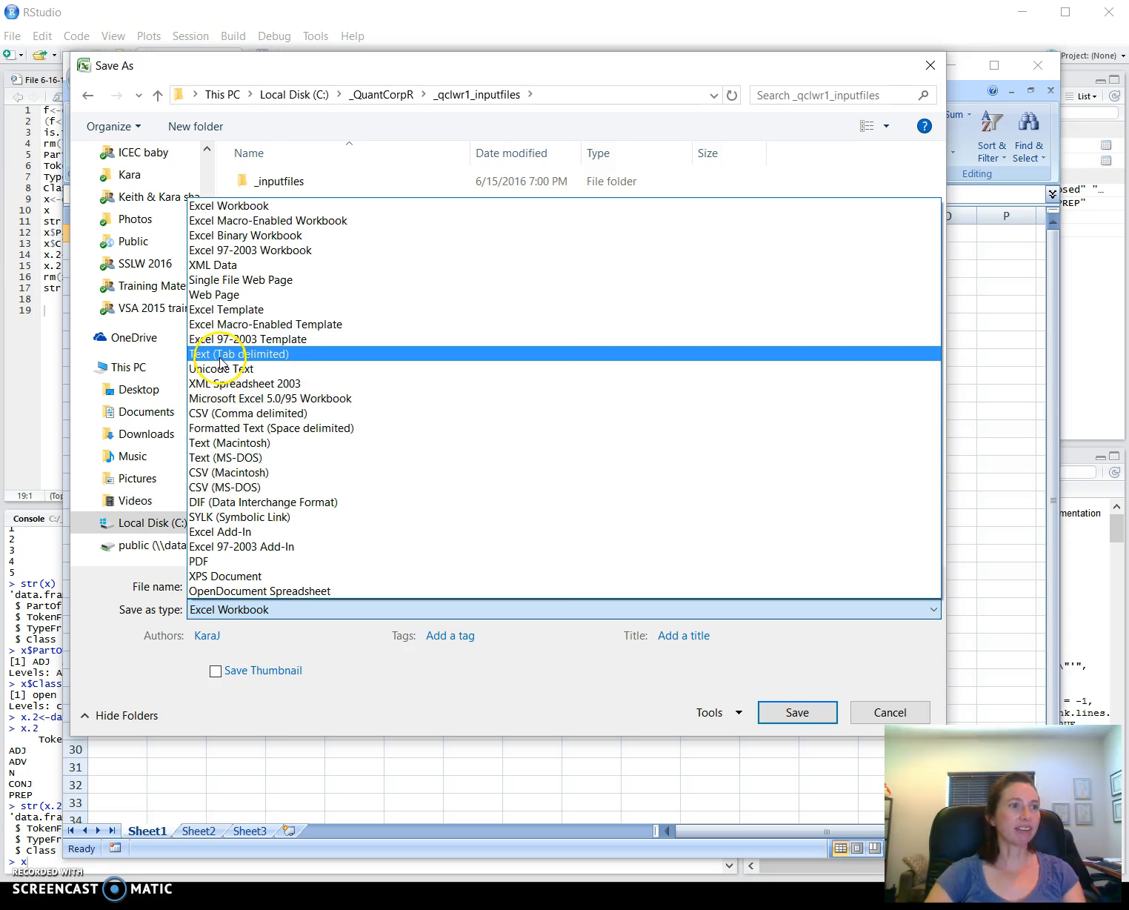
mouse_move(200, 361)
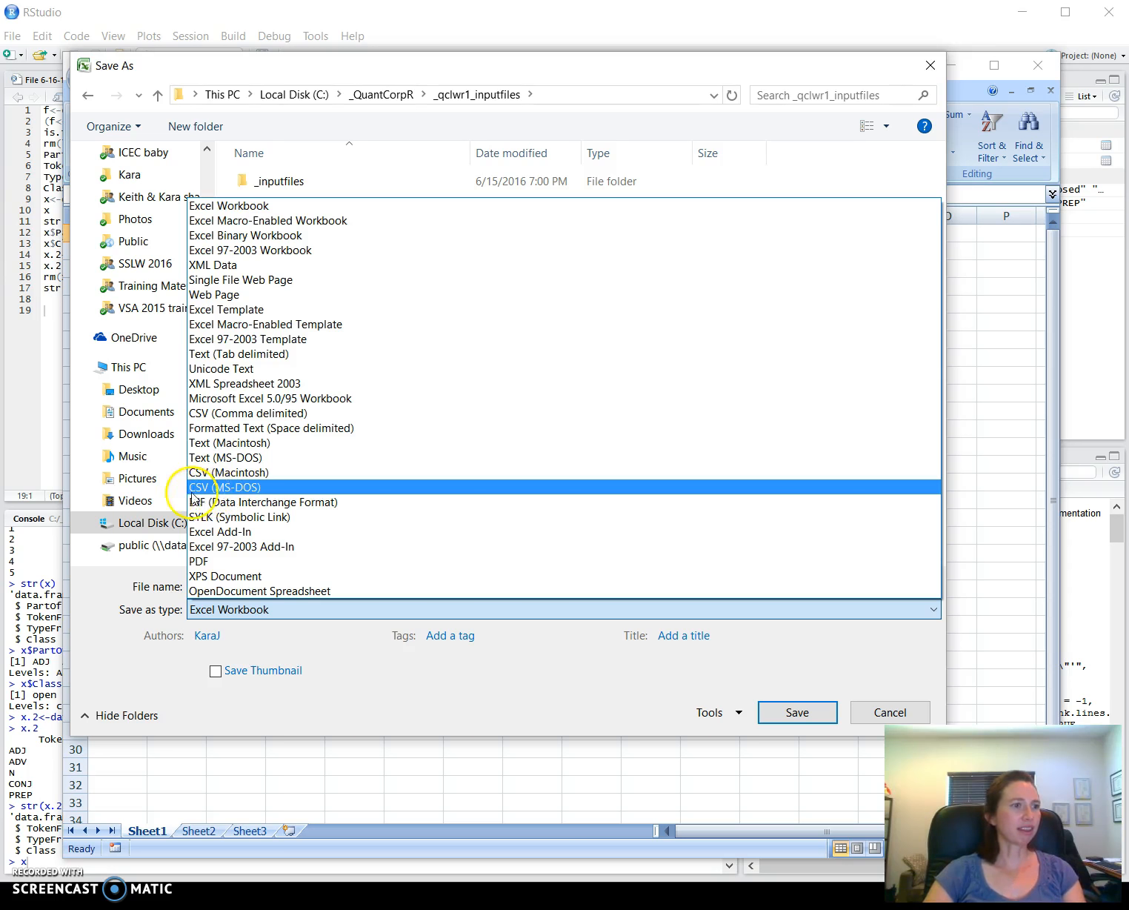
mouse_move(215, 487)
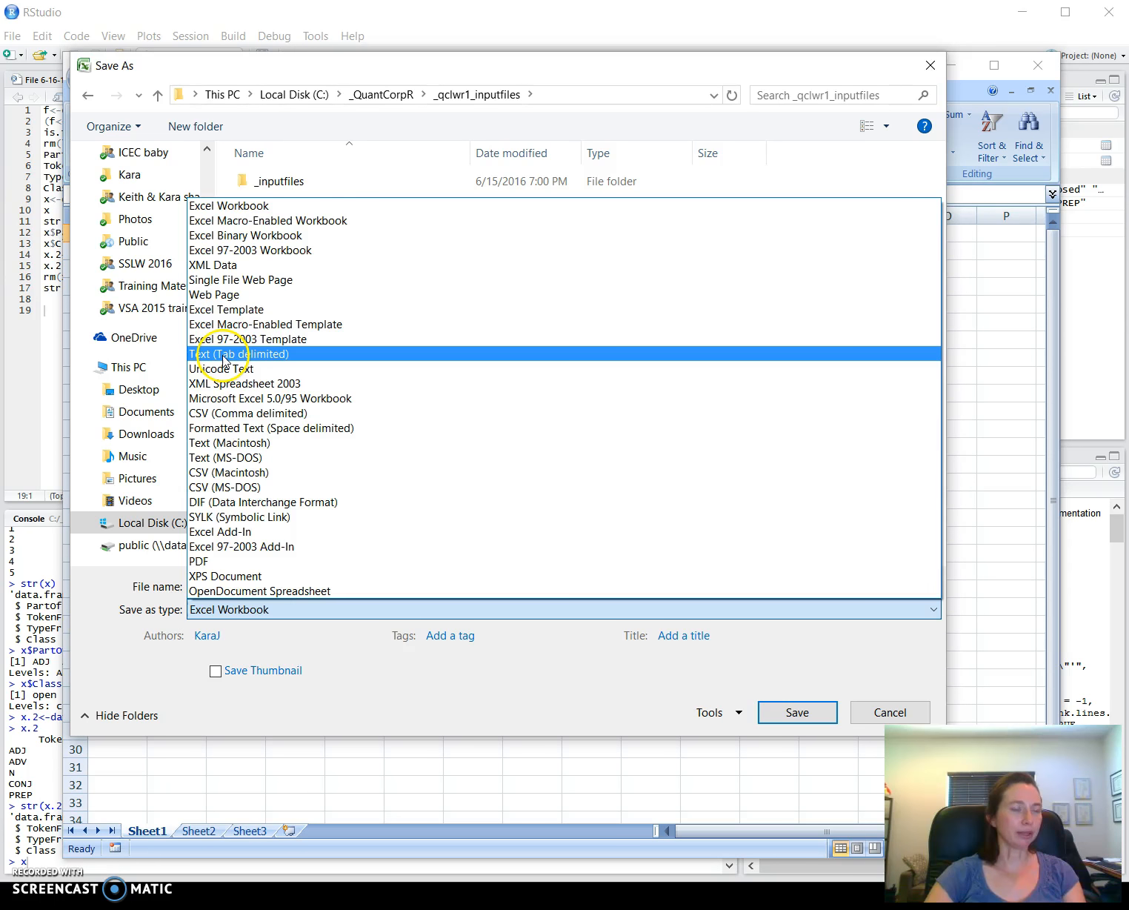
Save the active sheet as Book2 in Text (Tab delimited) format, keeping that format
click(239, 354)
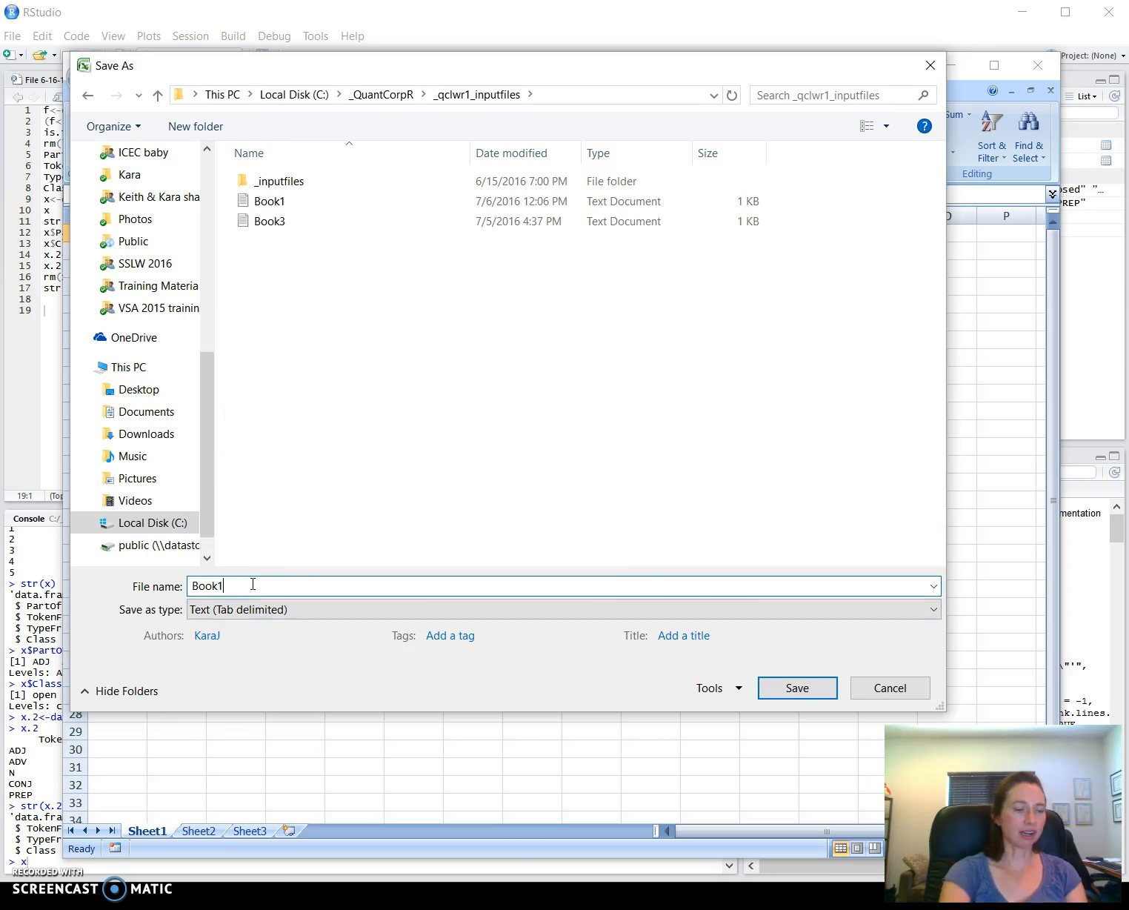
text(Book2)
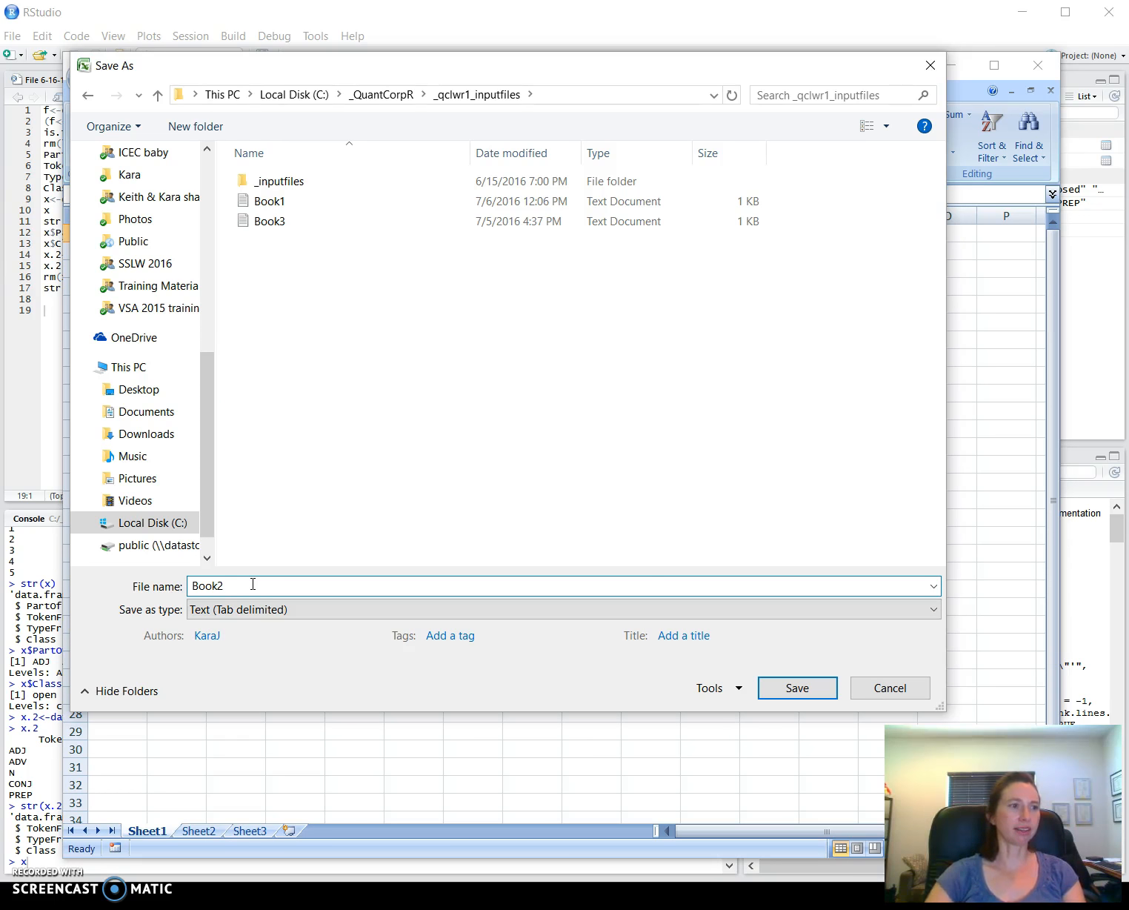
click(797, 687)
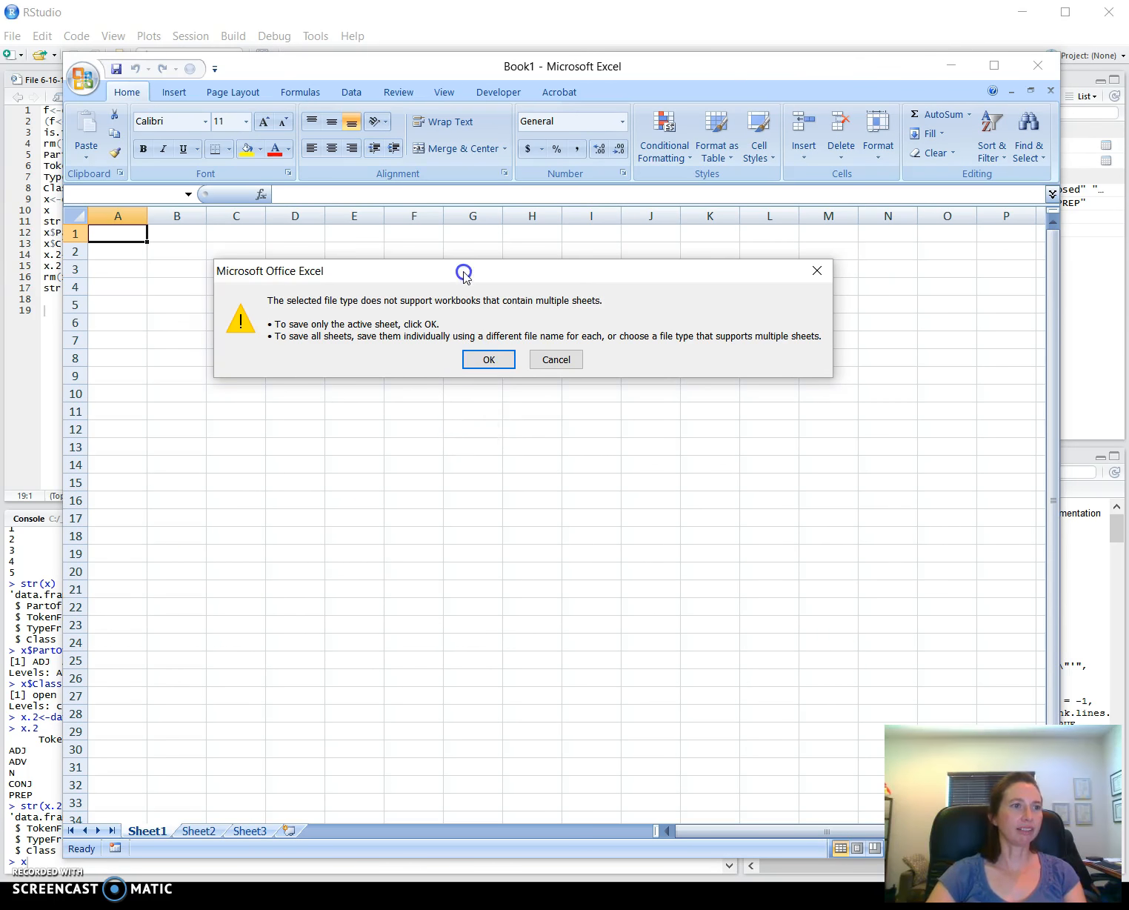
click(489, 360)
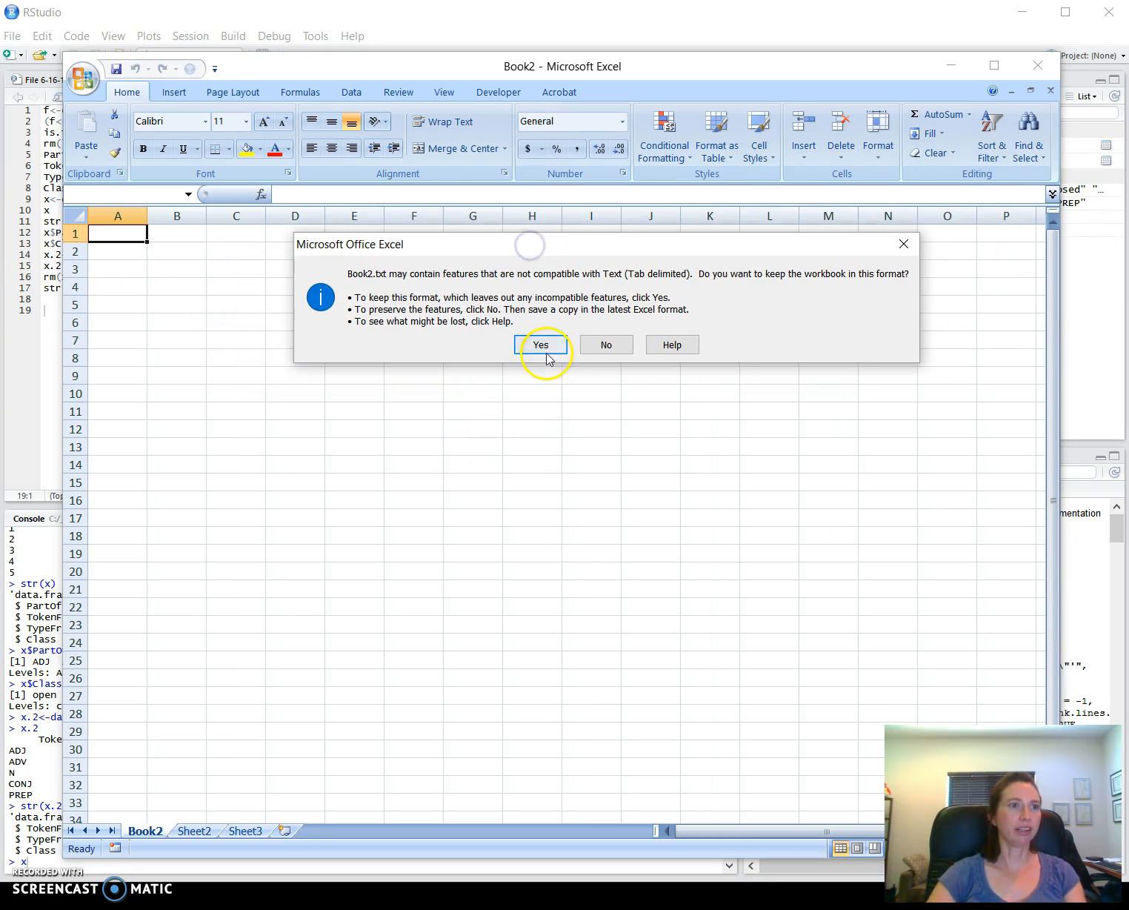
click(541, 345)
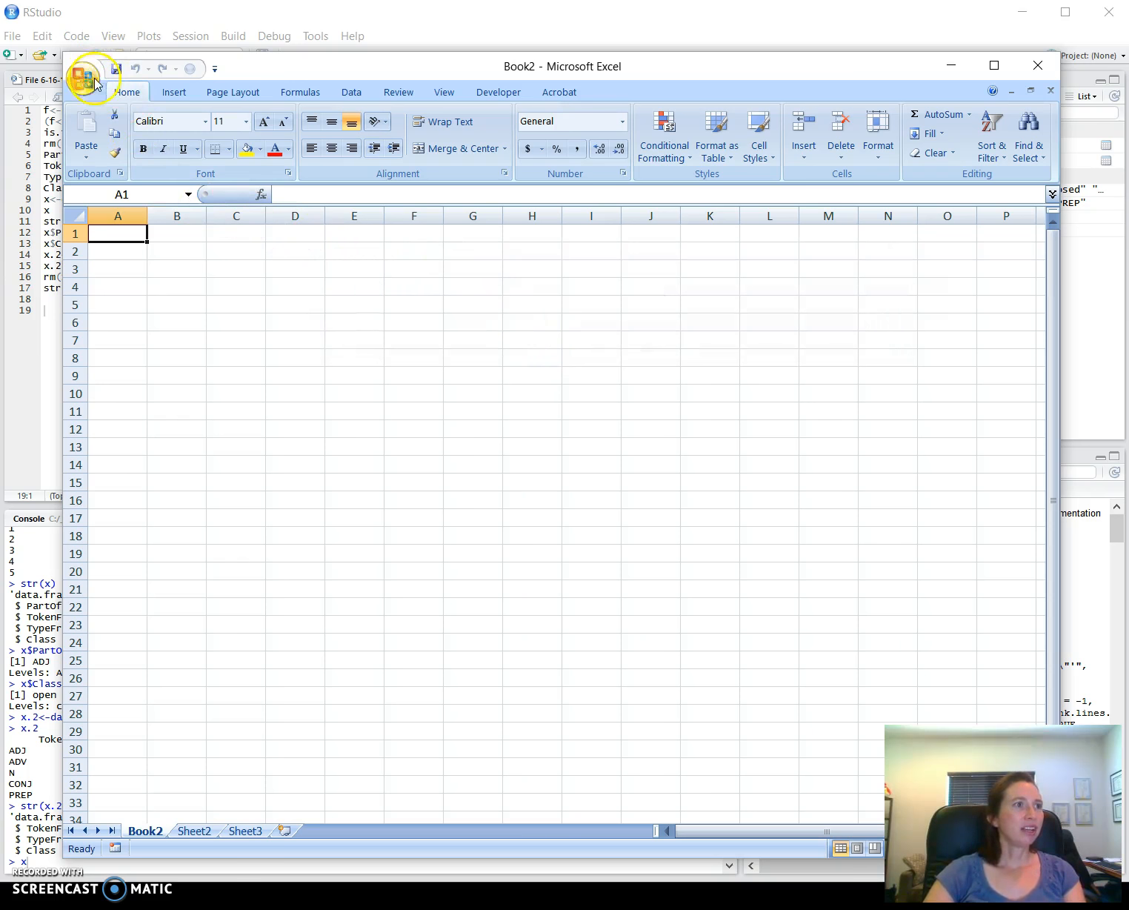
Open the recent Book3 text file from the Office menu
click(81, 77)
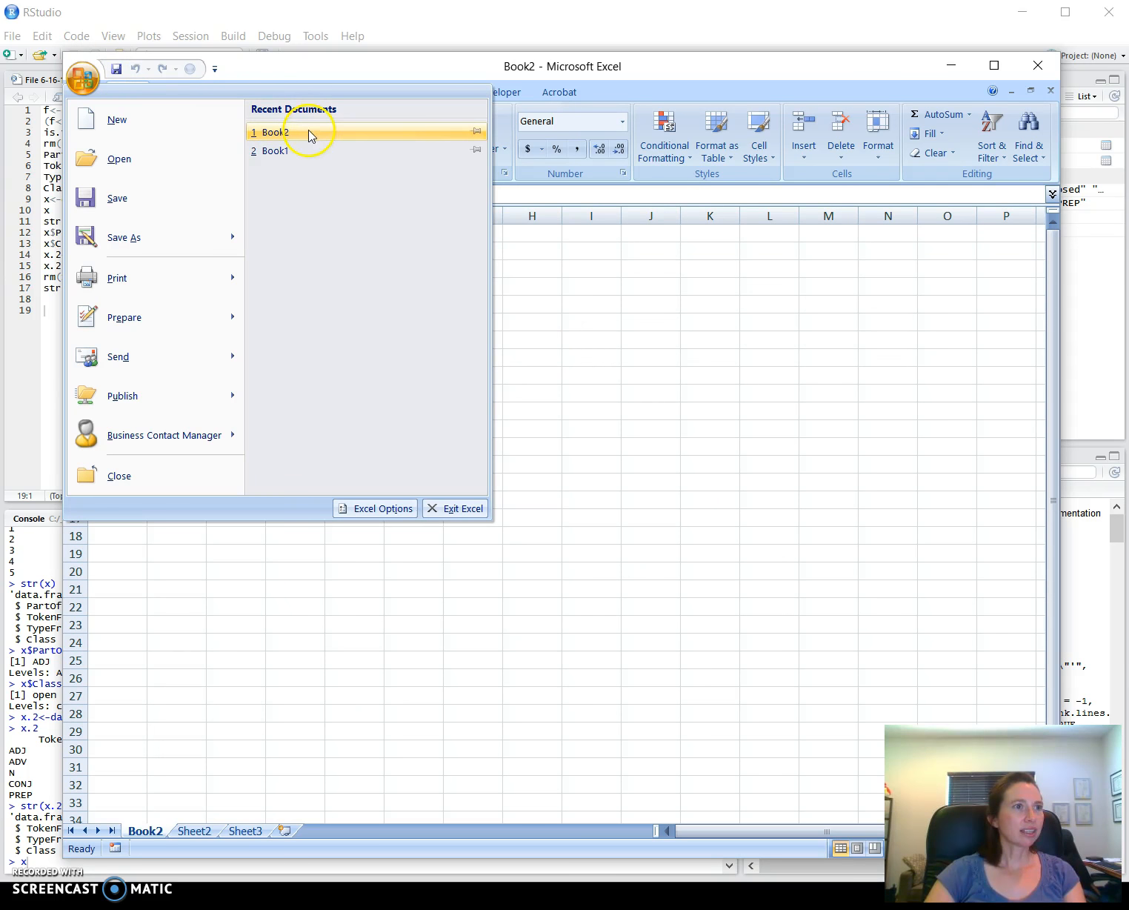
mouse_move(146, 164)
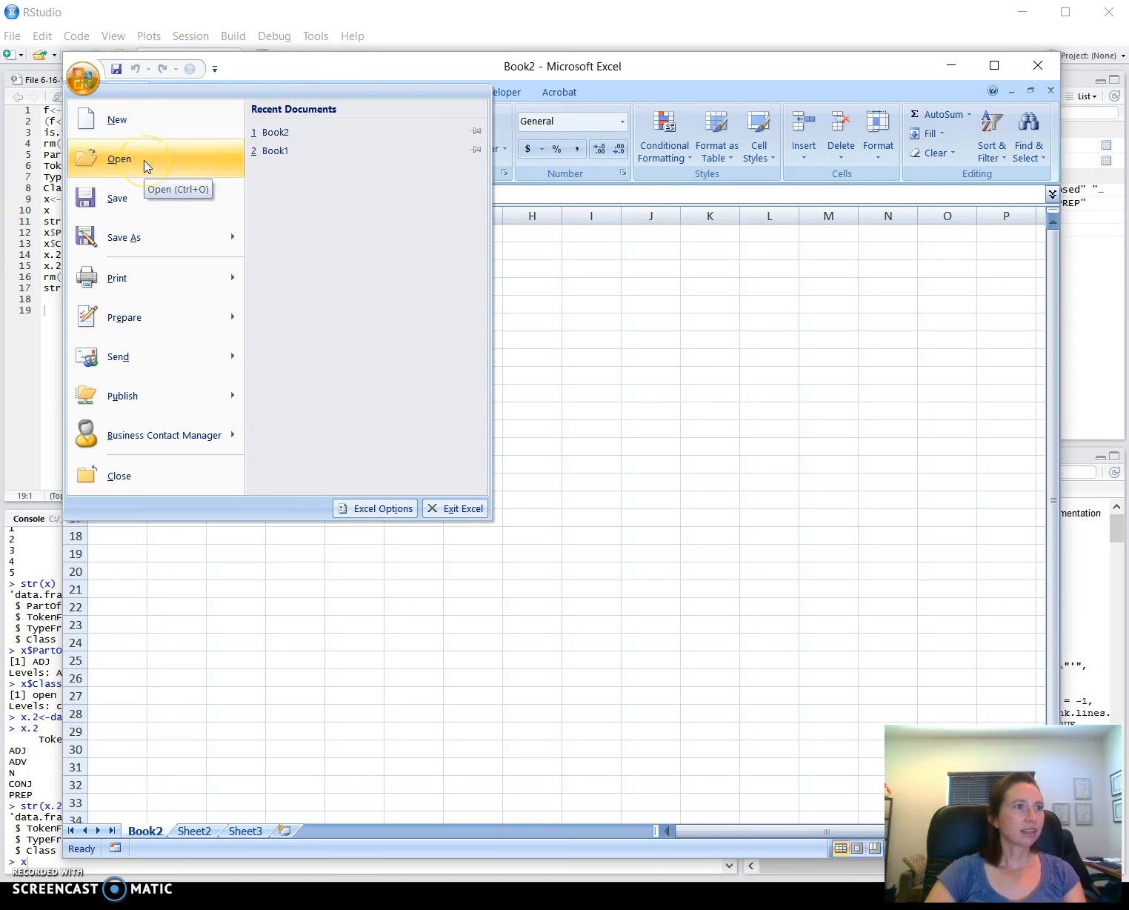
mouse_move(313, 158)
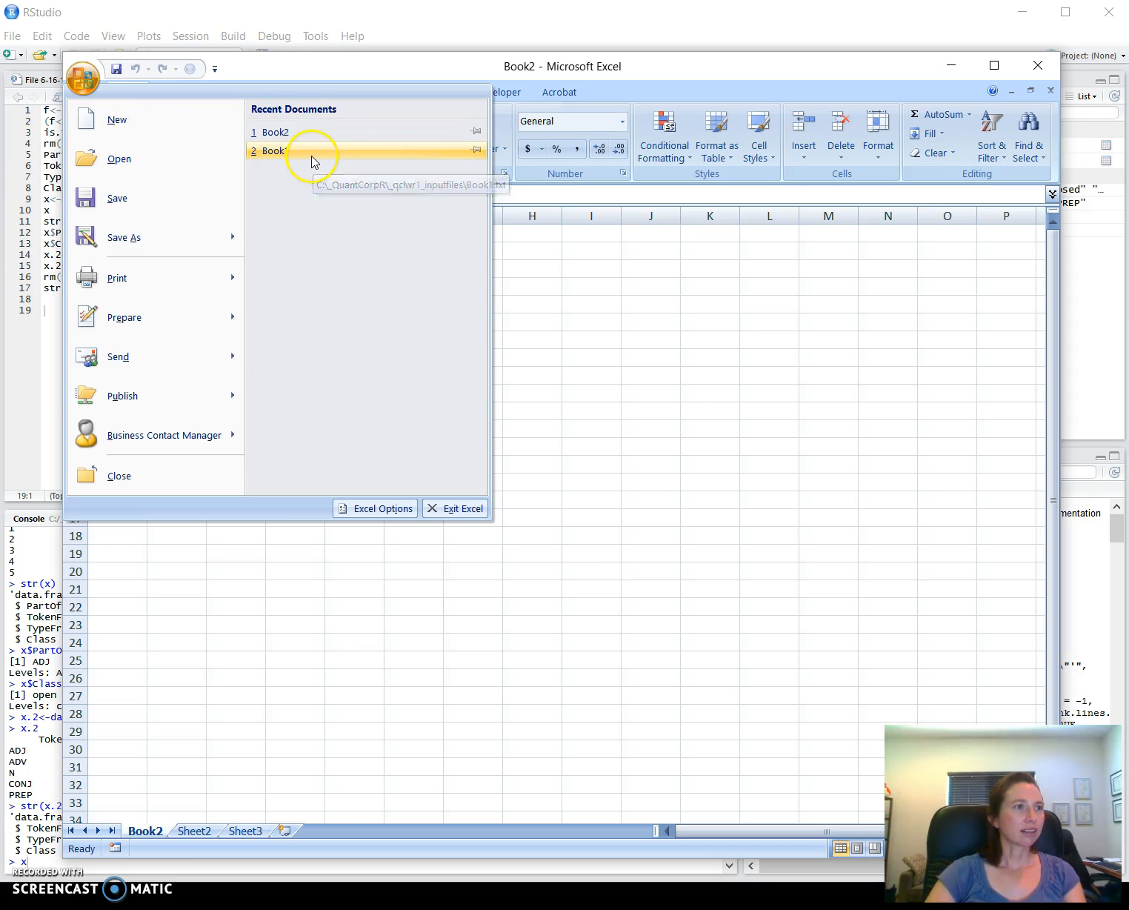
click(83, 78)
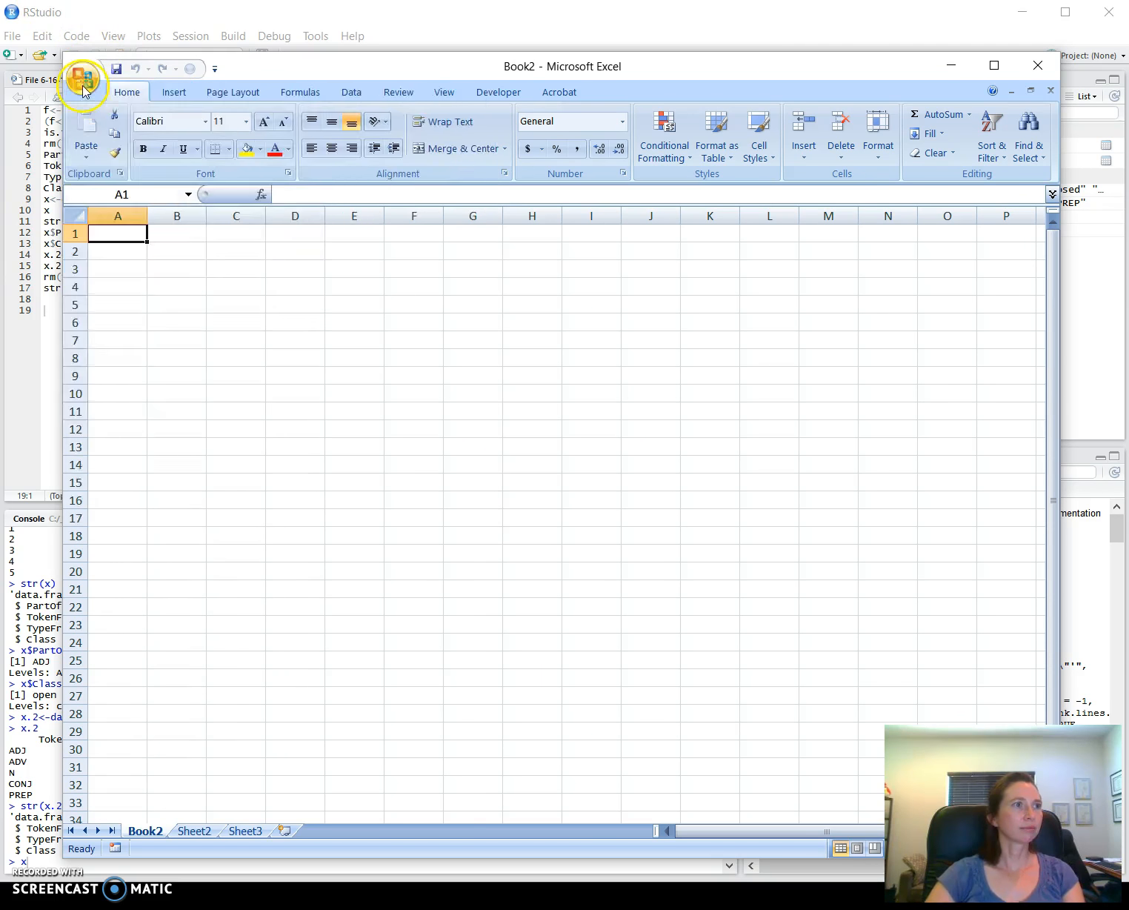
click(83, 78)
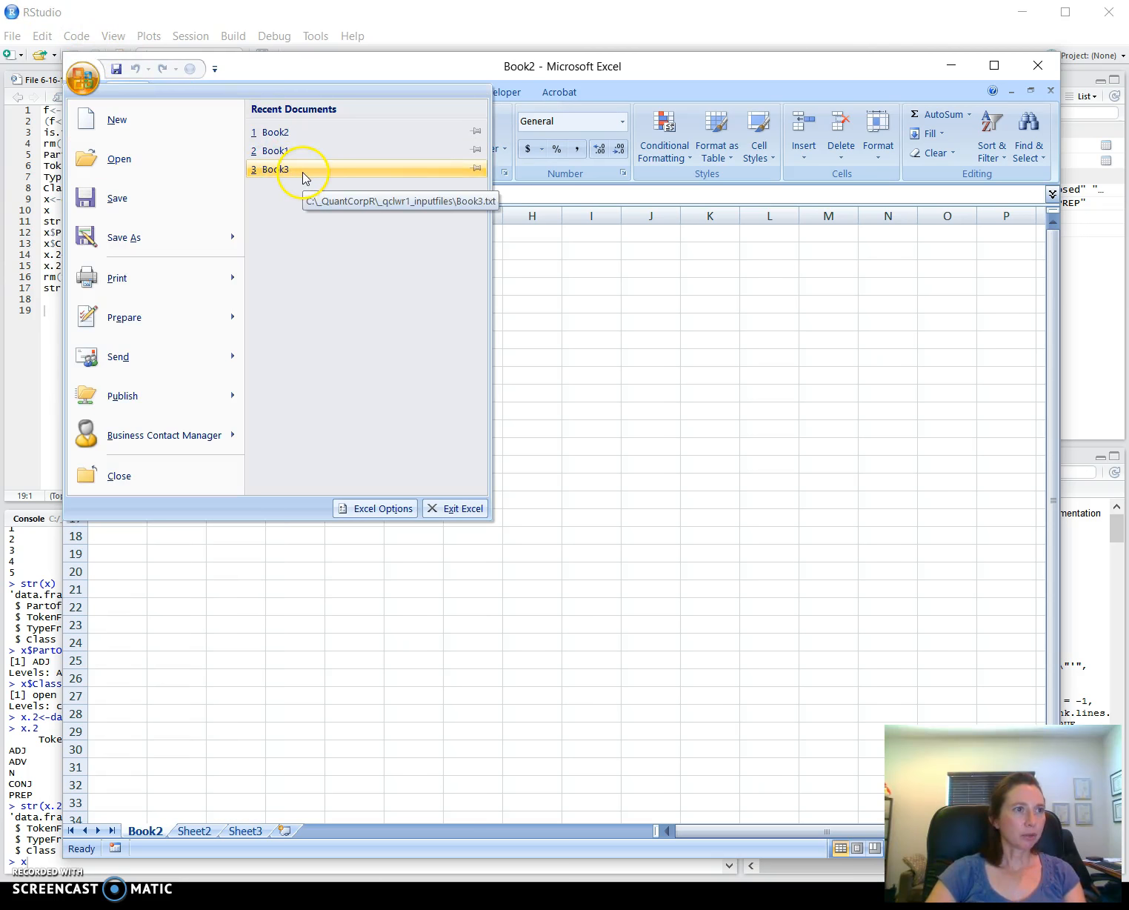
click(275, 169)
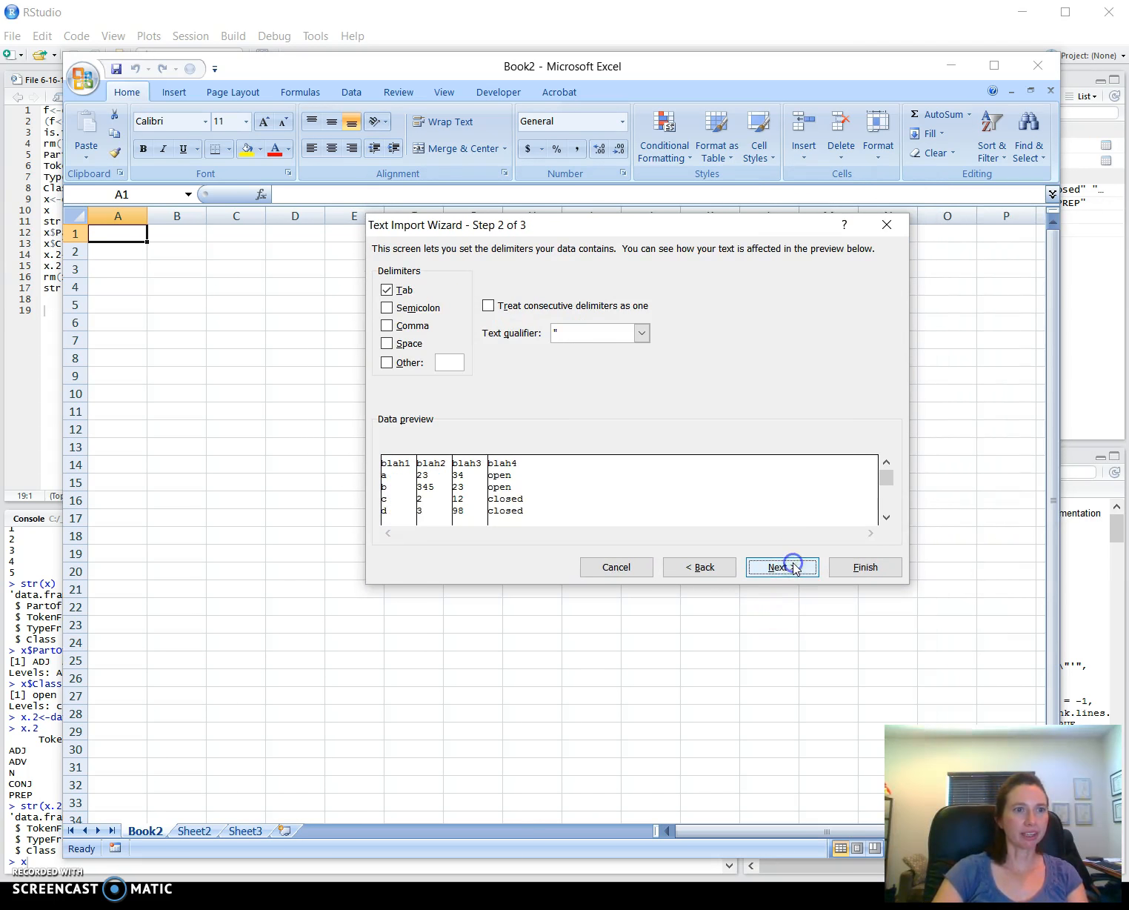
Accept the Text Import Wizard defaults to load Book3's blah1–blah4 table
click(783, 567)
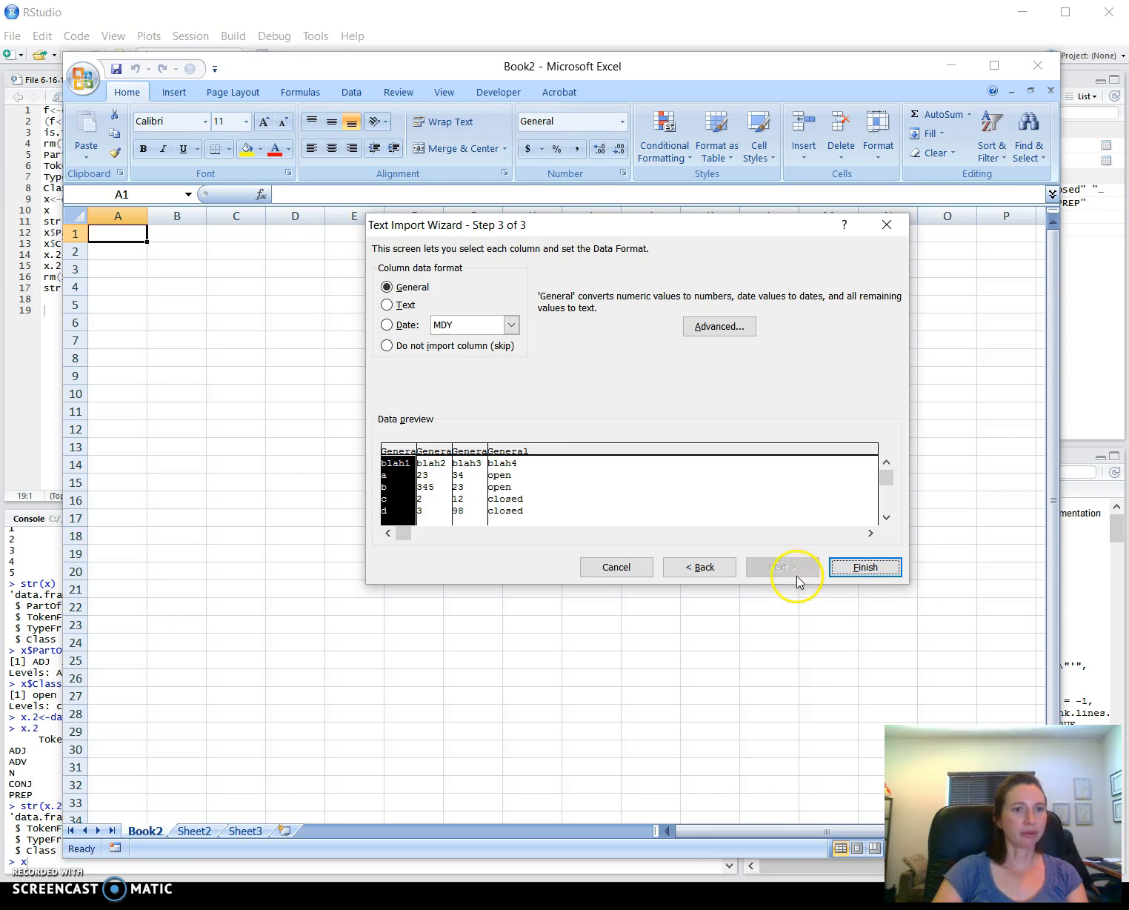
mouse_move(875, 570)
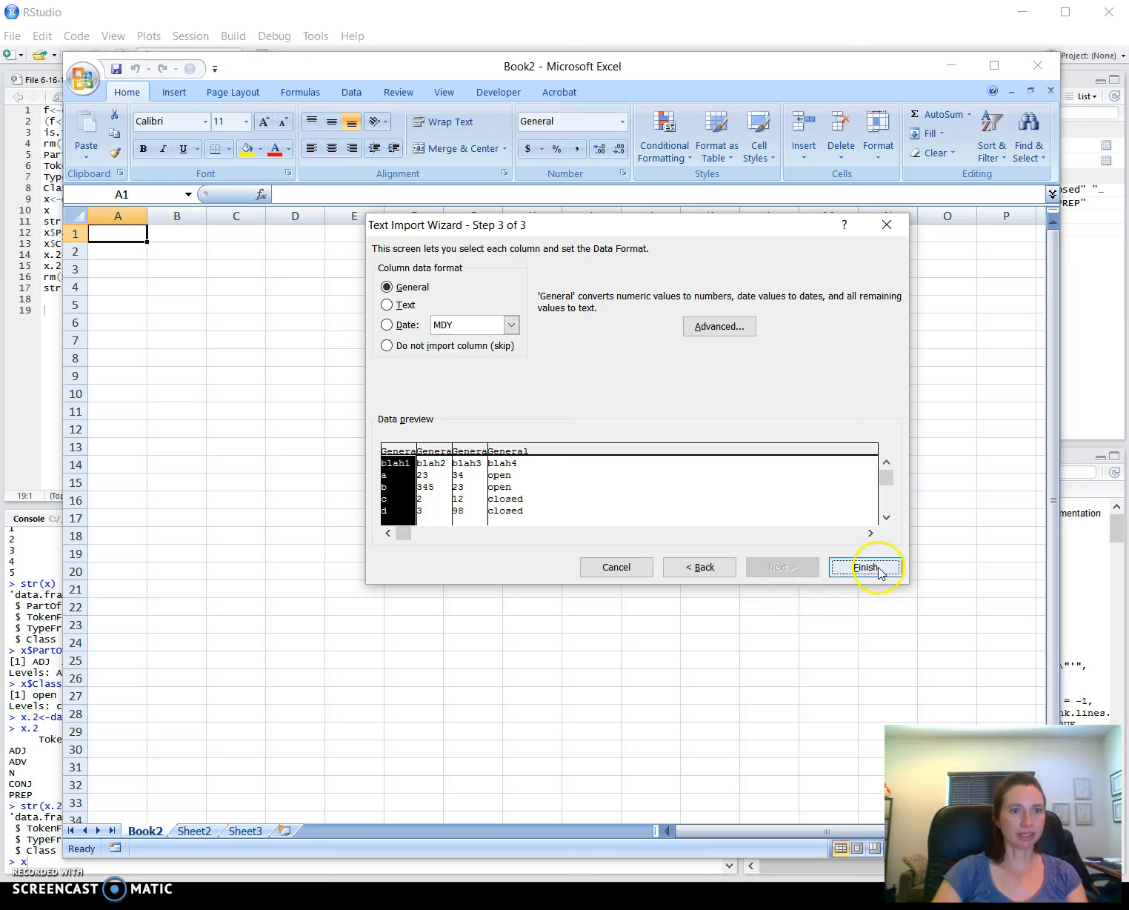
click(865, 567)
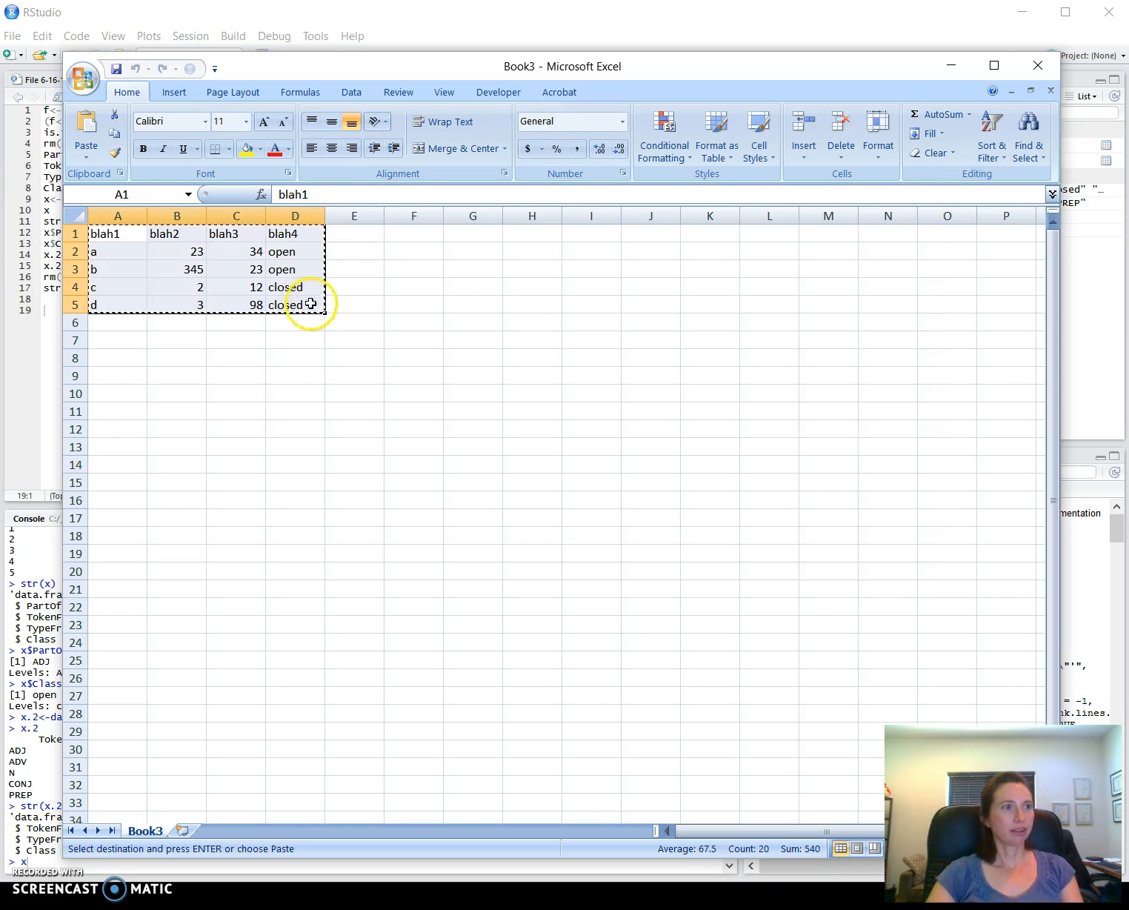
mouse_move(153, 250)
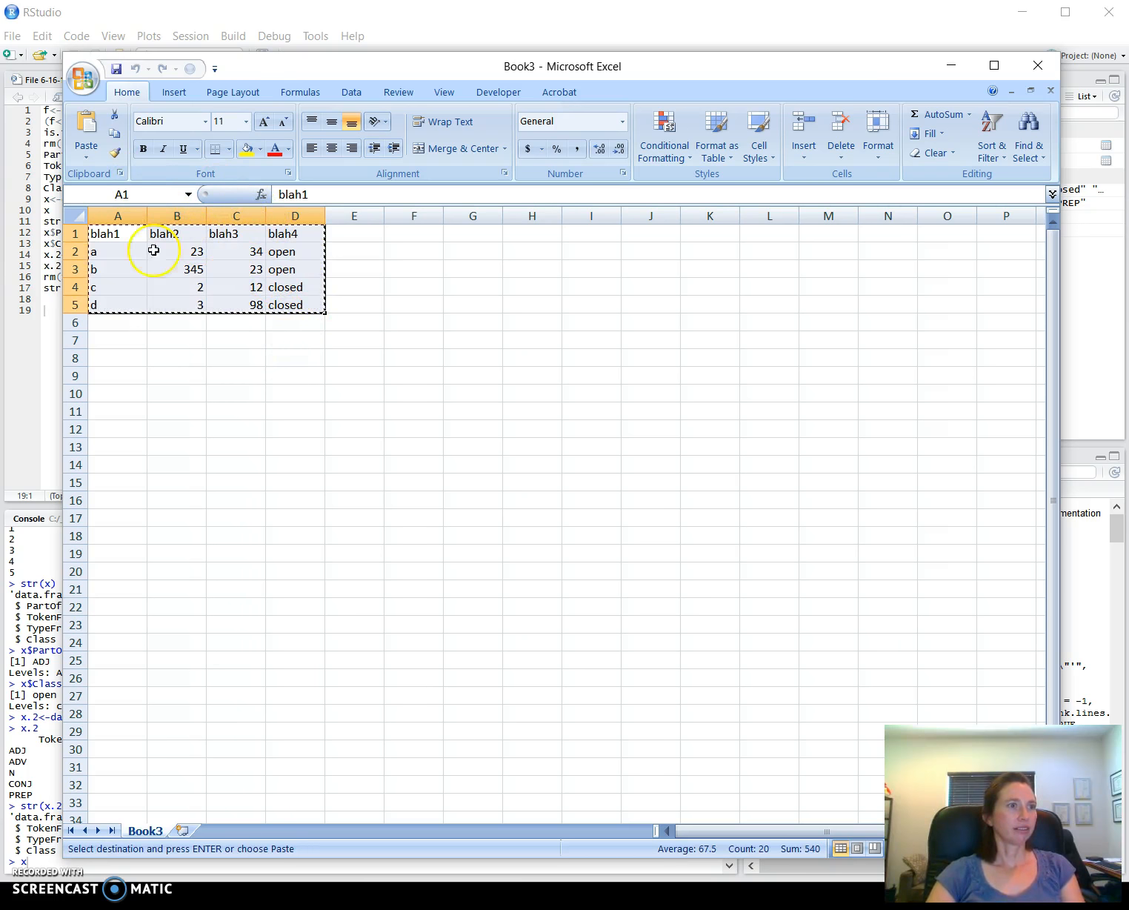
mouse_move(252, 295)
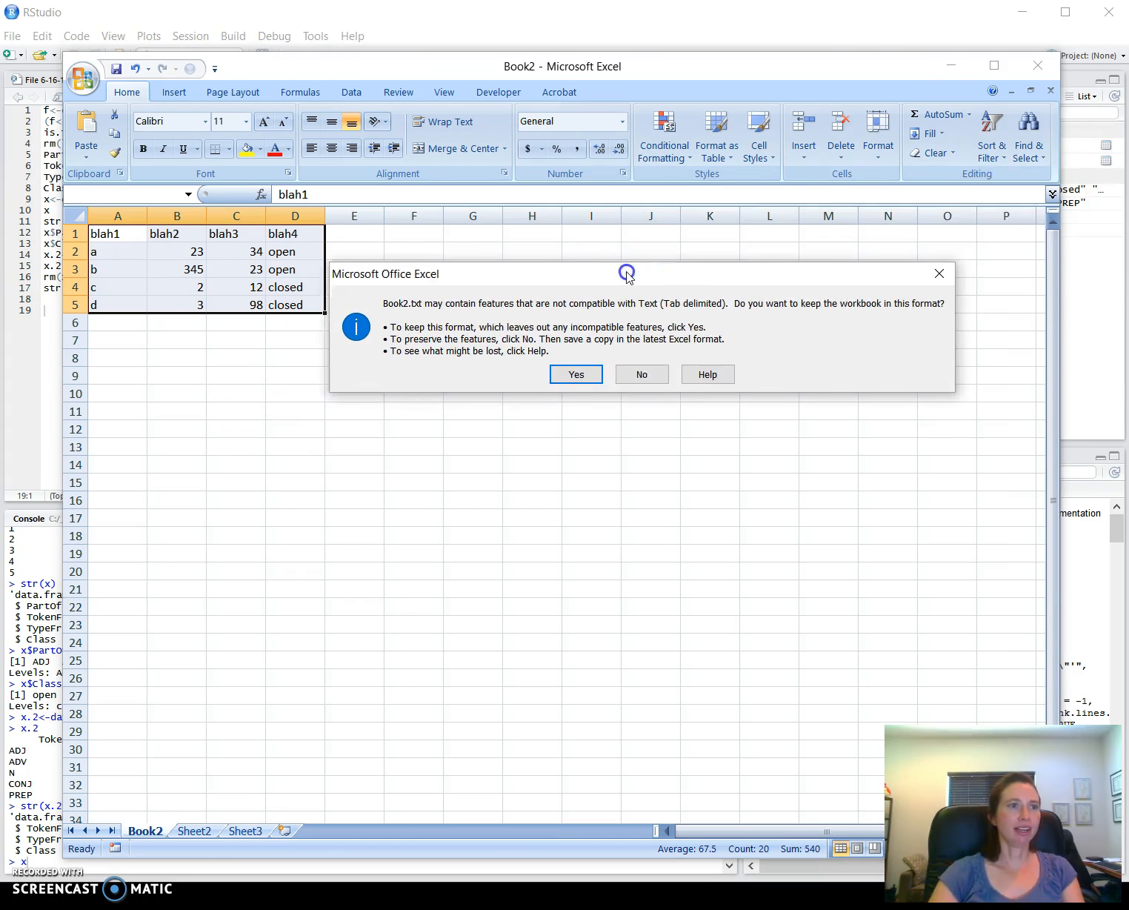
Confirm keeping Book2 in tab-delimited text format after pasting the table
click(576, 375)
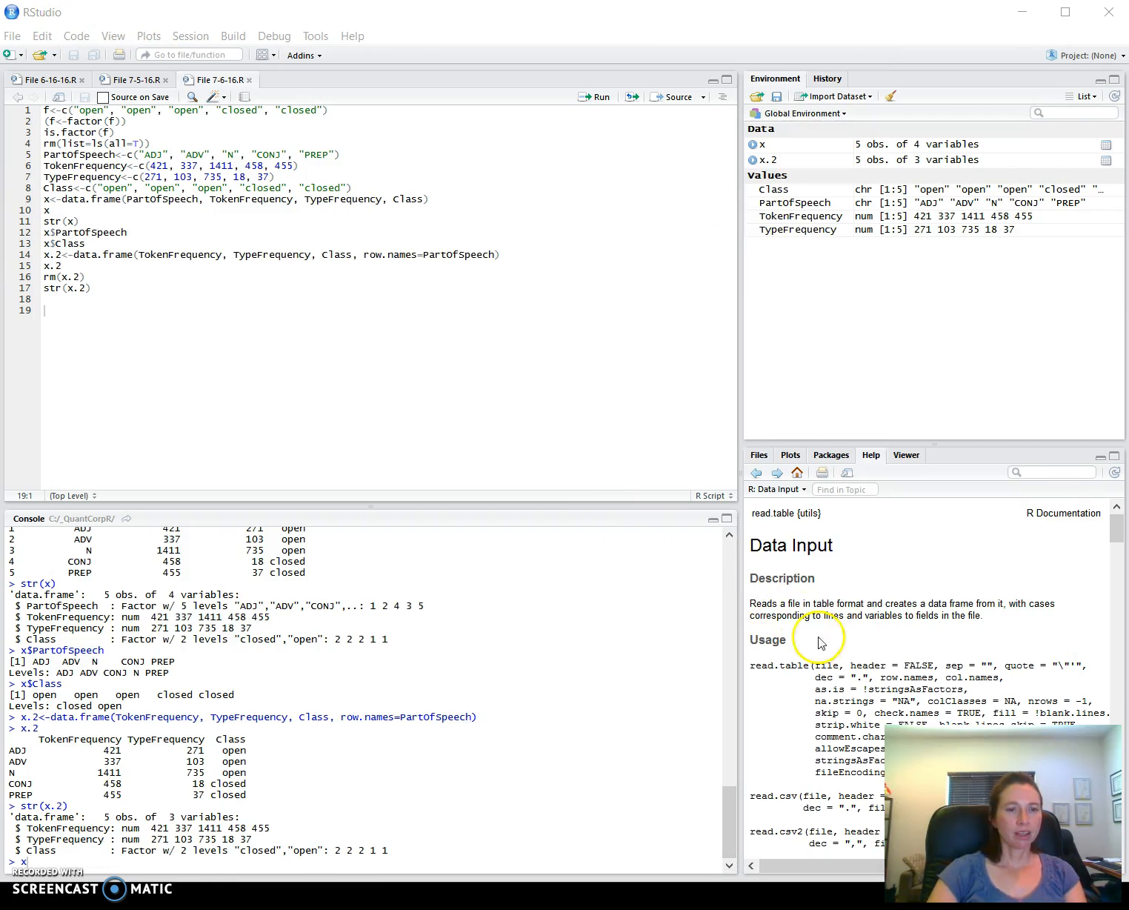
scroll(down, 3)
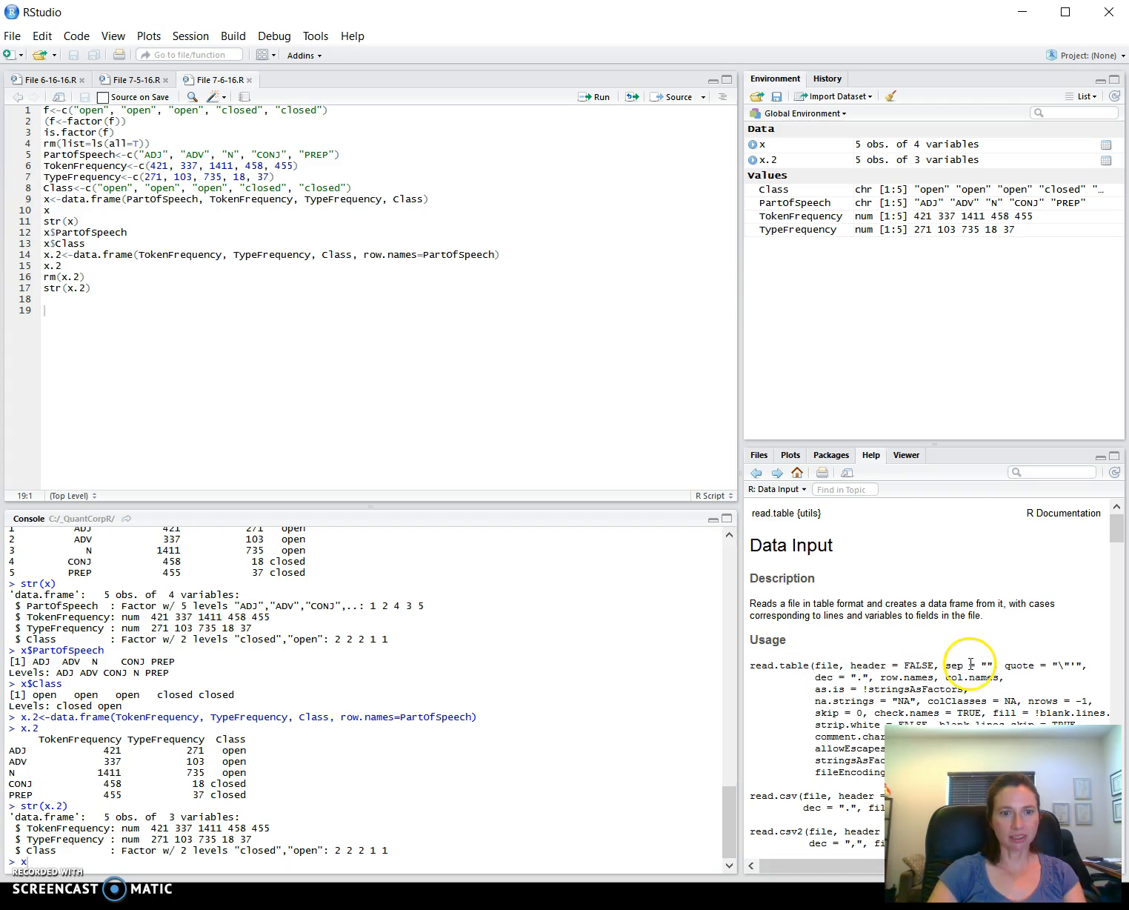
double_click(990, 666)
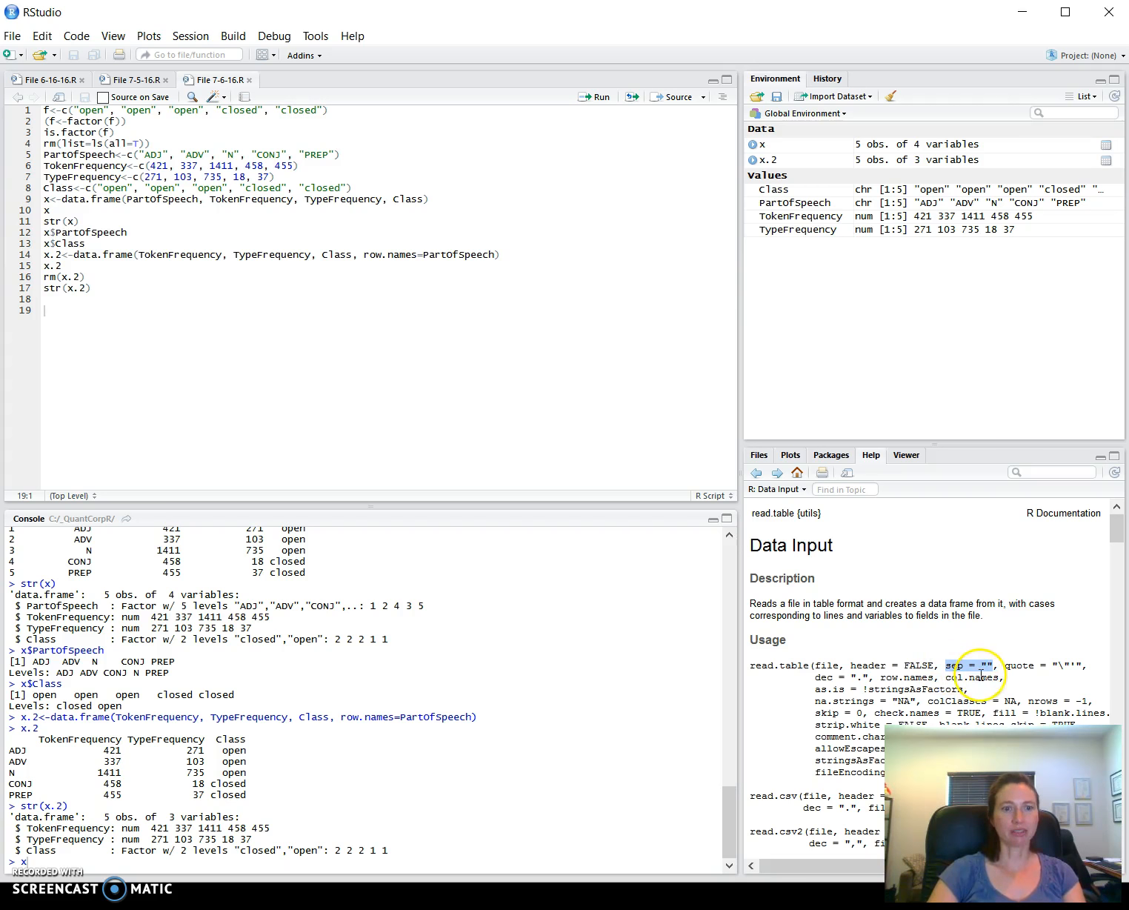
scroll(down, 3)
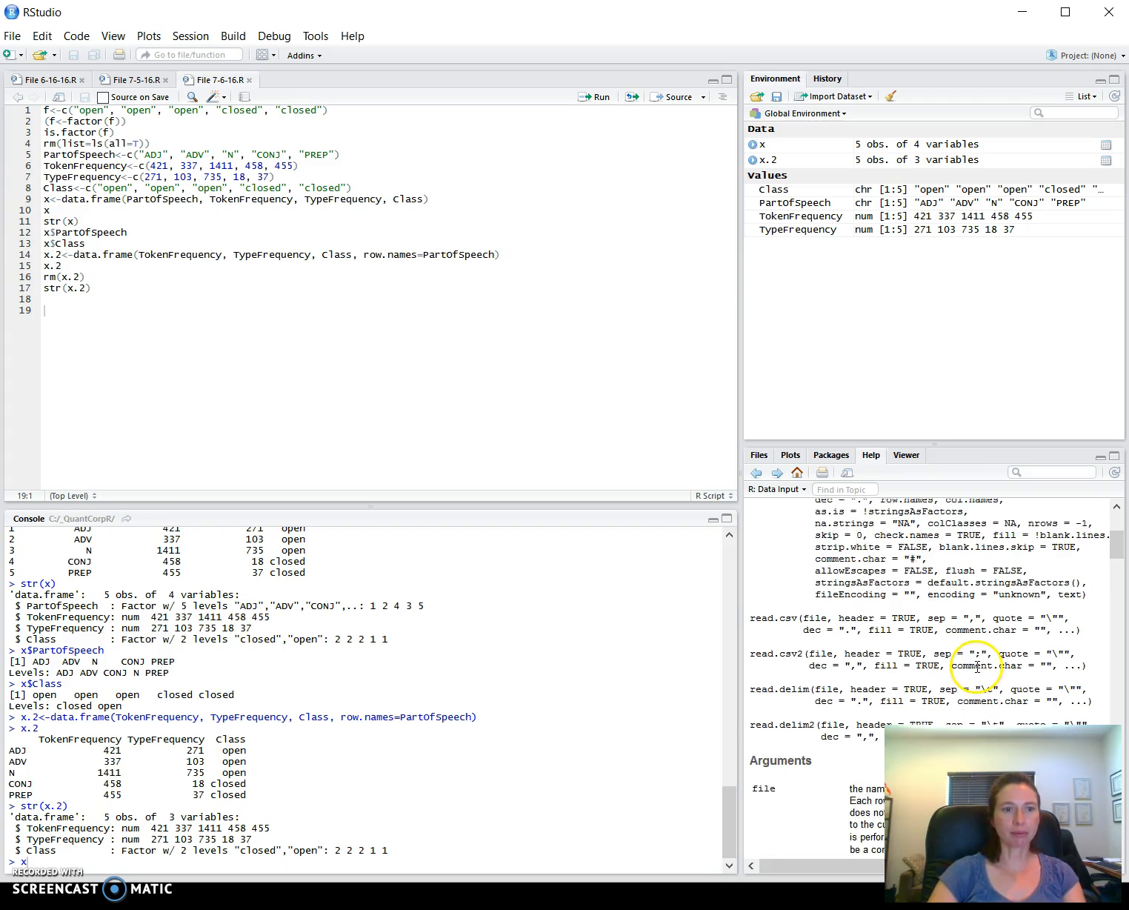
scroll(down, 3)
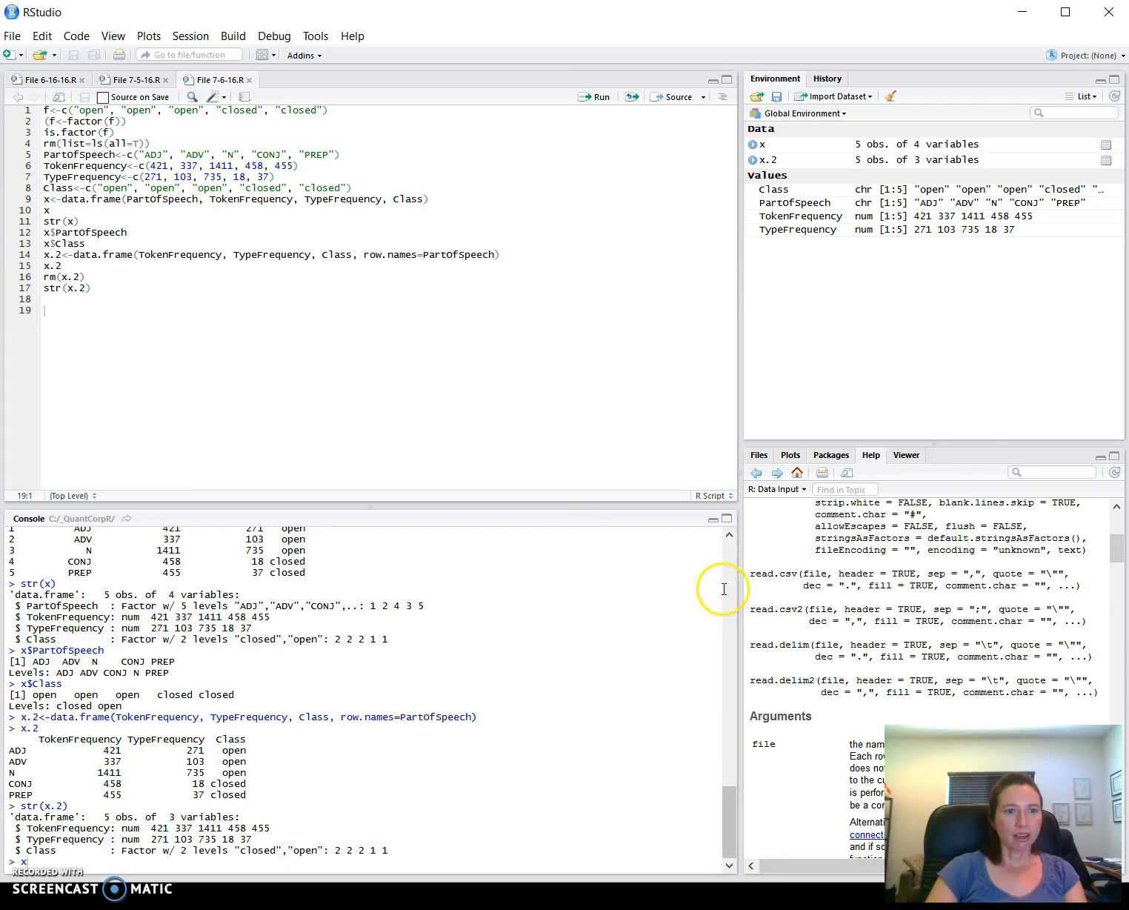
mouse_move(1004, 573)
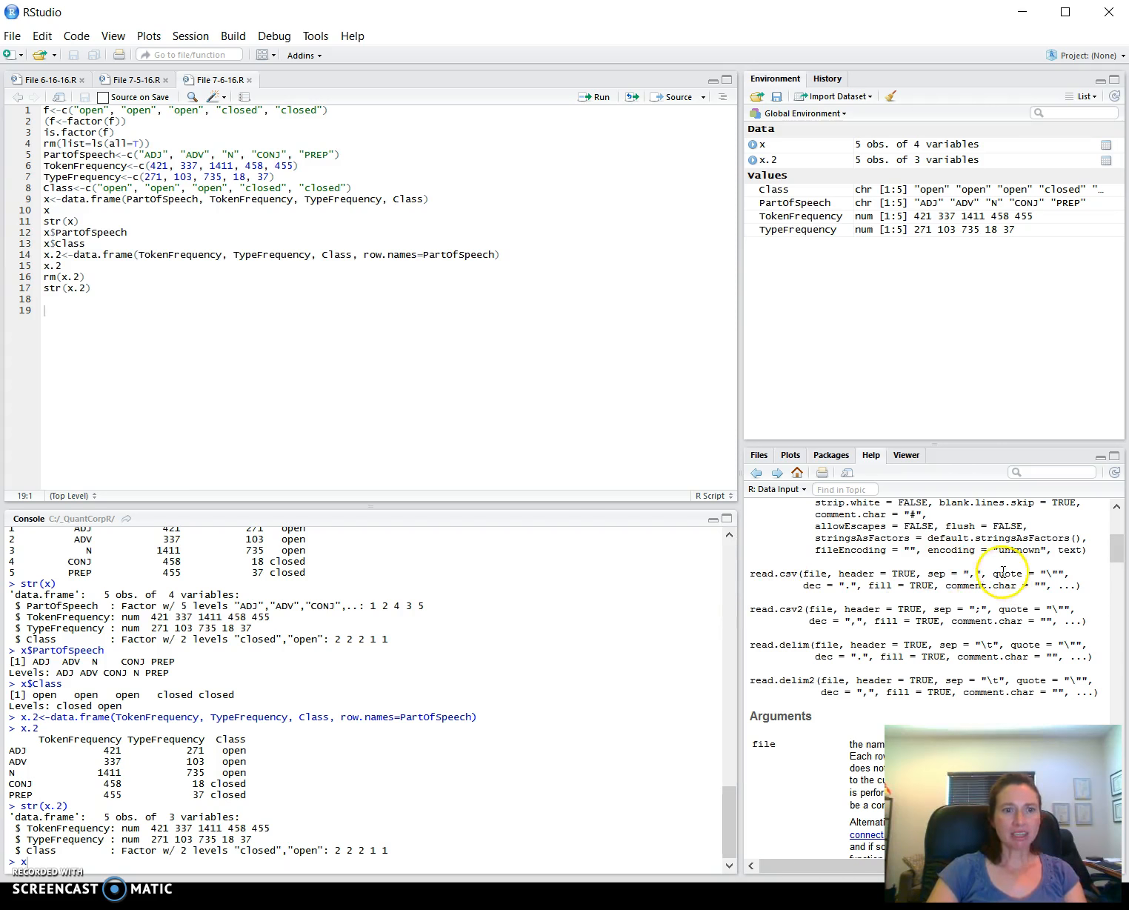
mouse_move(974, 573)
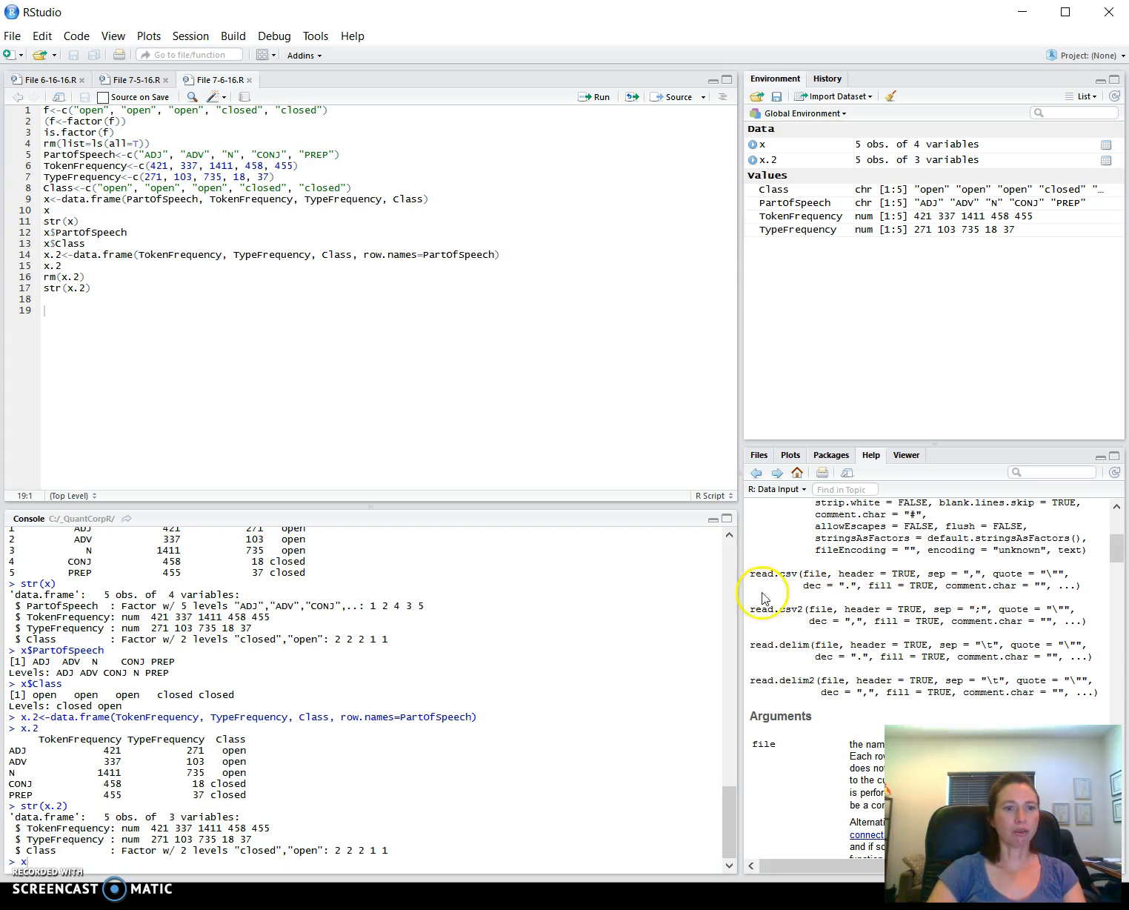
mouse_move(795, 680)
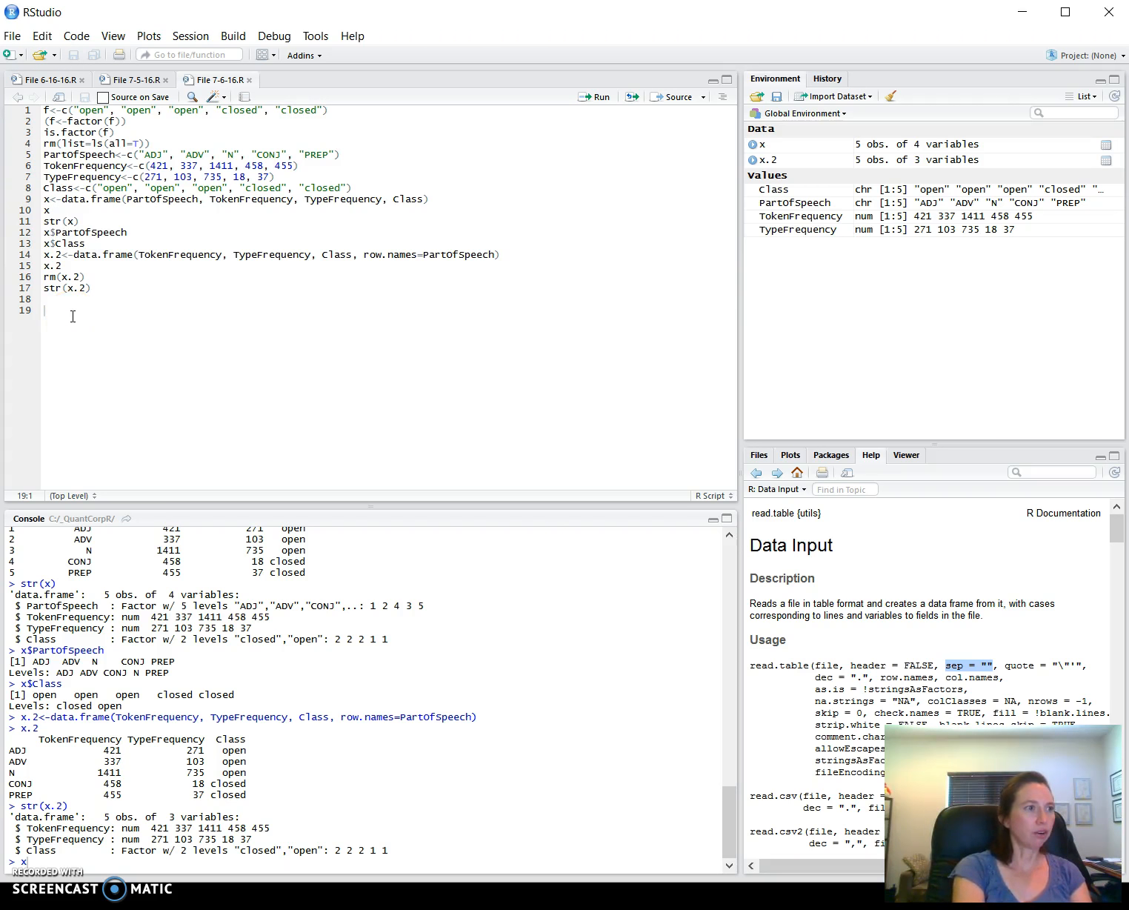
Clear the environment from the console with rm(list=ls(all=T))
text(re)
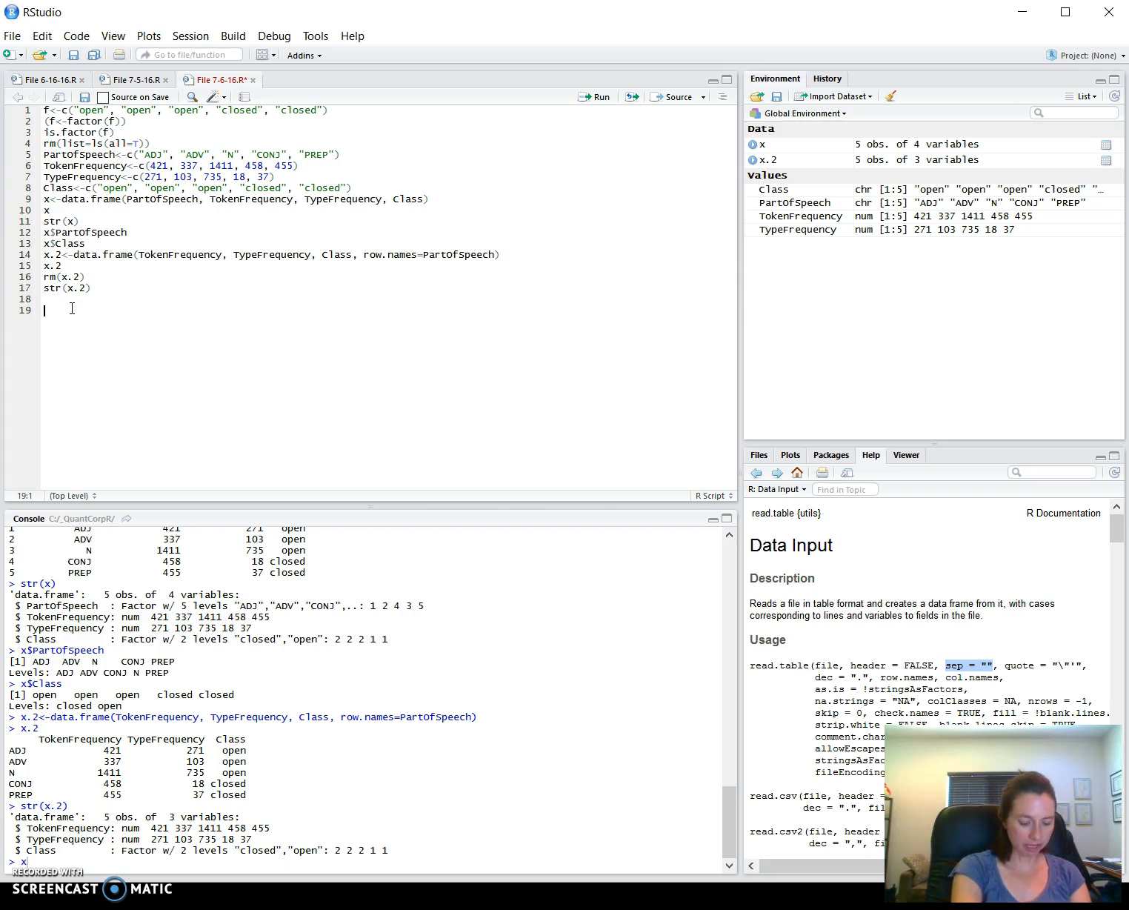
text(rm())
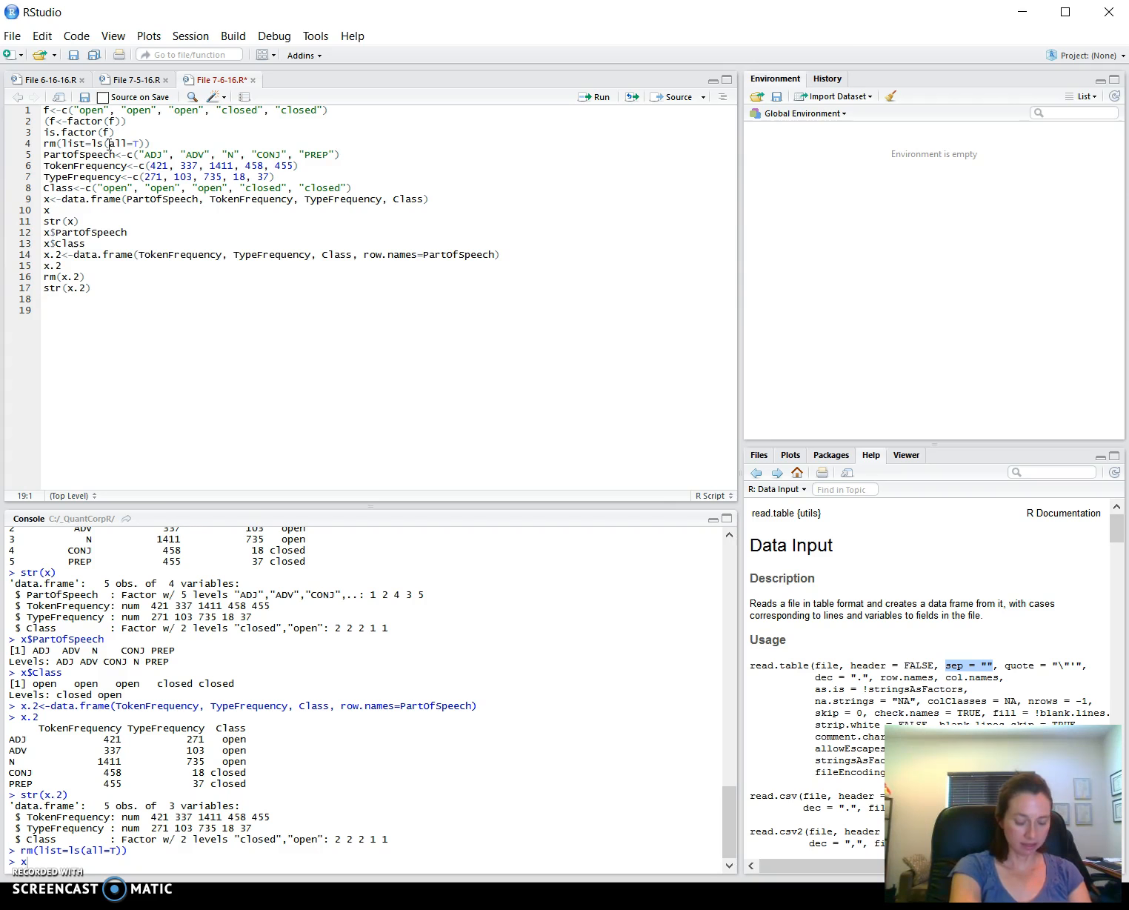
Begin line 19 as x<-read.table(choose.files(), header=T, with more arguments to follow
text(x<-)
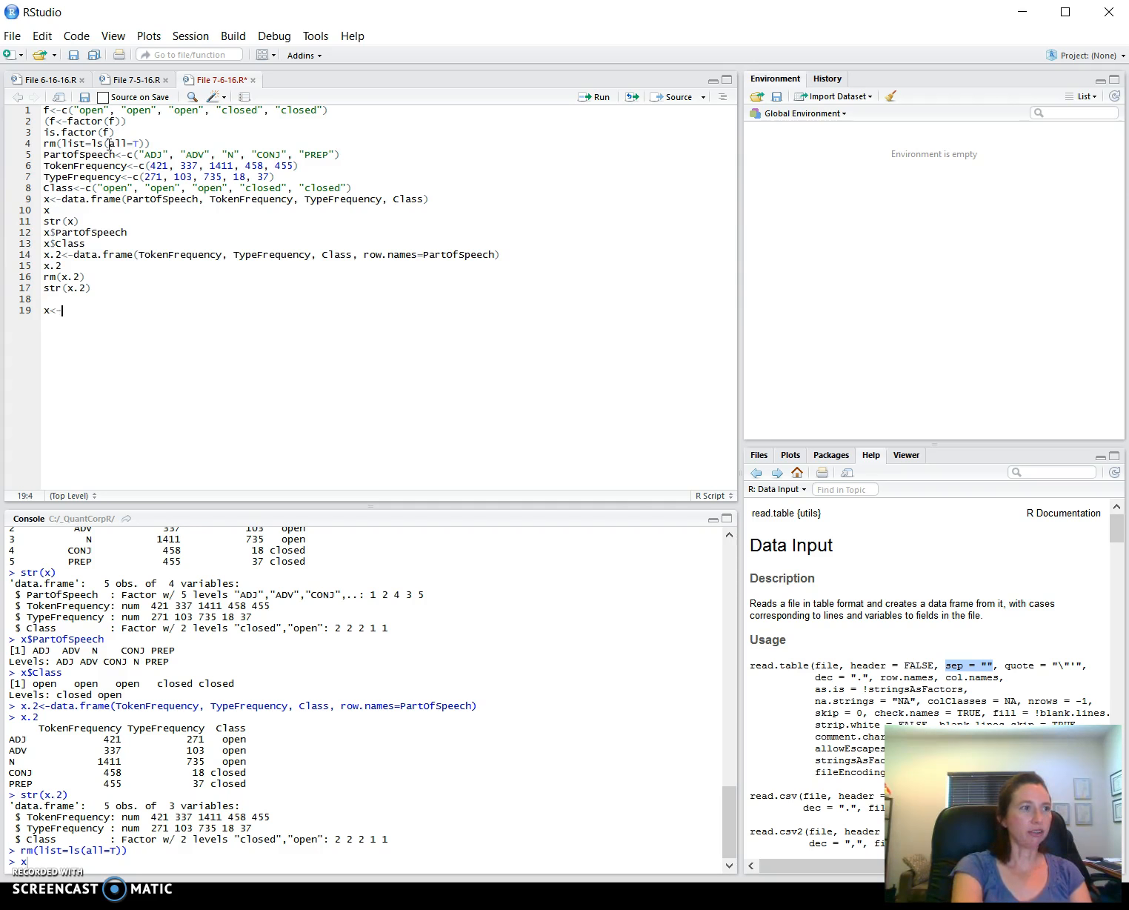
text(read)
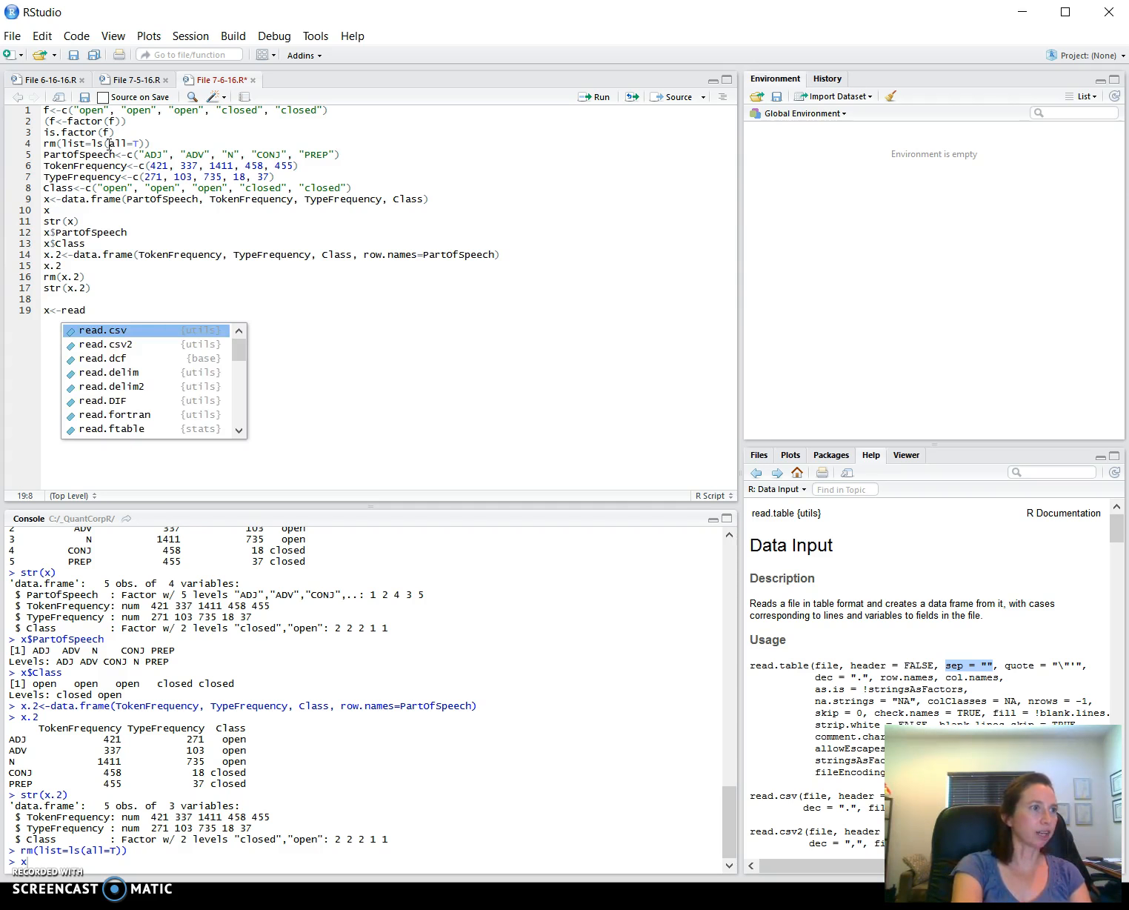
text(.table)
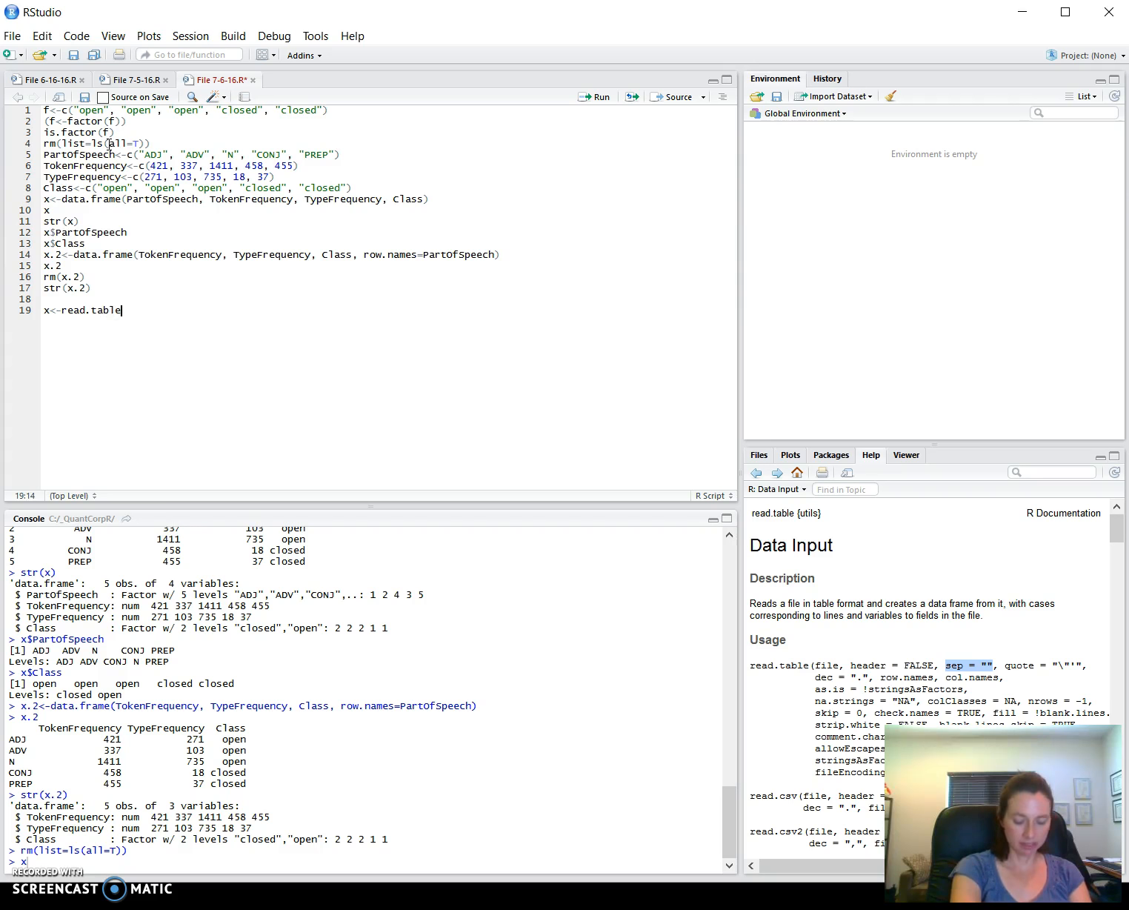
text((choose.files()
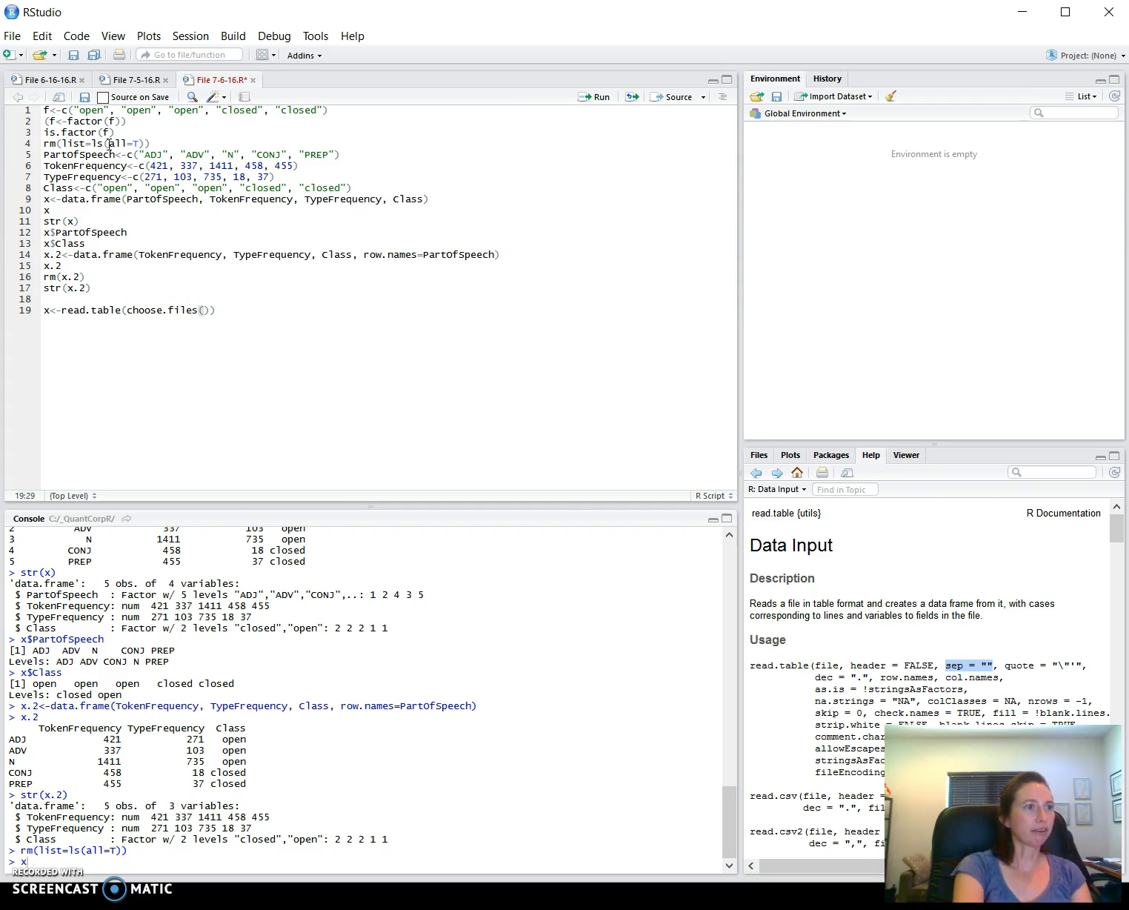
text(,)
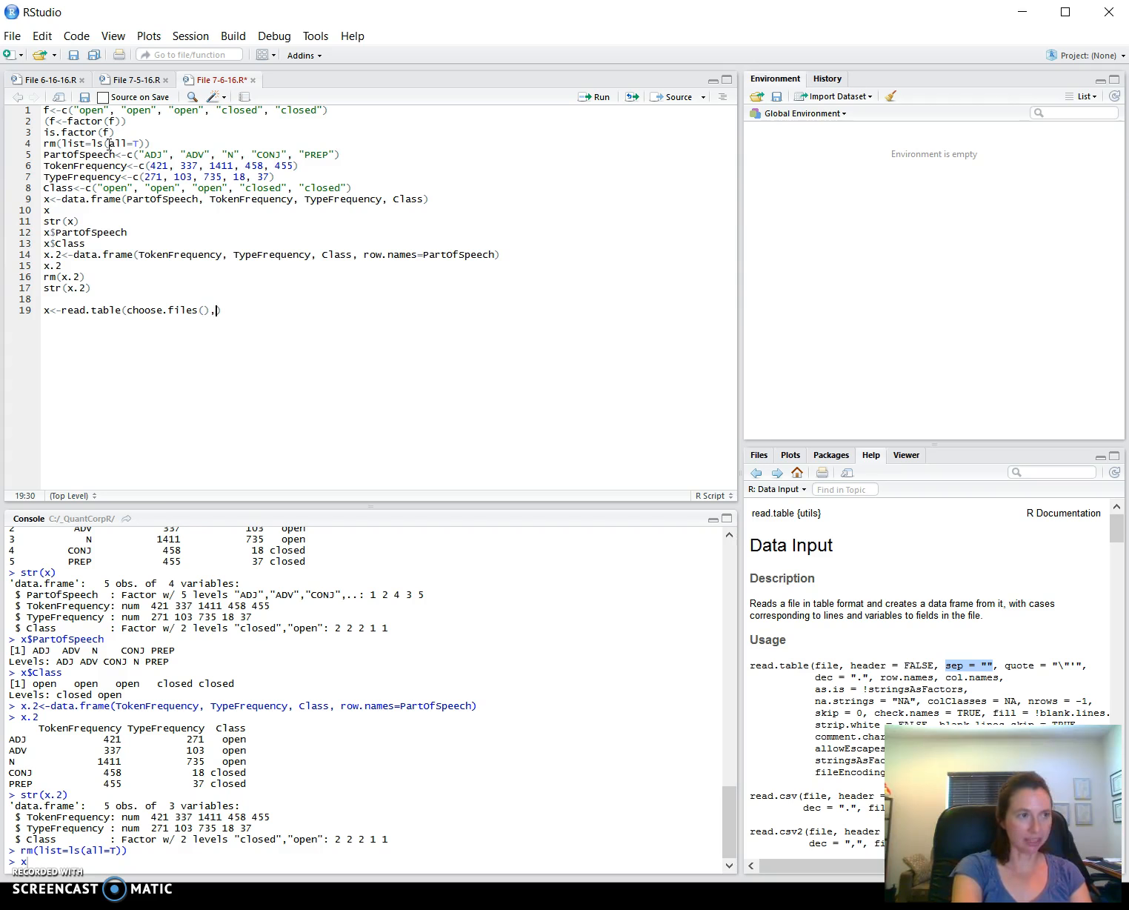
text(" ")
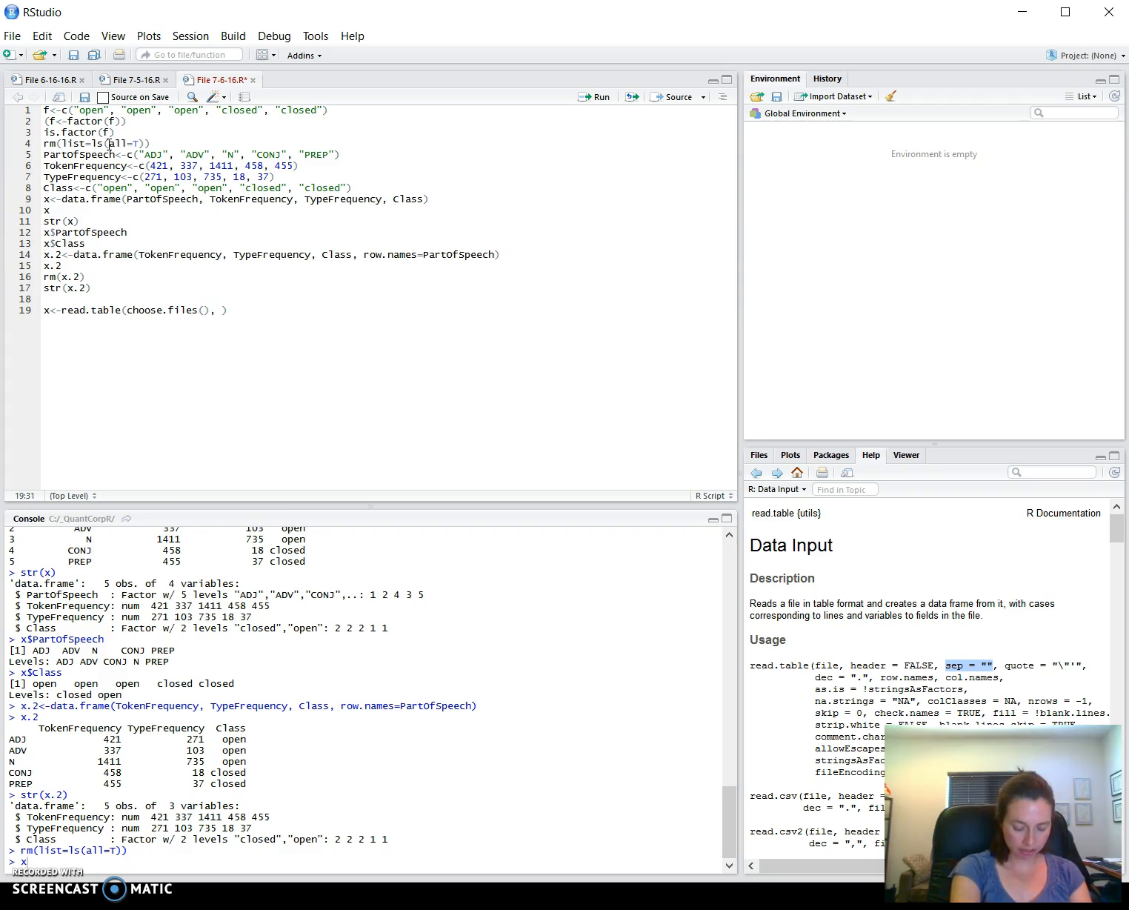
text(hea)
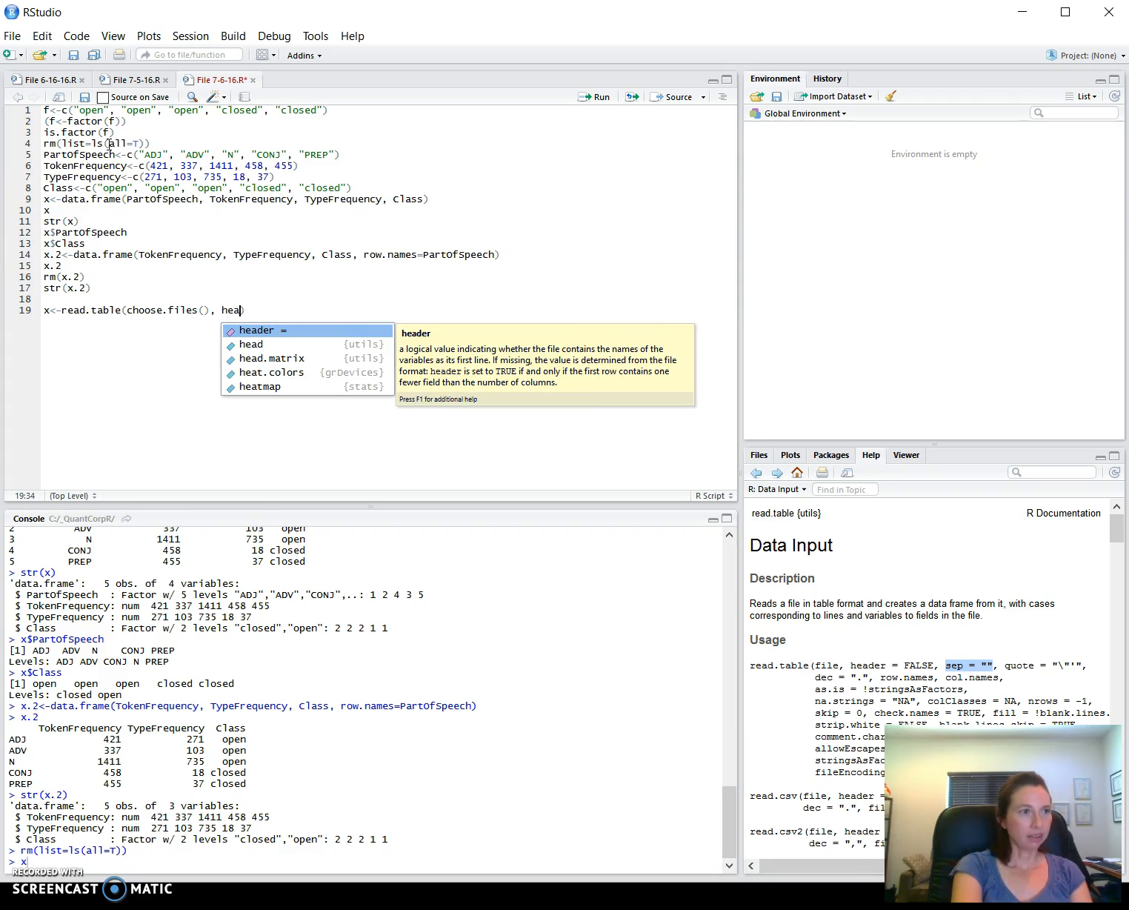
text(der)
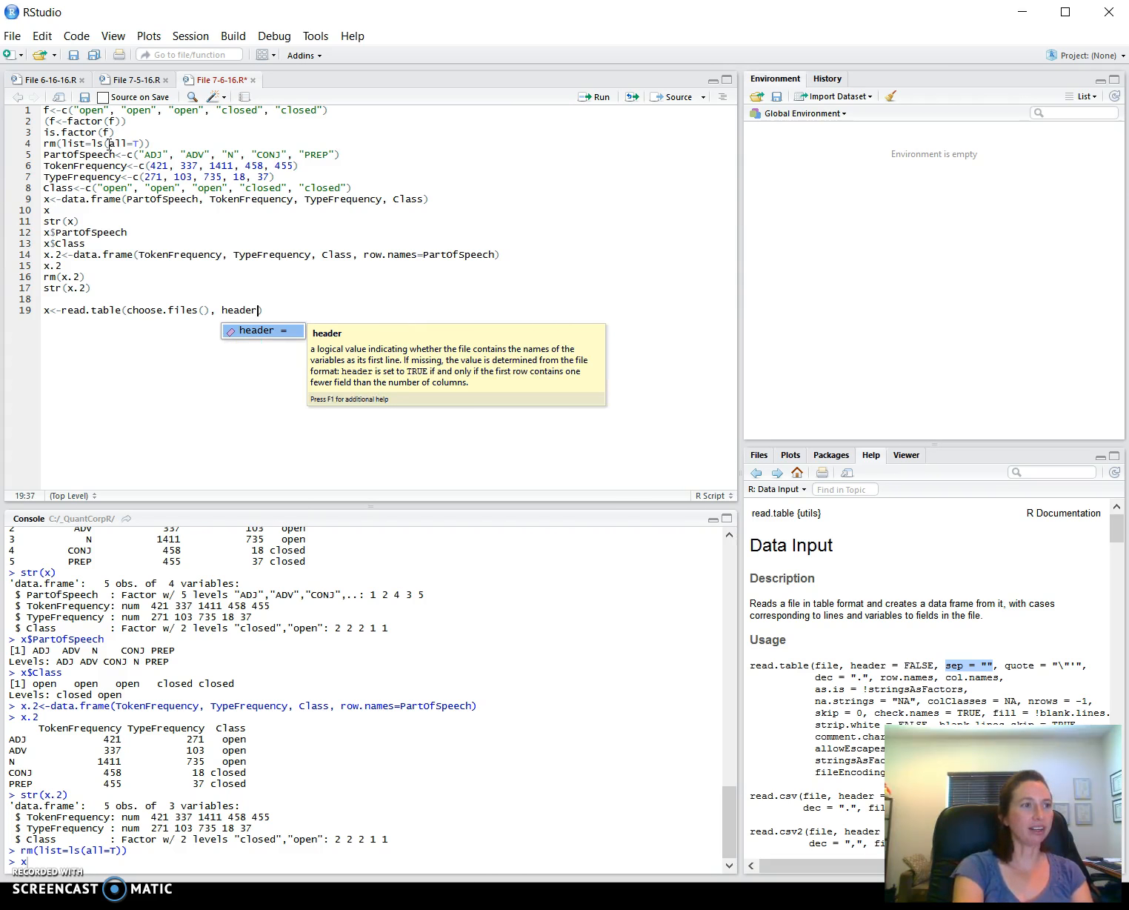
text(=T)
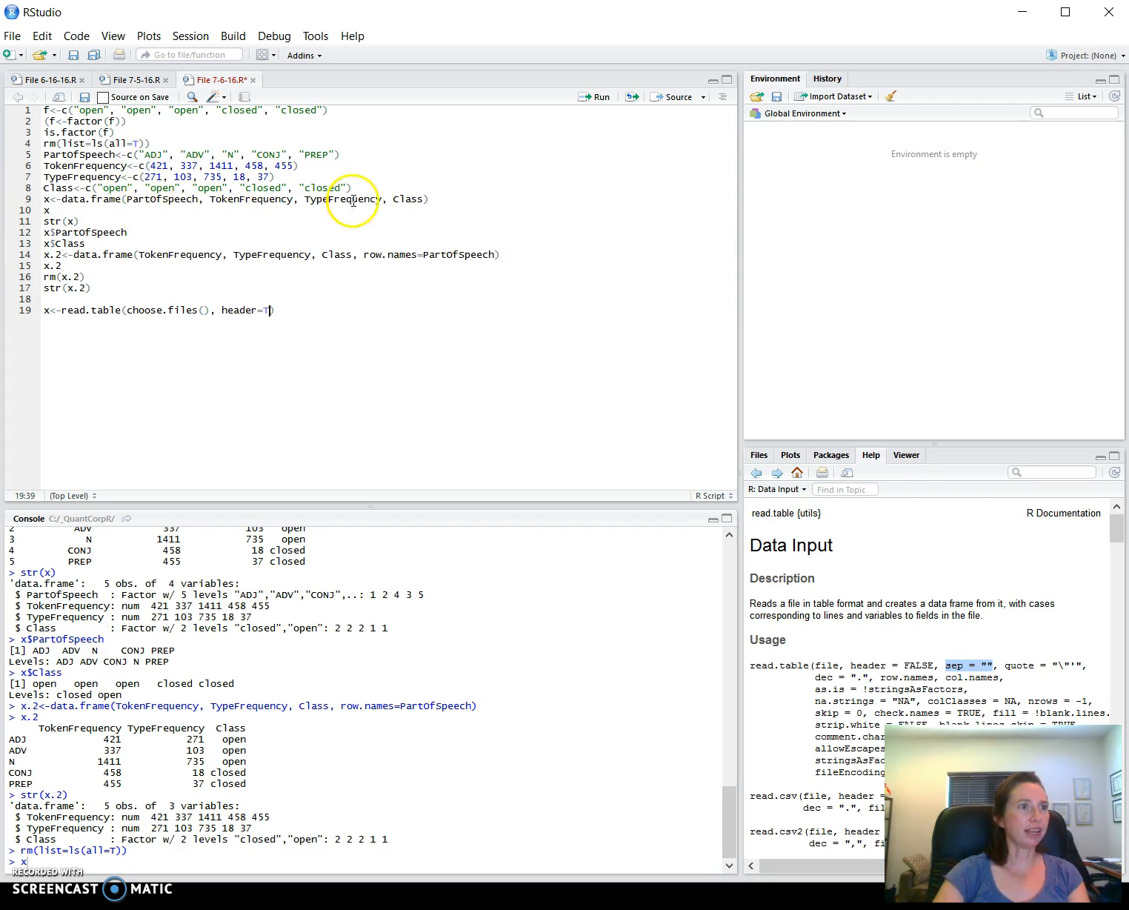
mouse_move(237, 206)
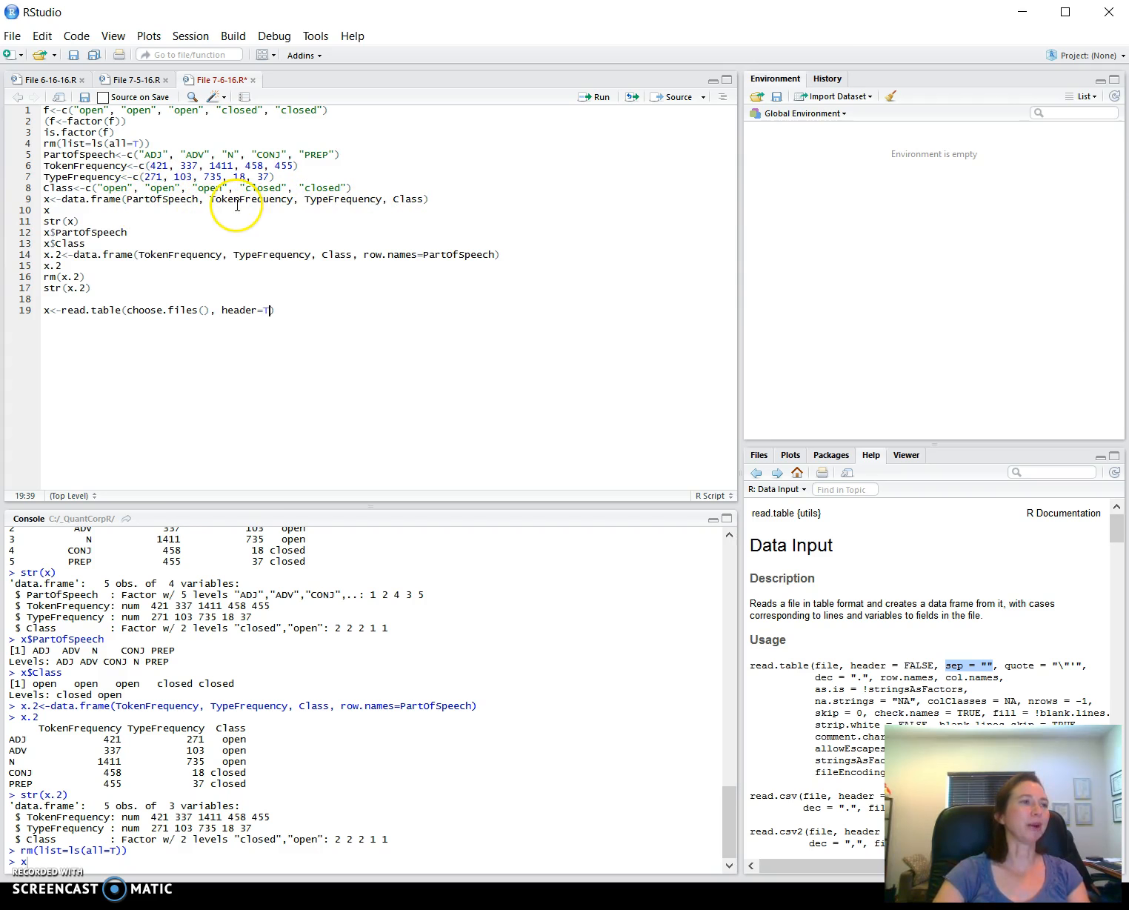
mouse_move(393, 206)
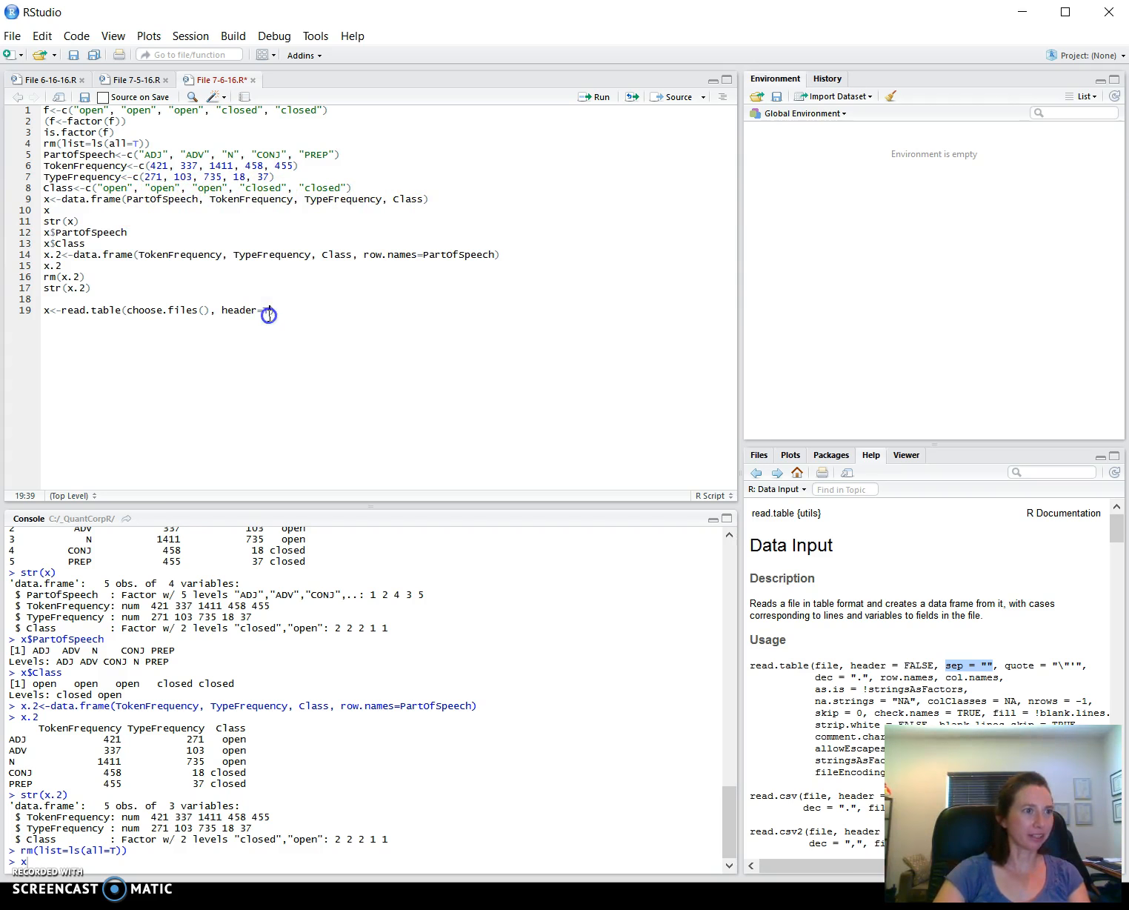
text(T,)
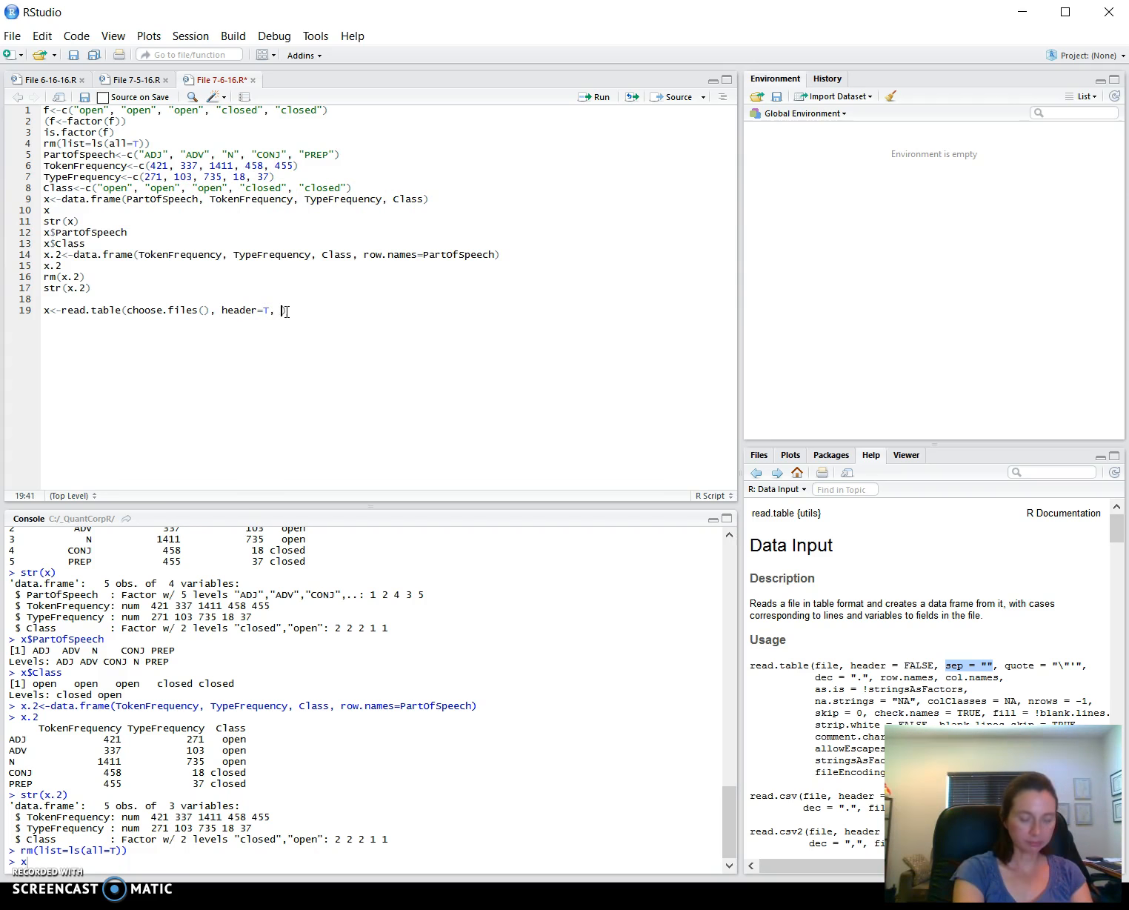
Add sep="\t" and comment.char="" to the read.table call on line 19
text(sep="\)
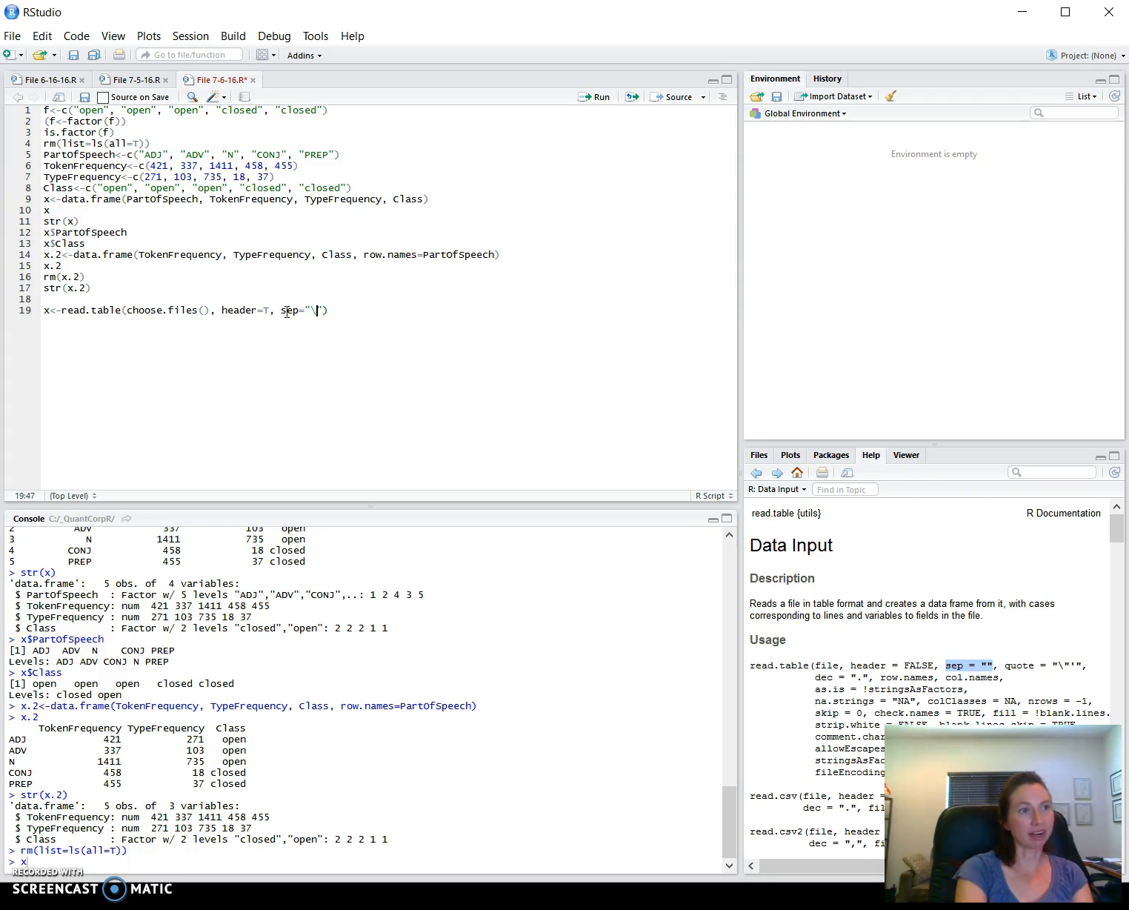
text(t)
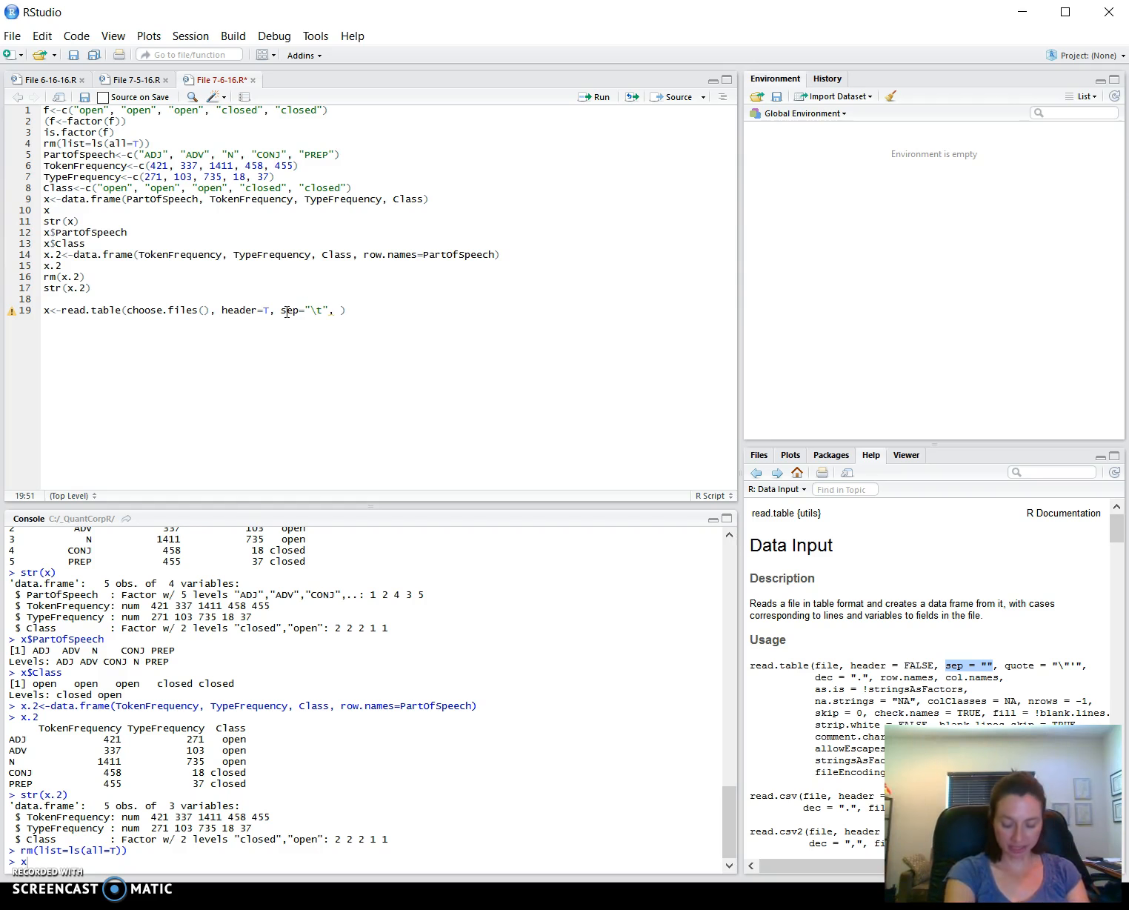
text(chommen)
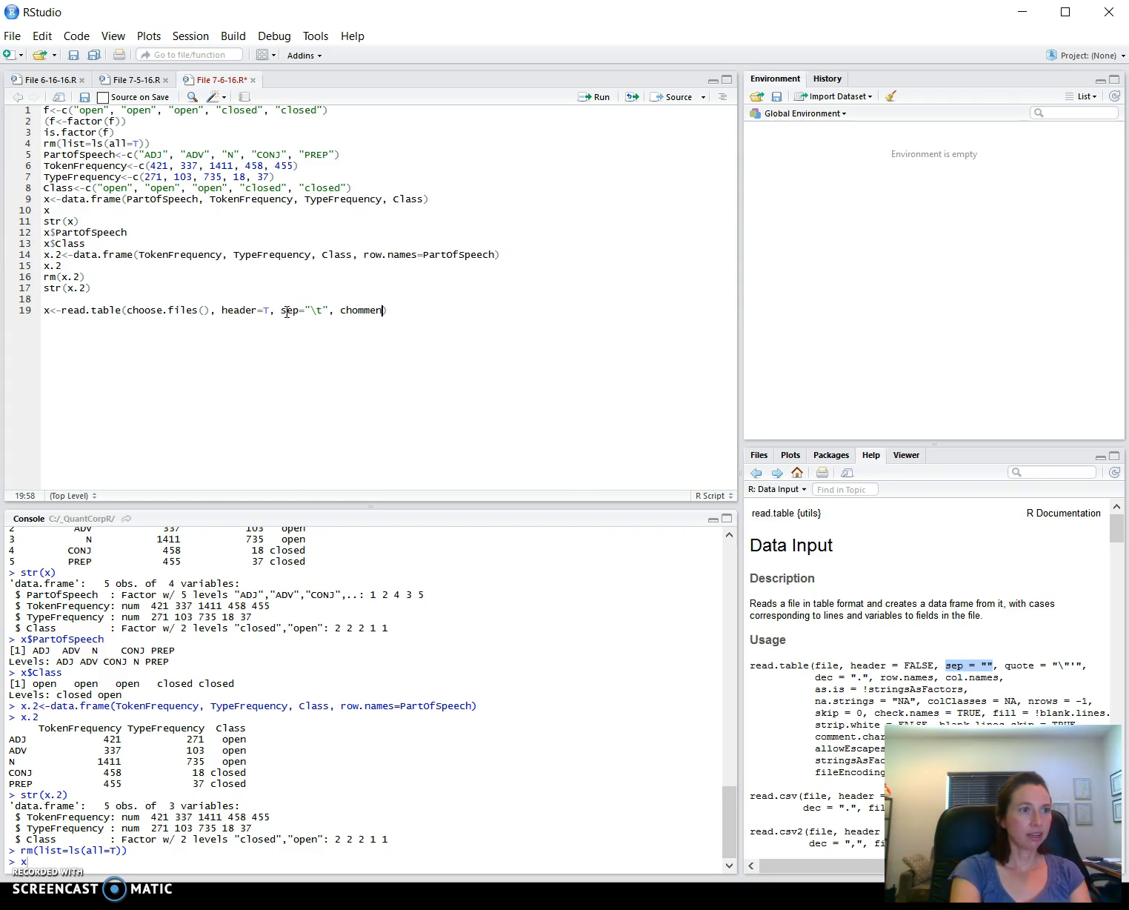
key(Backspace)
text(t.)
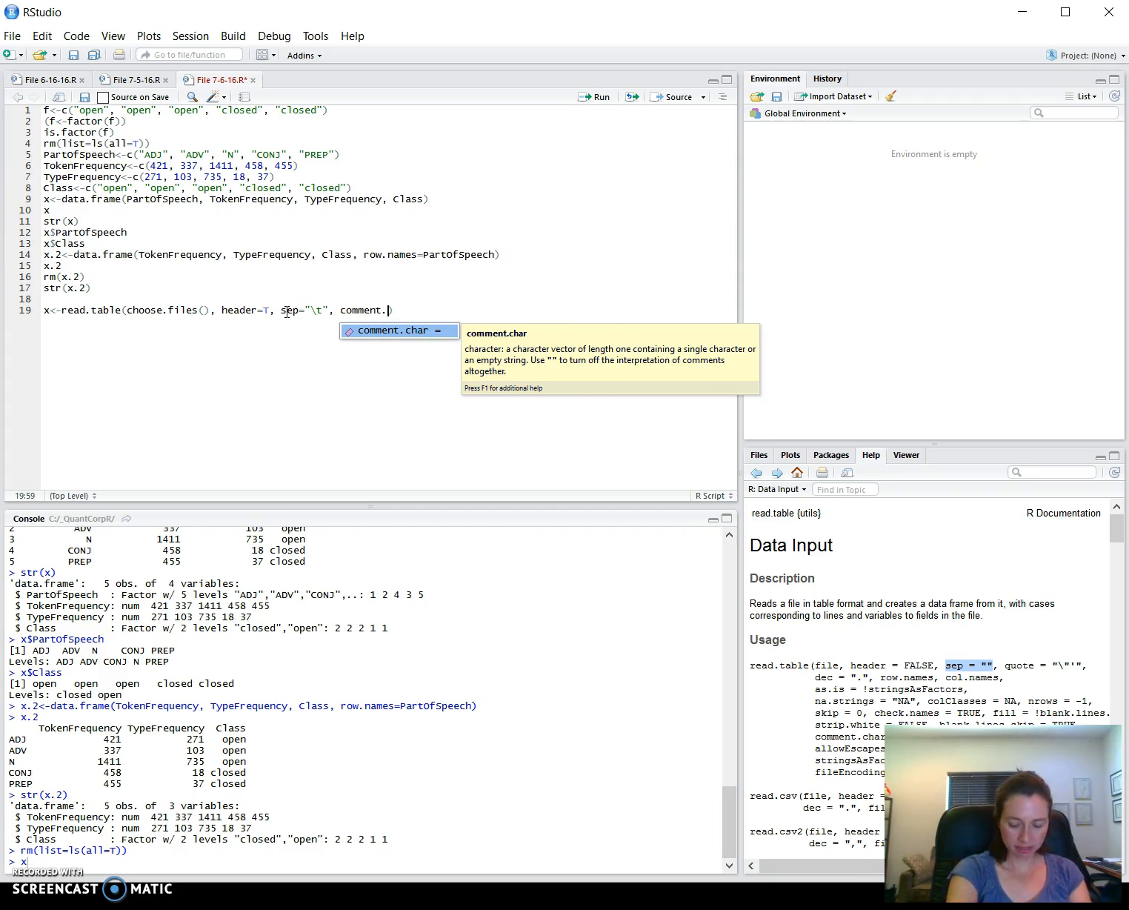
text(char)
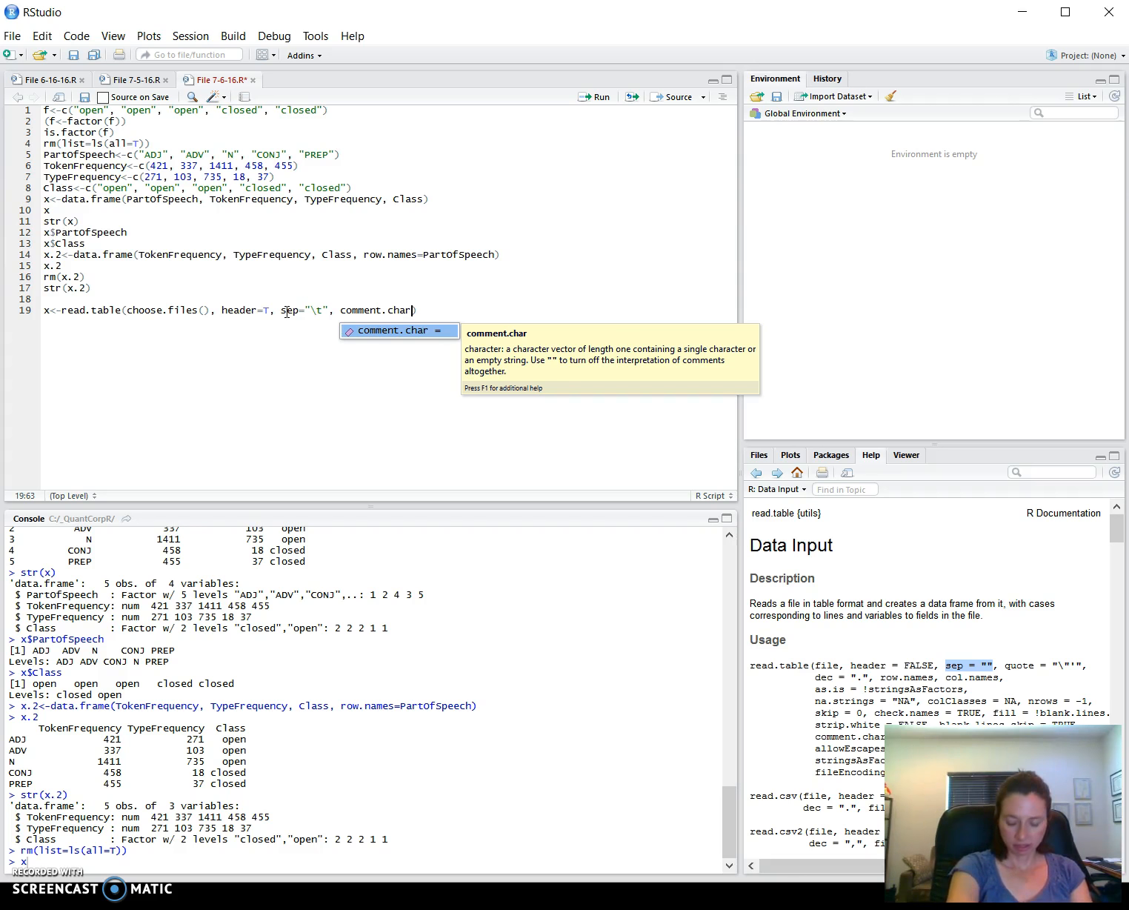
text(=)
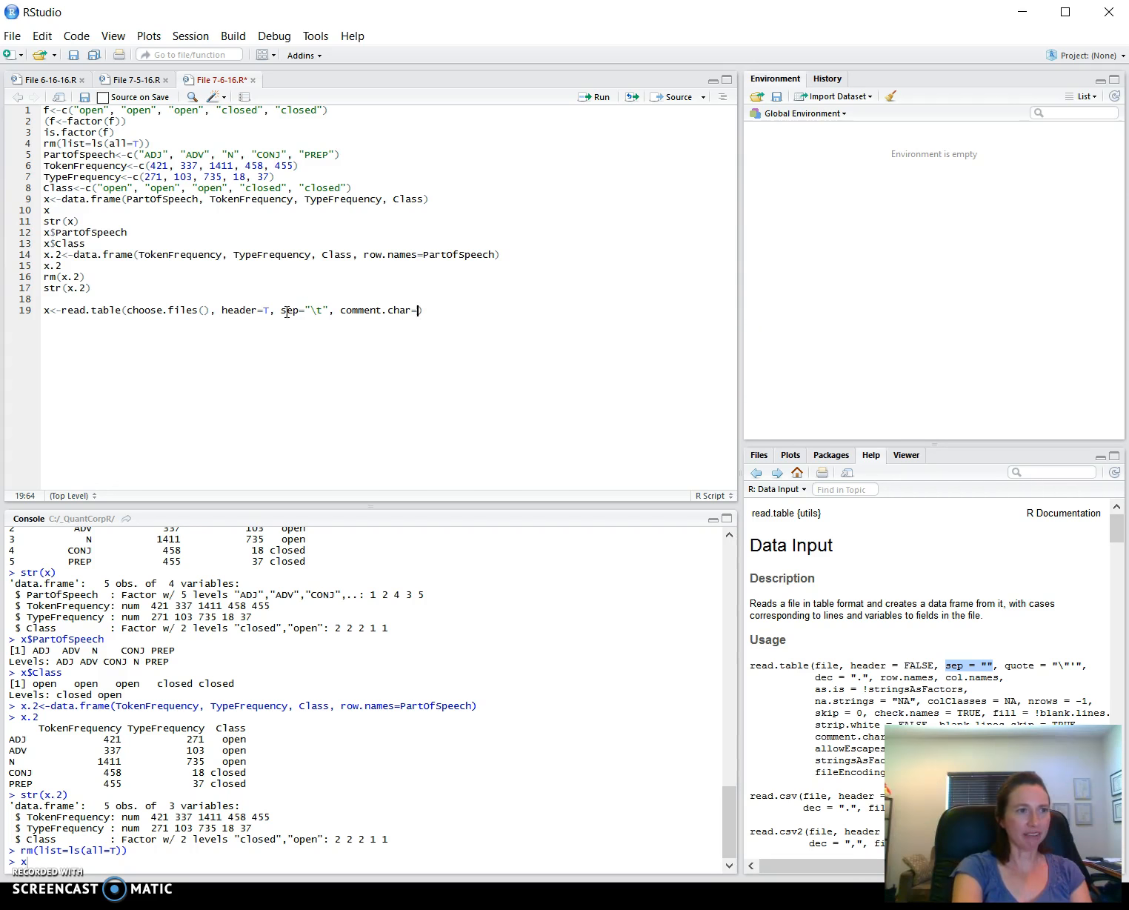
text("")
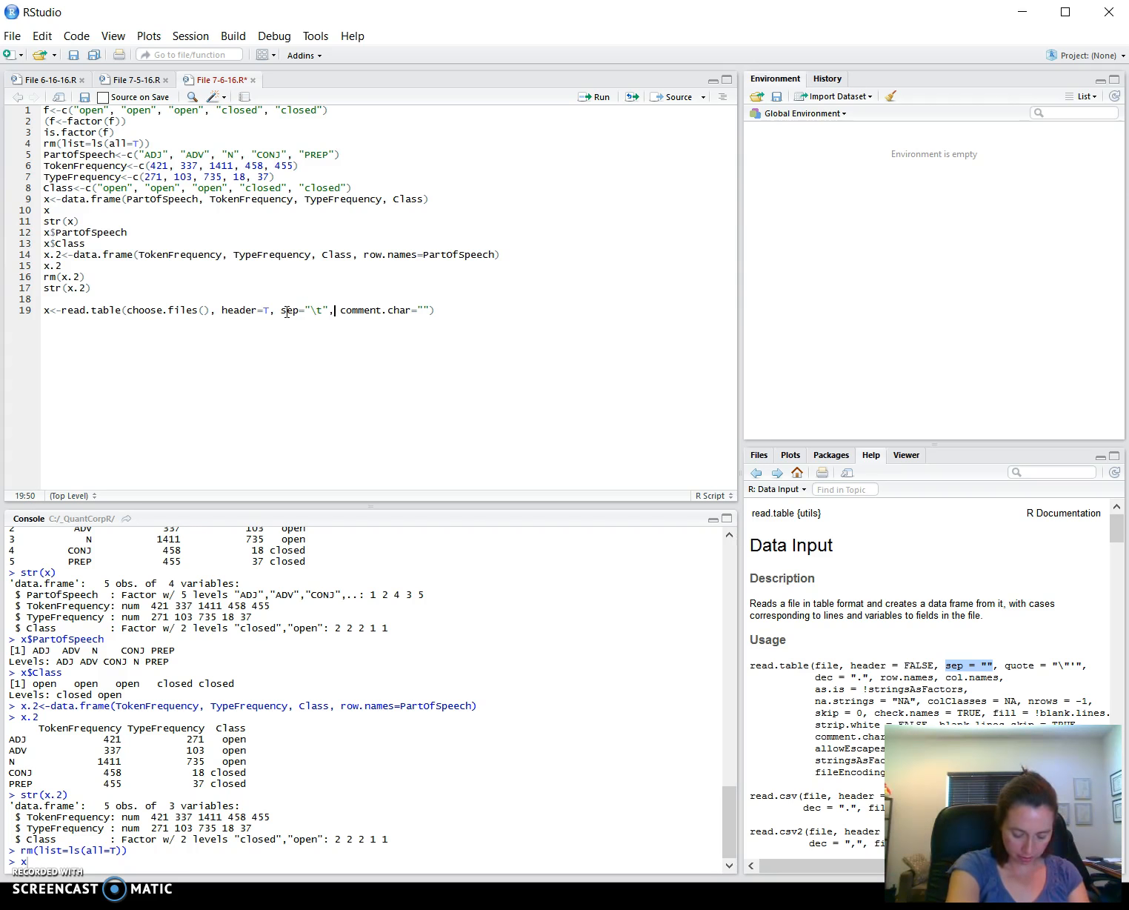
Insert quote="", before comment.char in the read.table call
text(quote)
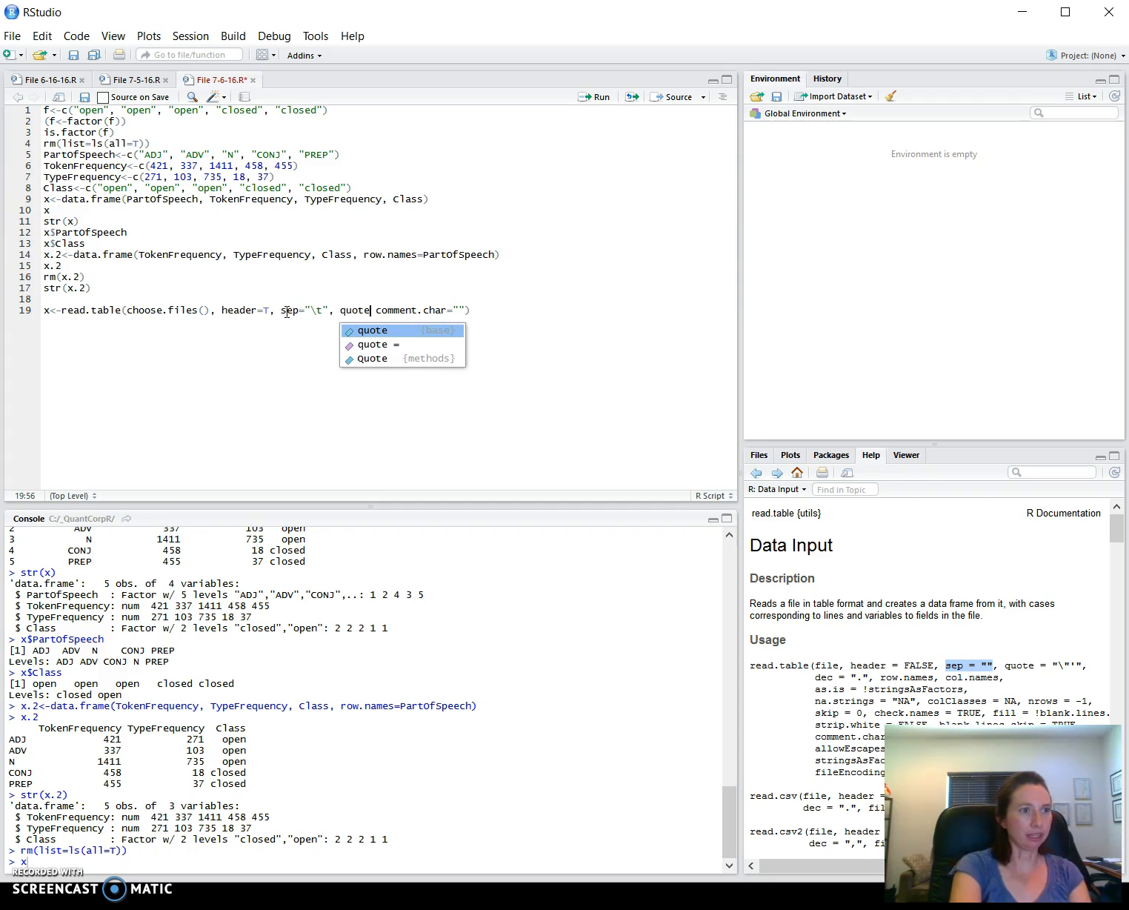
text(="")
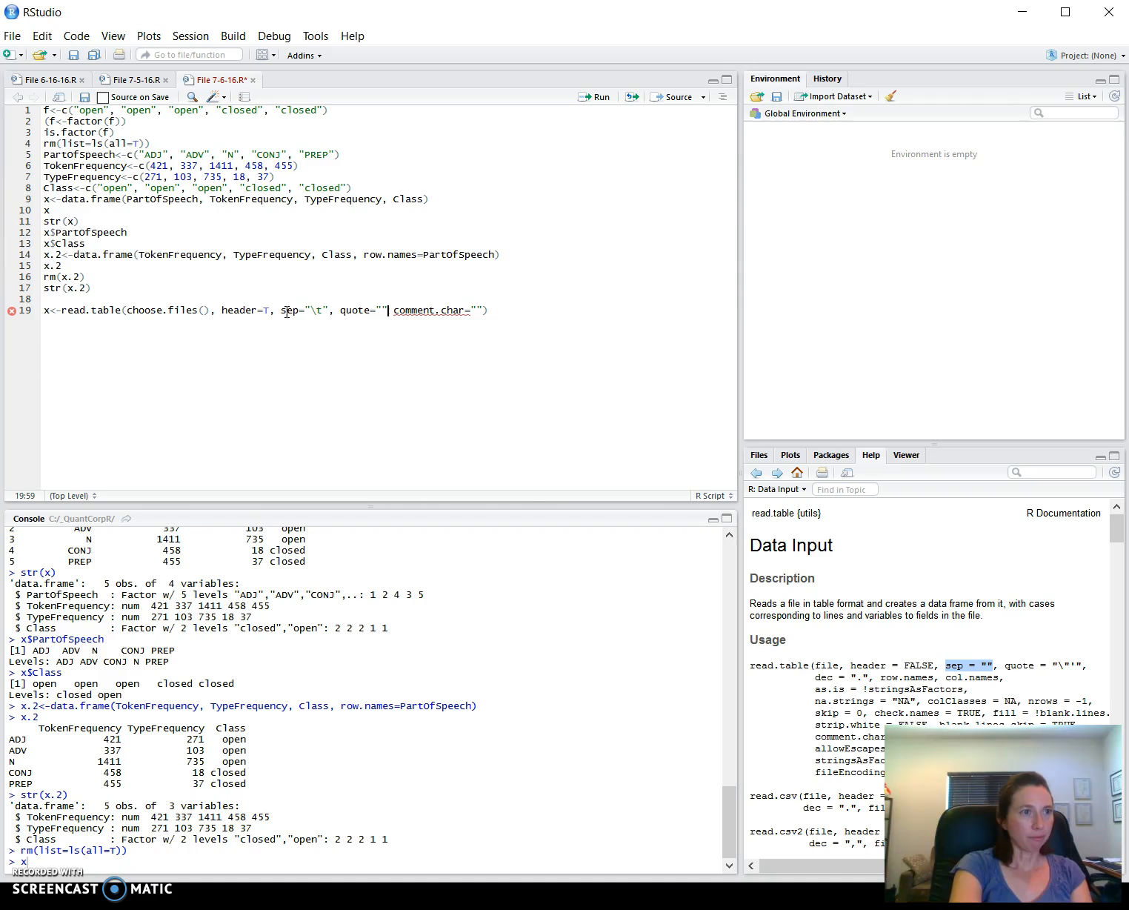
text(,)
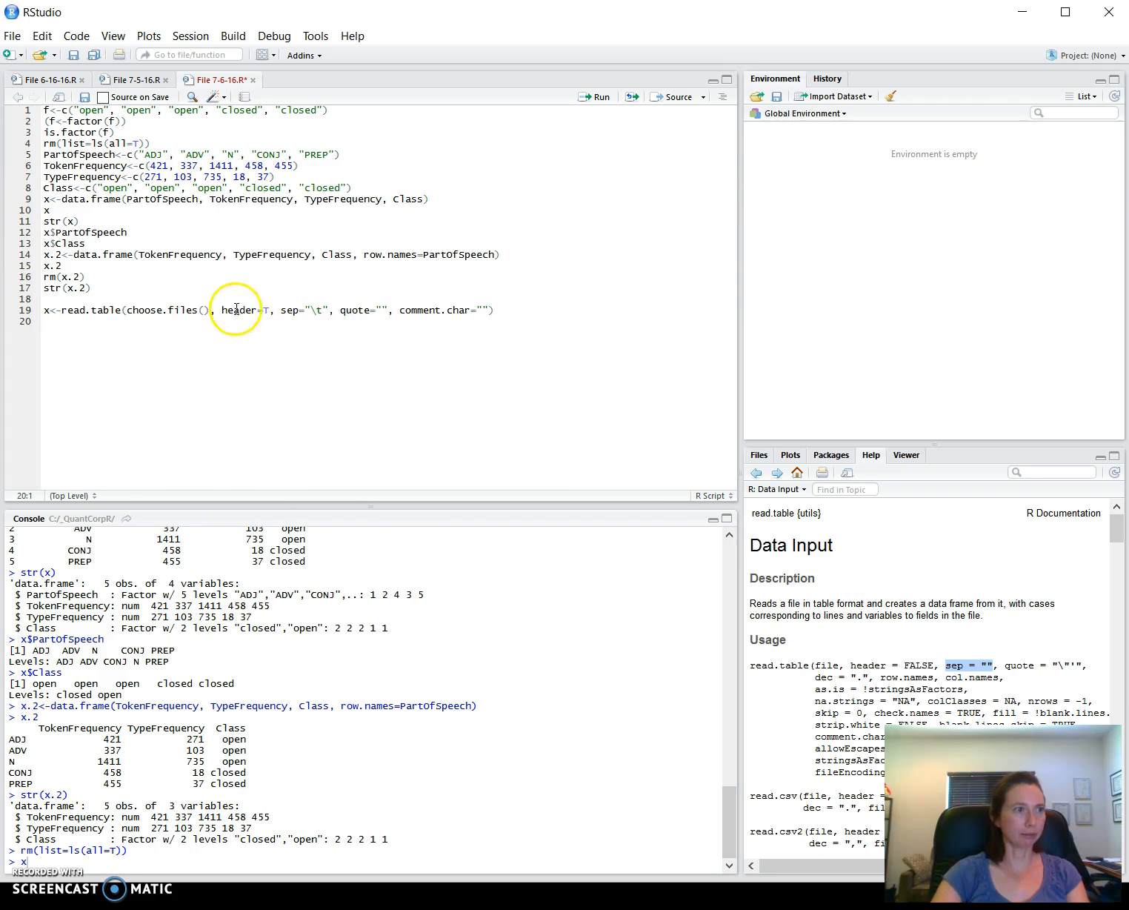
mouse_move(218, 370)
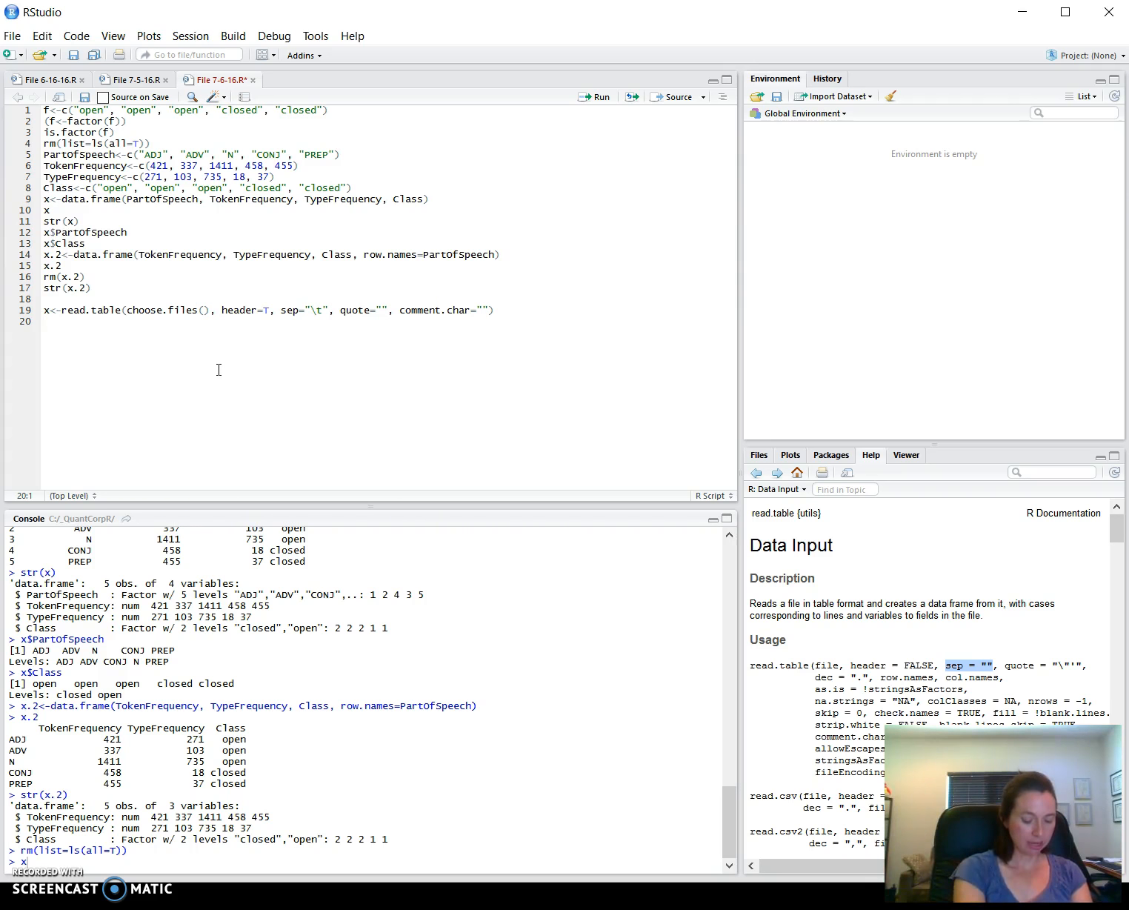
Write line 20 as x.2<-read.table(choose.files(), header=T, row.names=1, sep="\t", quote="", comment.char="")
text(x.2)
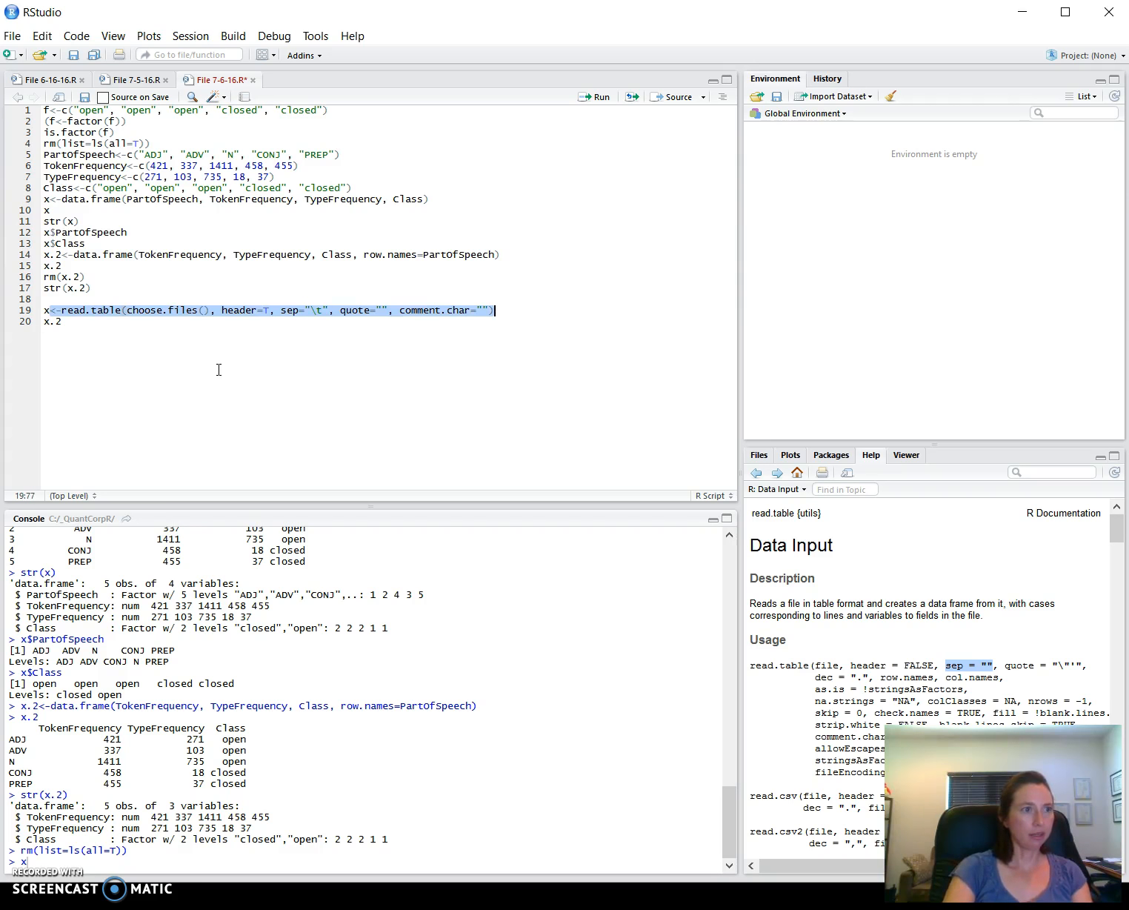
text(x.2<-read.table(choose.files(), header=T, sep="\t", quote="", comment.char=""))
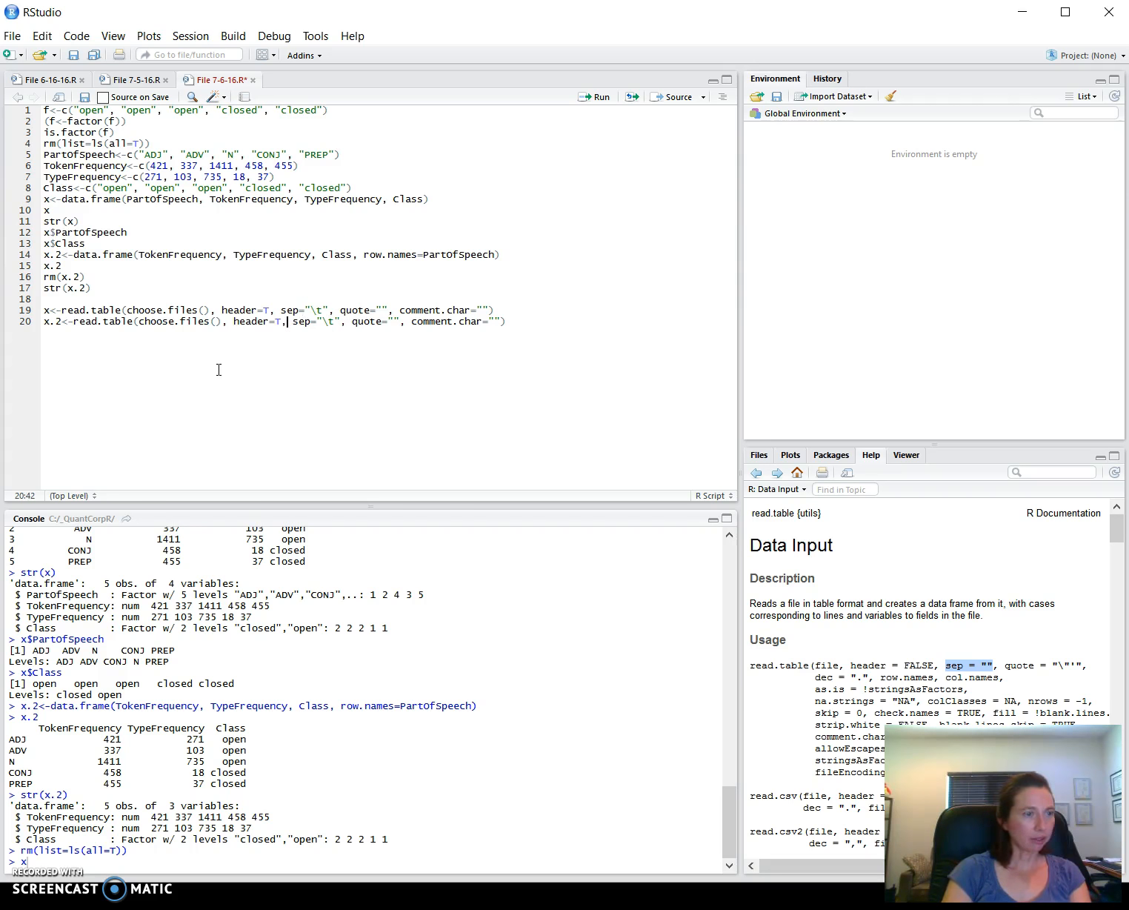
text(row.names=1,)
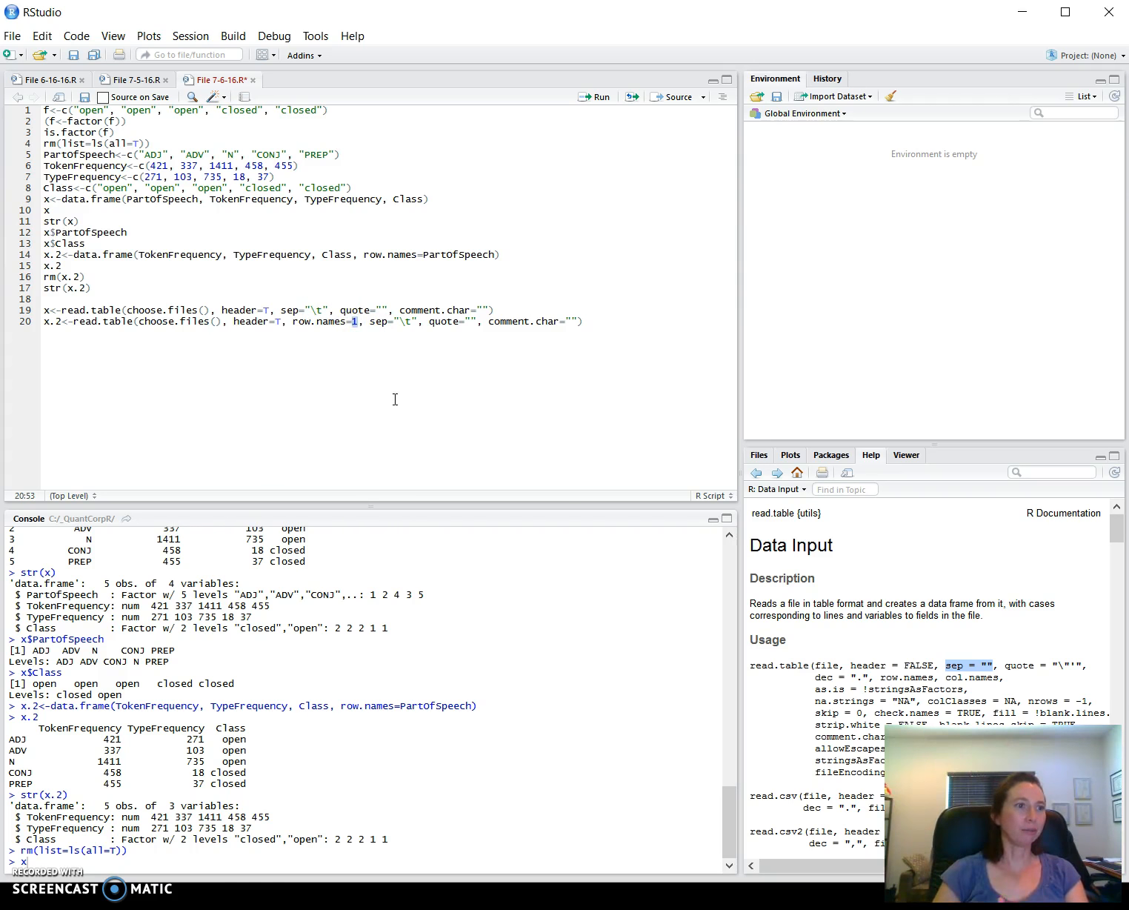
click(356, 310)
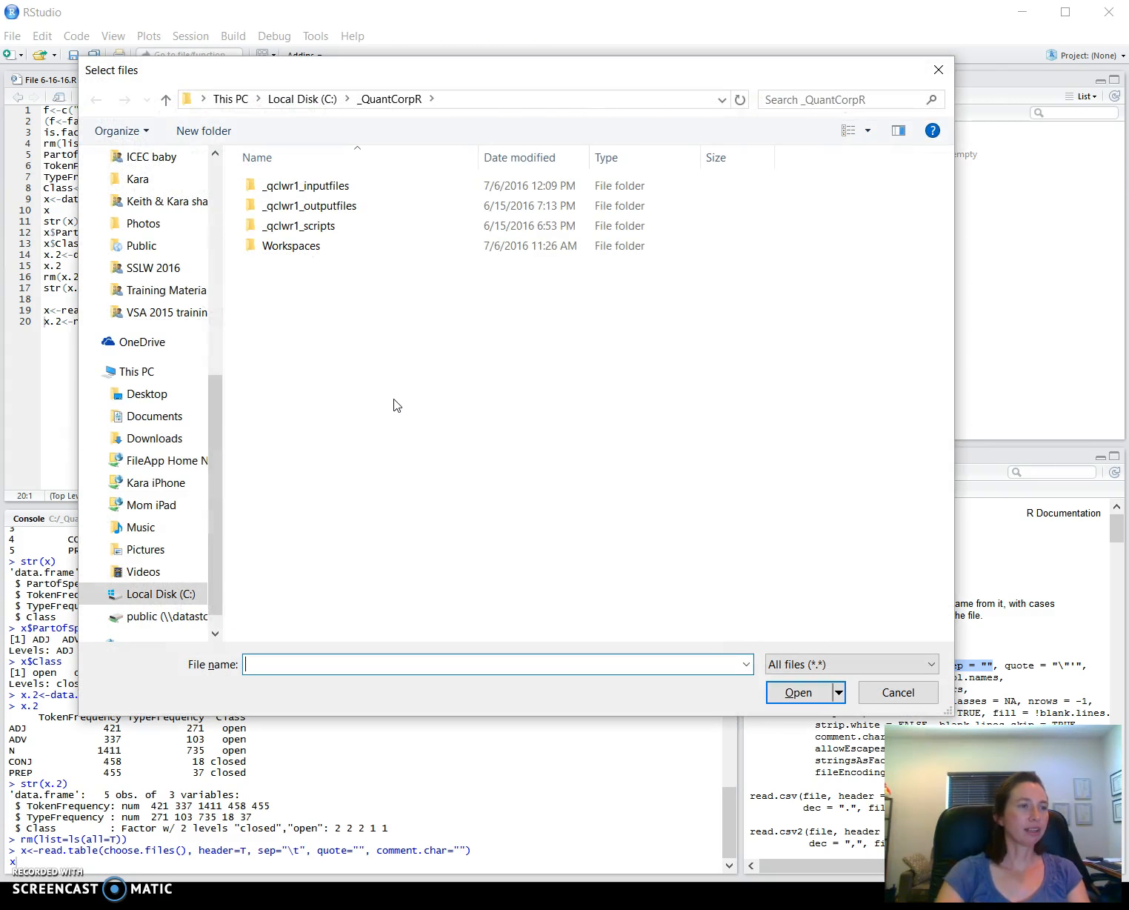
Pick the data files from _qclwr1_inputfiles for each read.table prompt, loading x and x.2
click(307, 185)
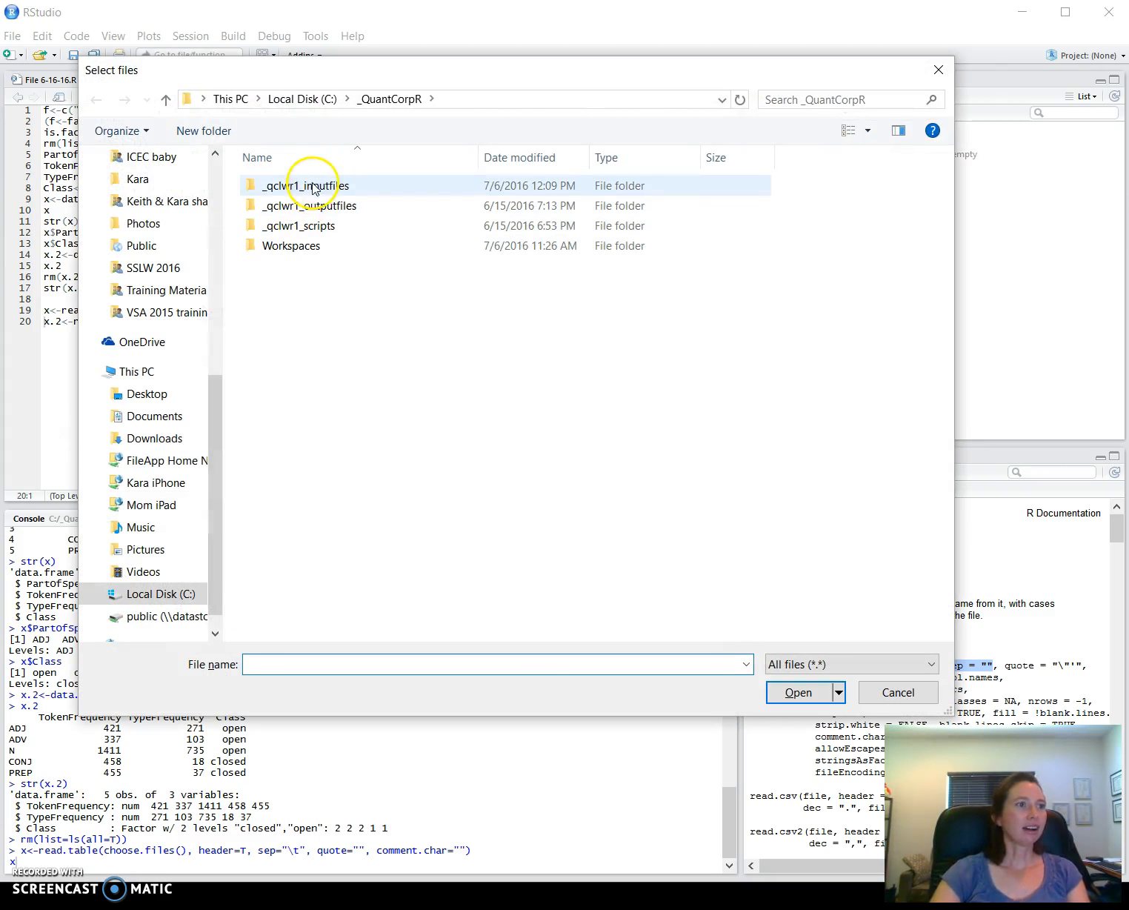
click(317, 206)
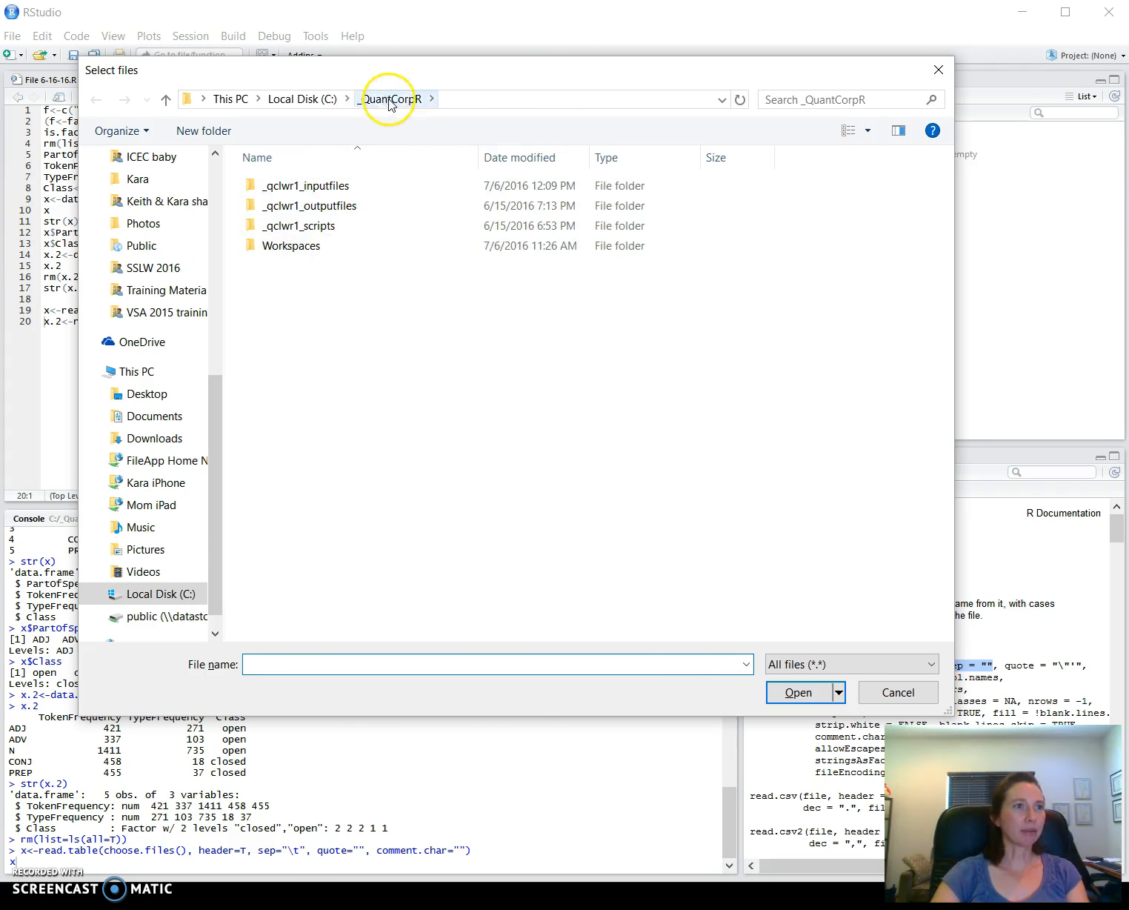
click(305, 185)
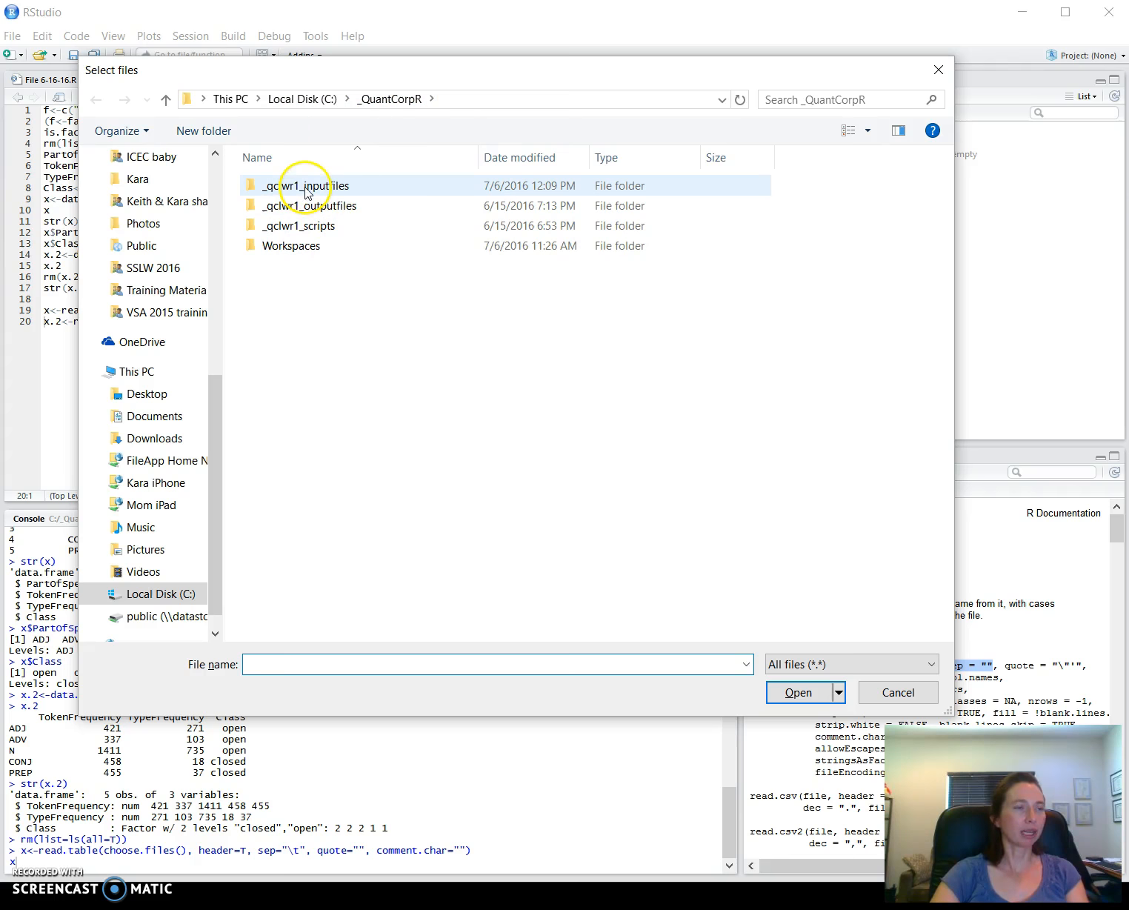
mouse_move(330, 195)
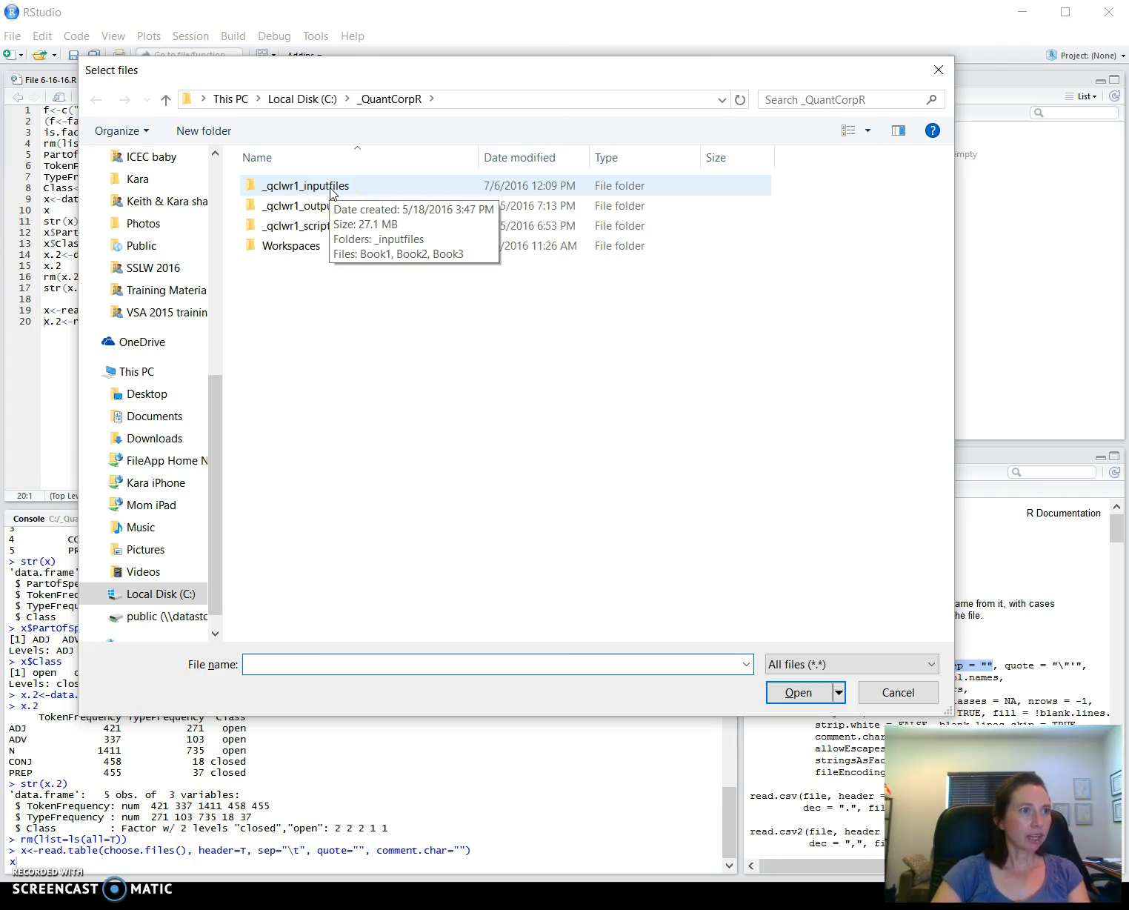
double_click(305, 186)
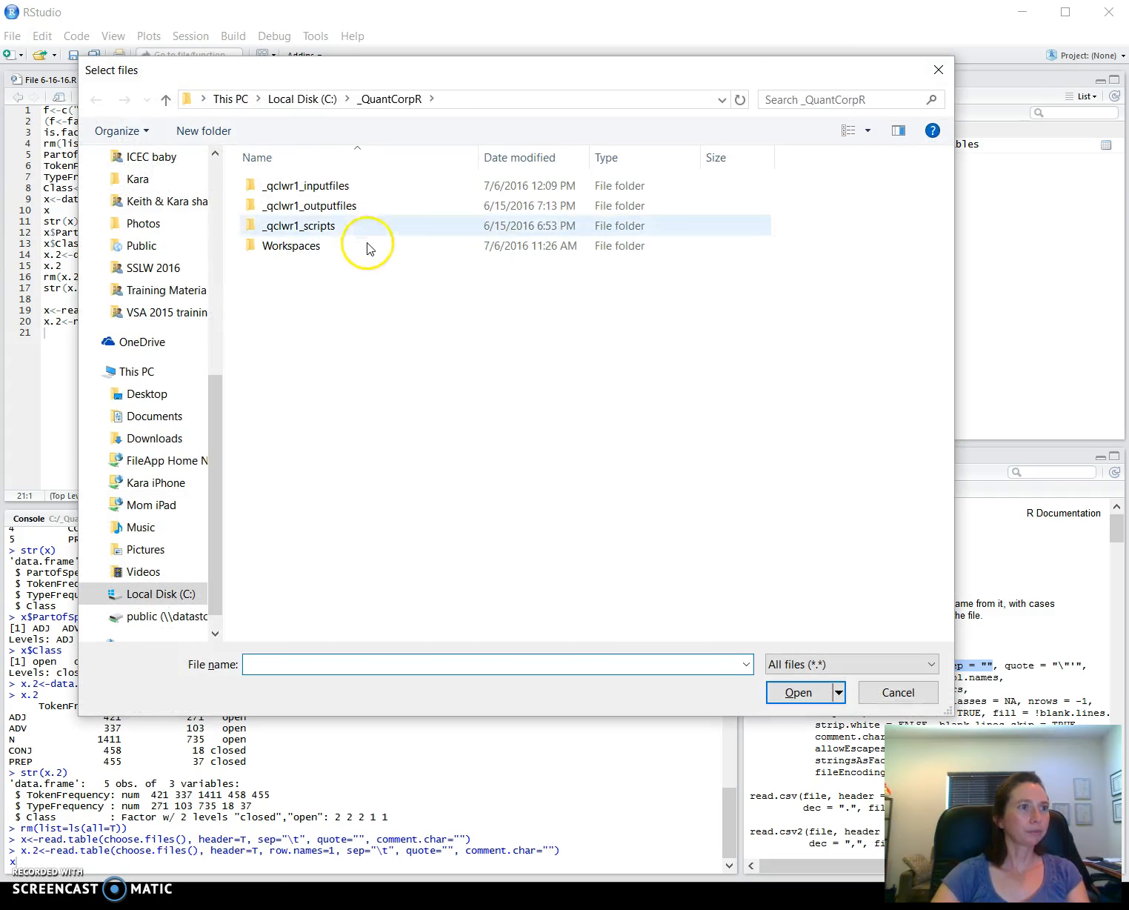
click(307, 185)
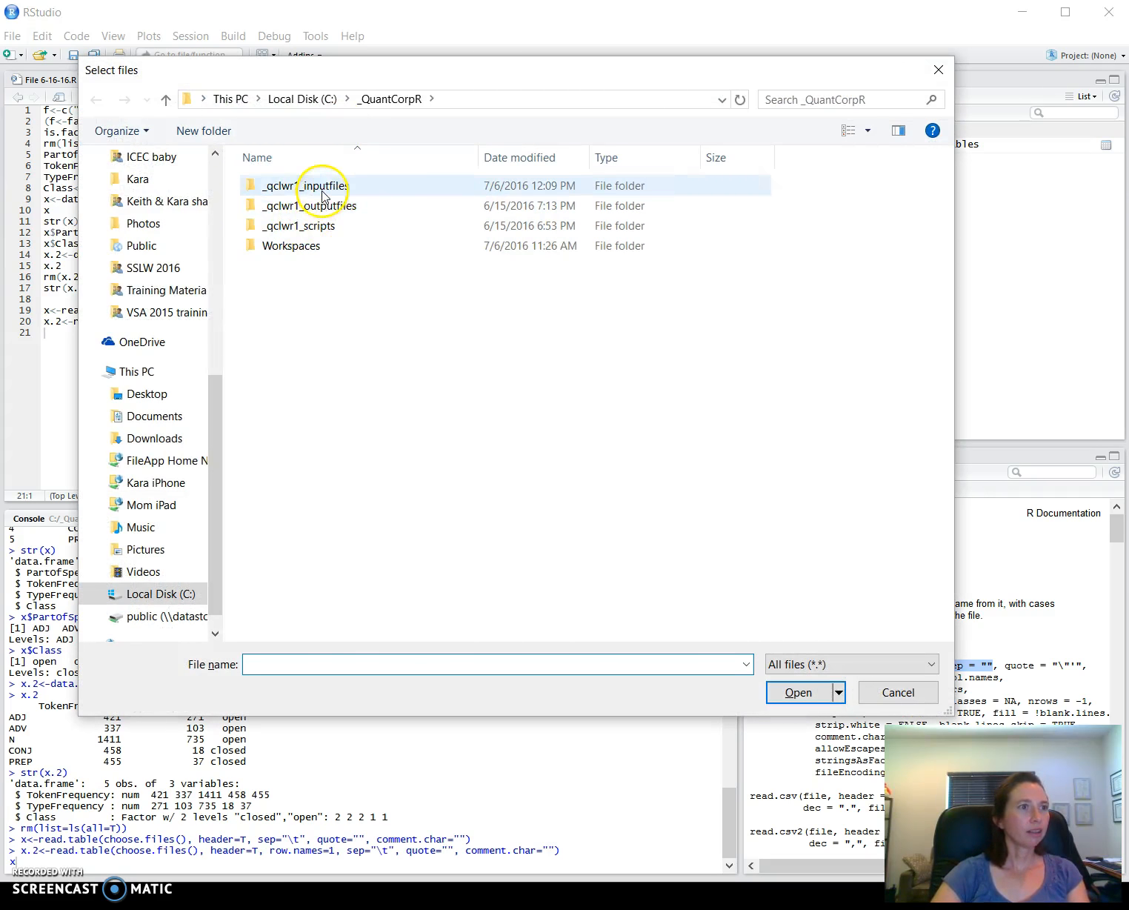
double_click(316, 185)
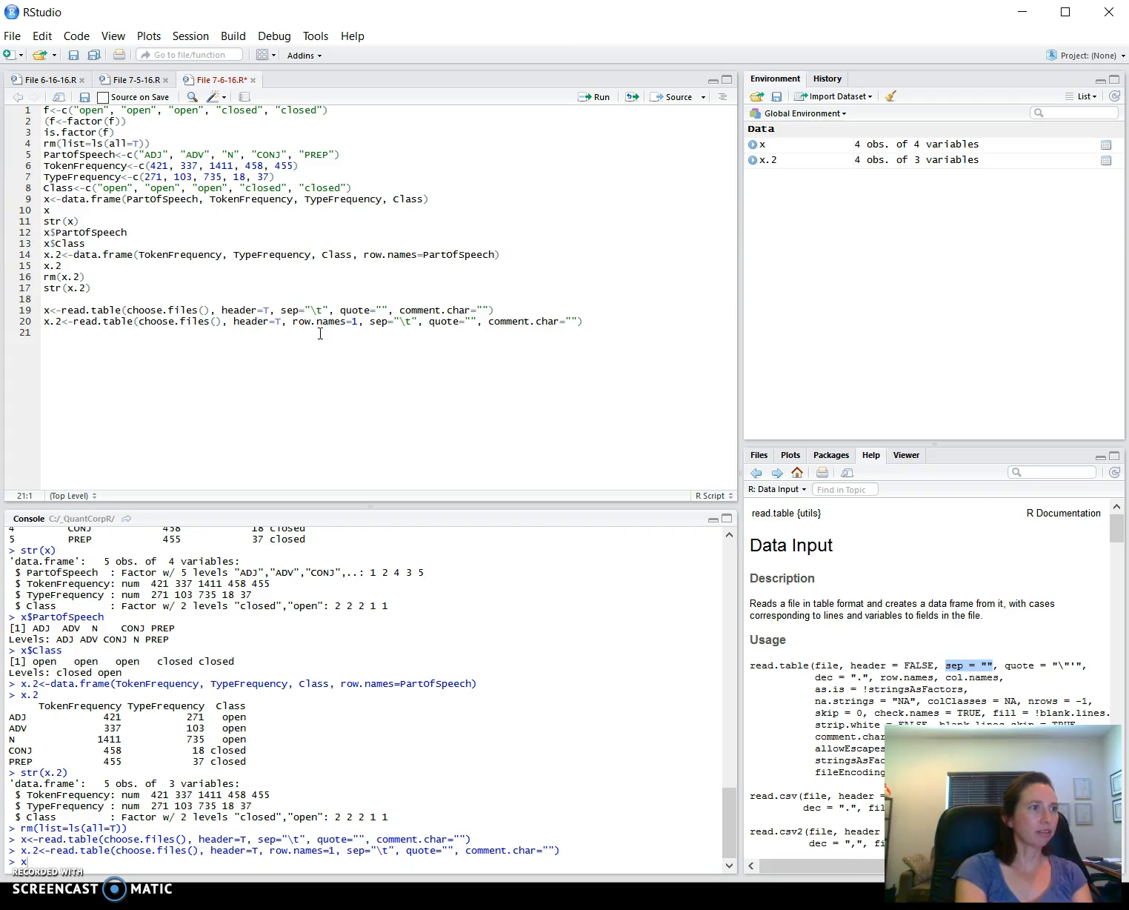
Begin a setwd("c:/ call on line 21 using autocomplete
text(setw)
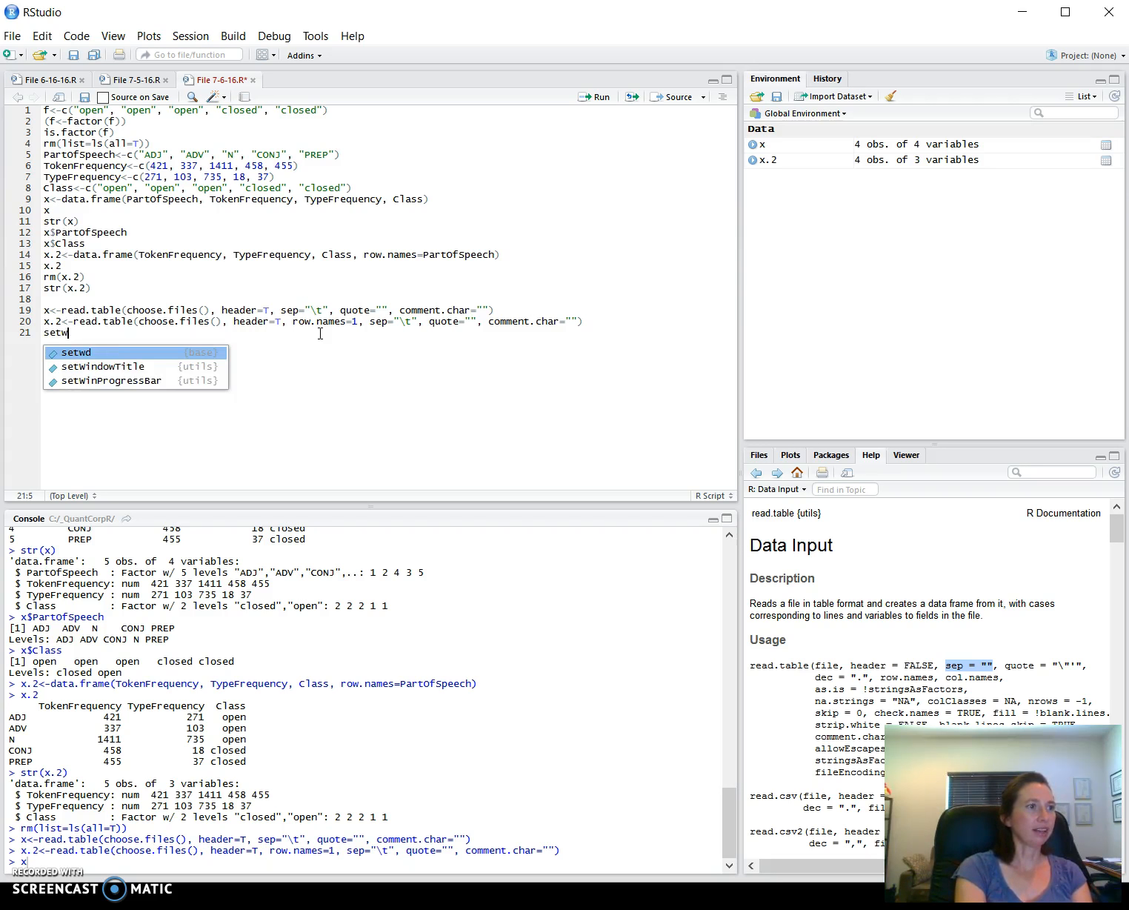
key(Tab)
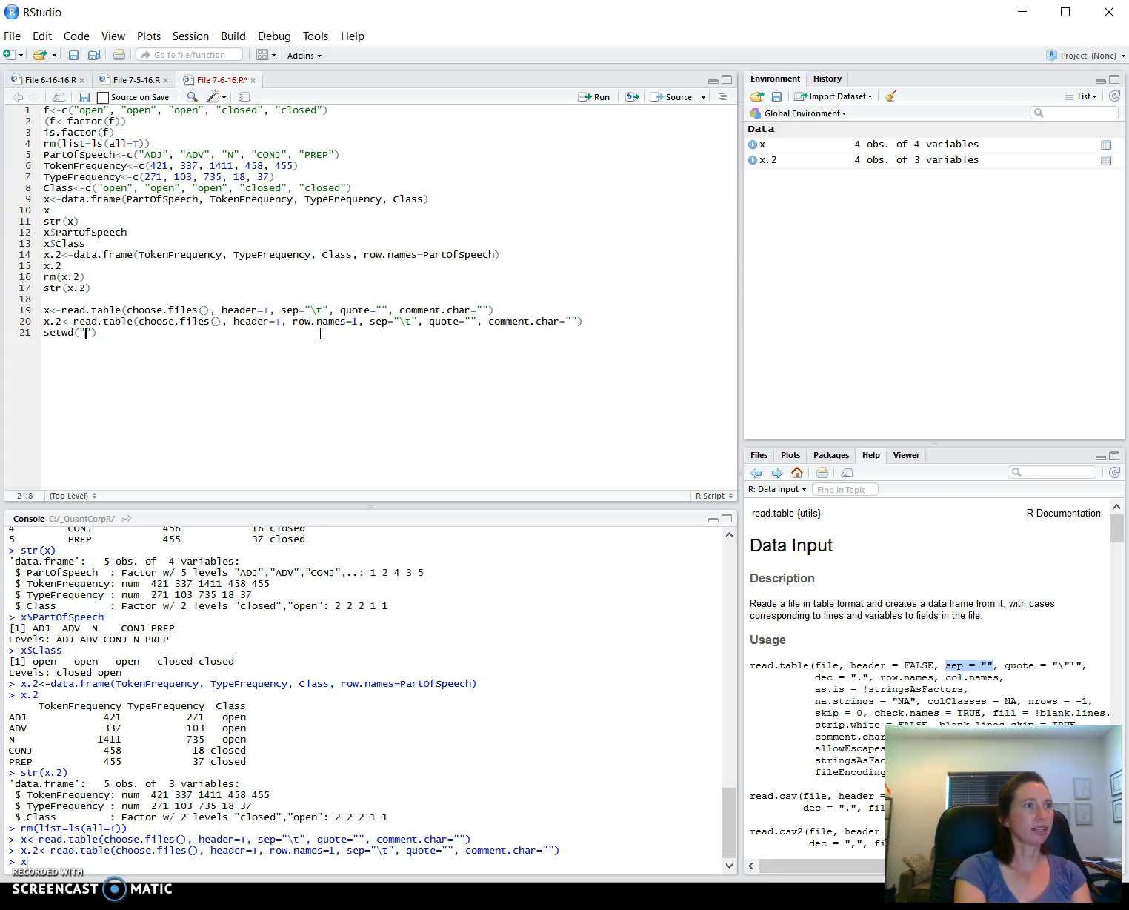
text(c:)
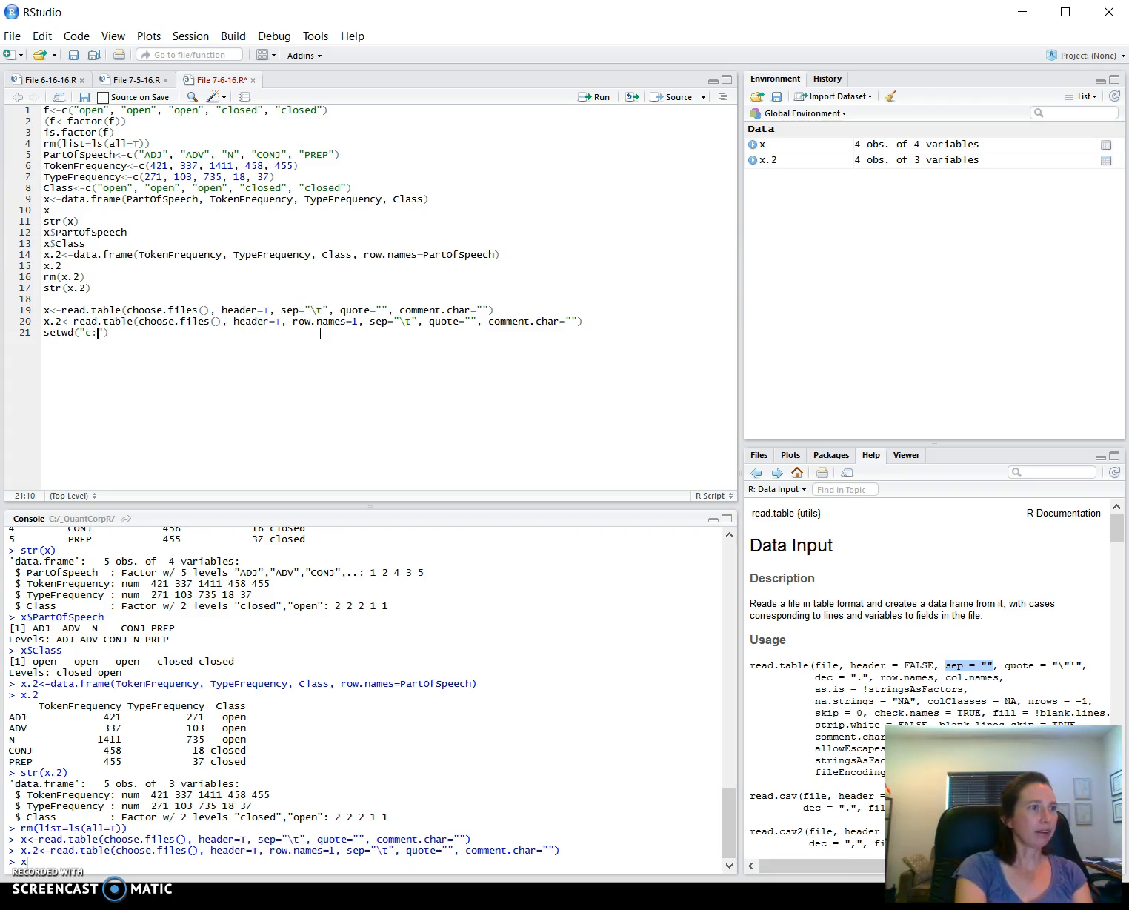
text(/)
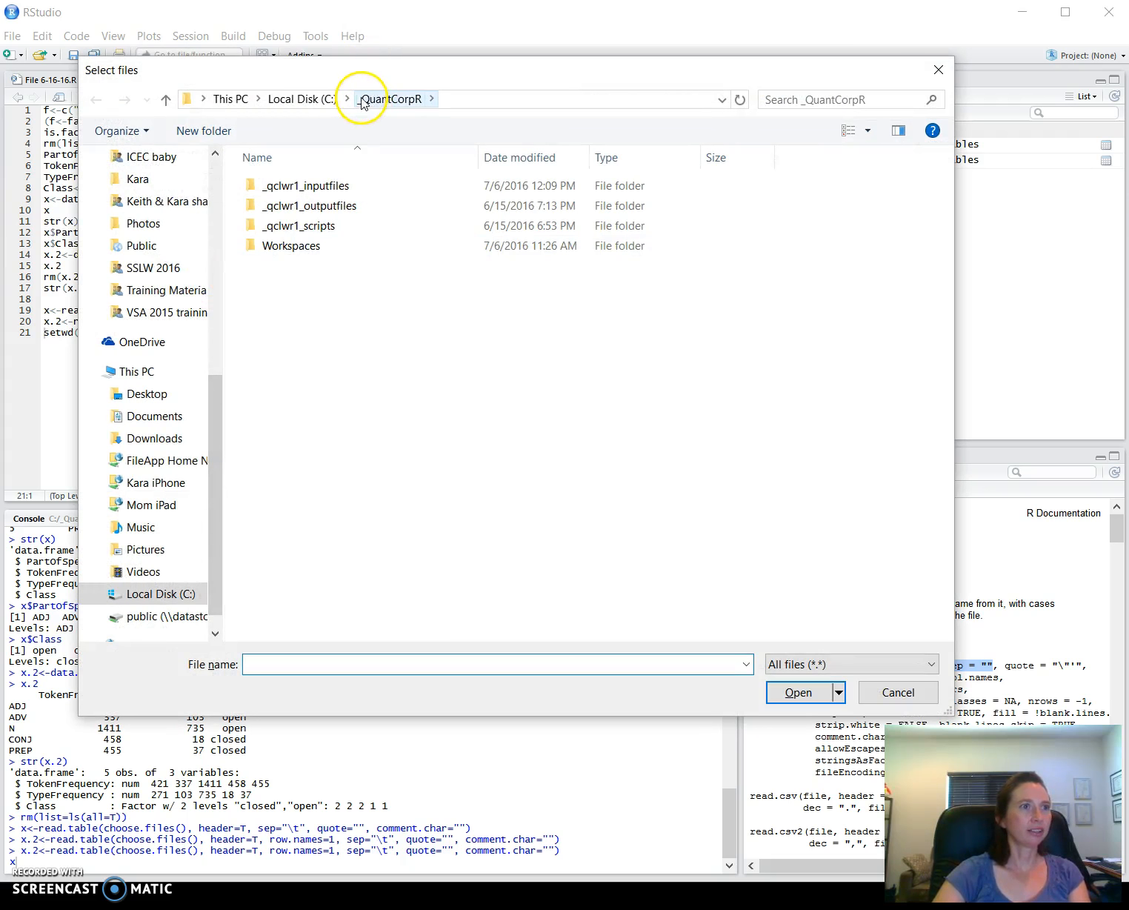
mouse_move(359, 110)
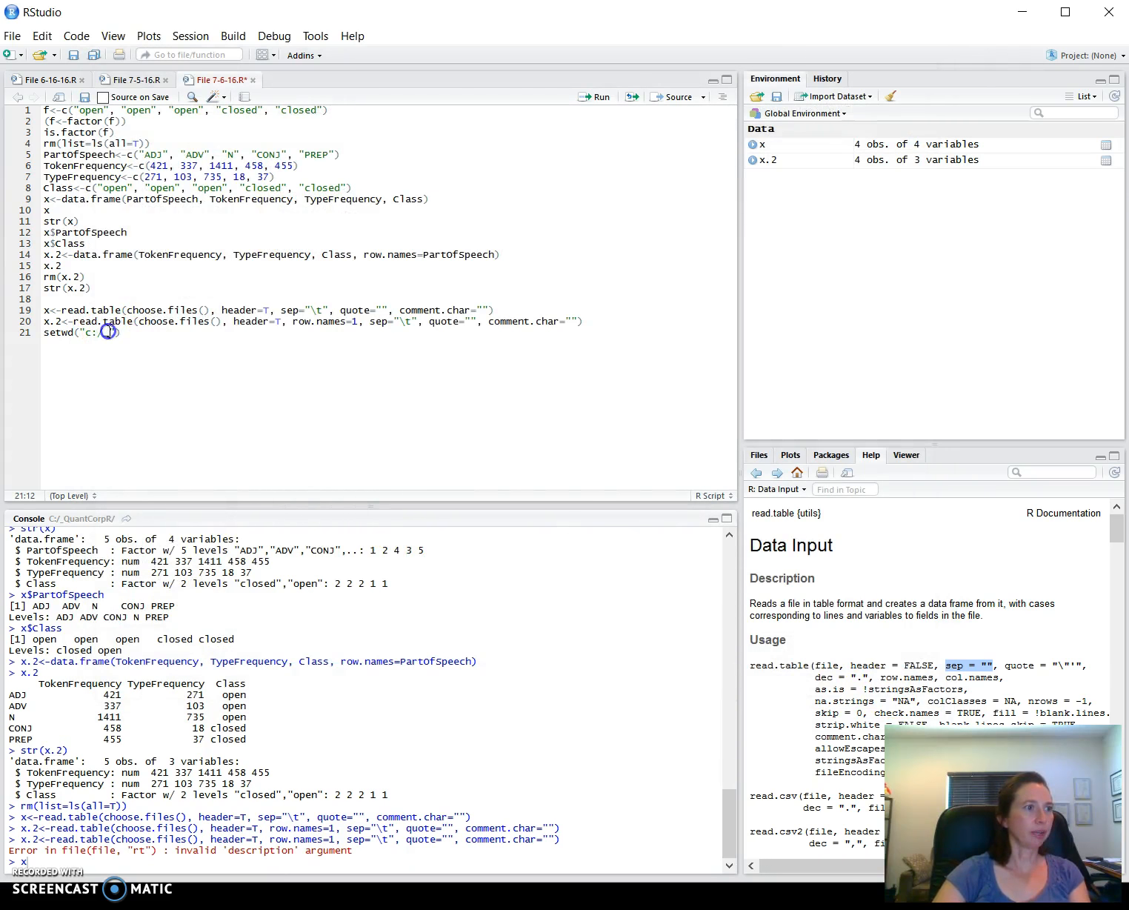
Complete setwd("c:/_QuantCorpR") and move it to line 19 above the read.table lines
text(/_Quant)
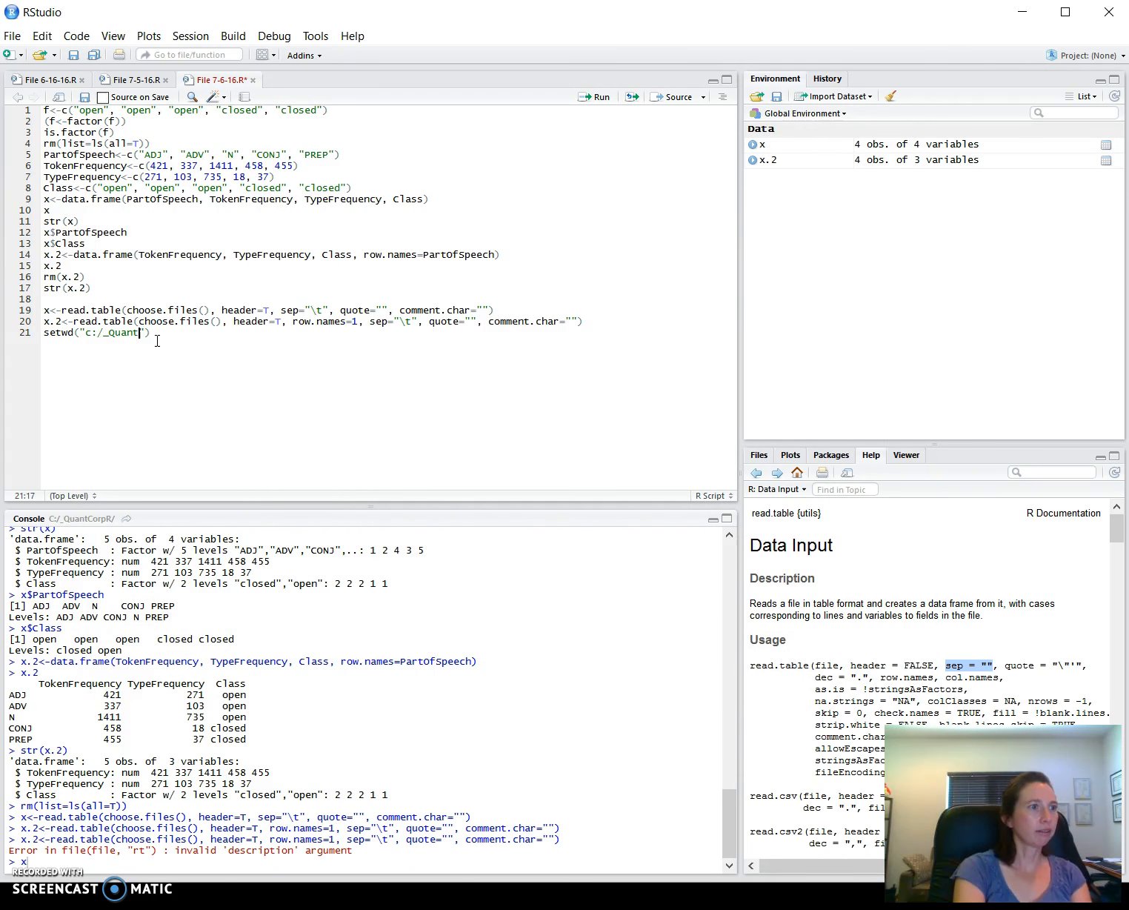
text(CorpR)
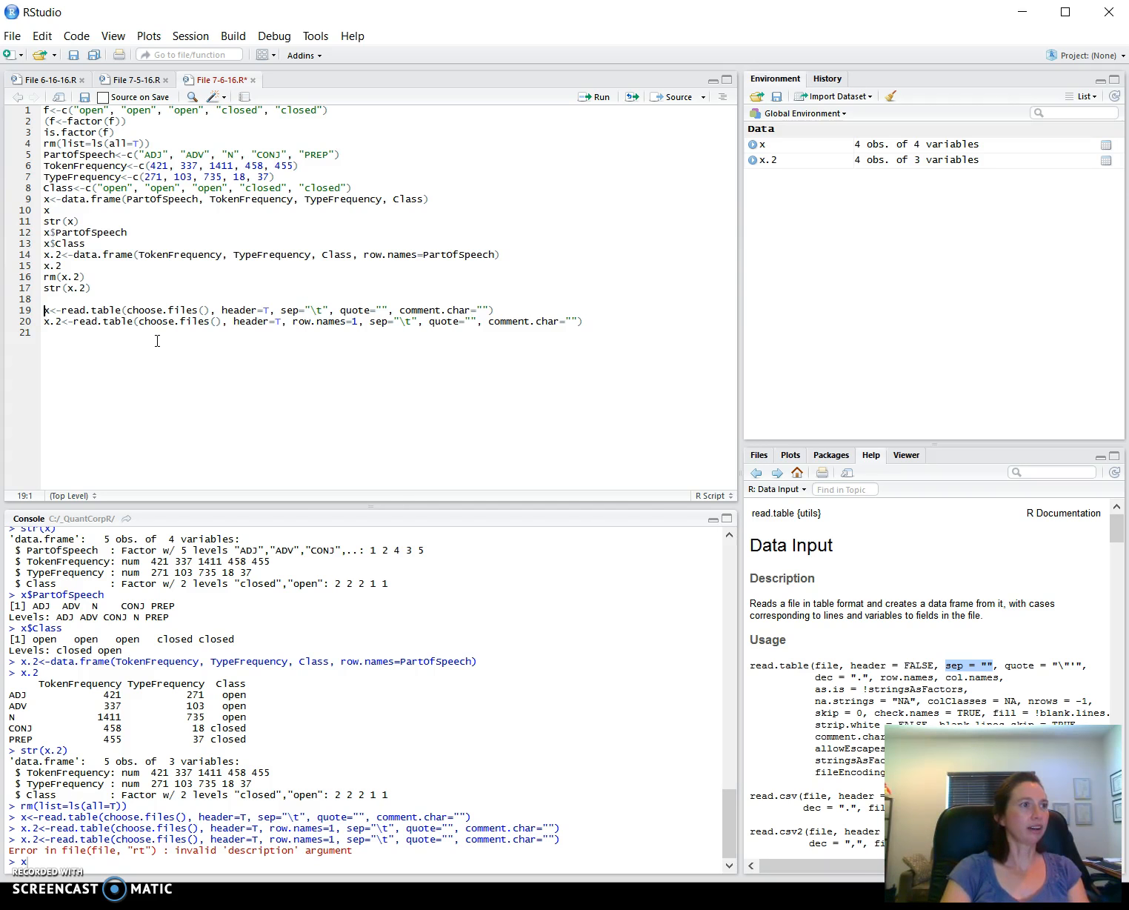
text(setwd("c:/_QuantCorpR"))
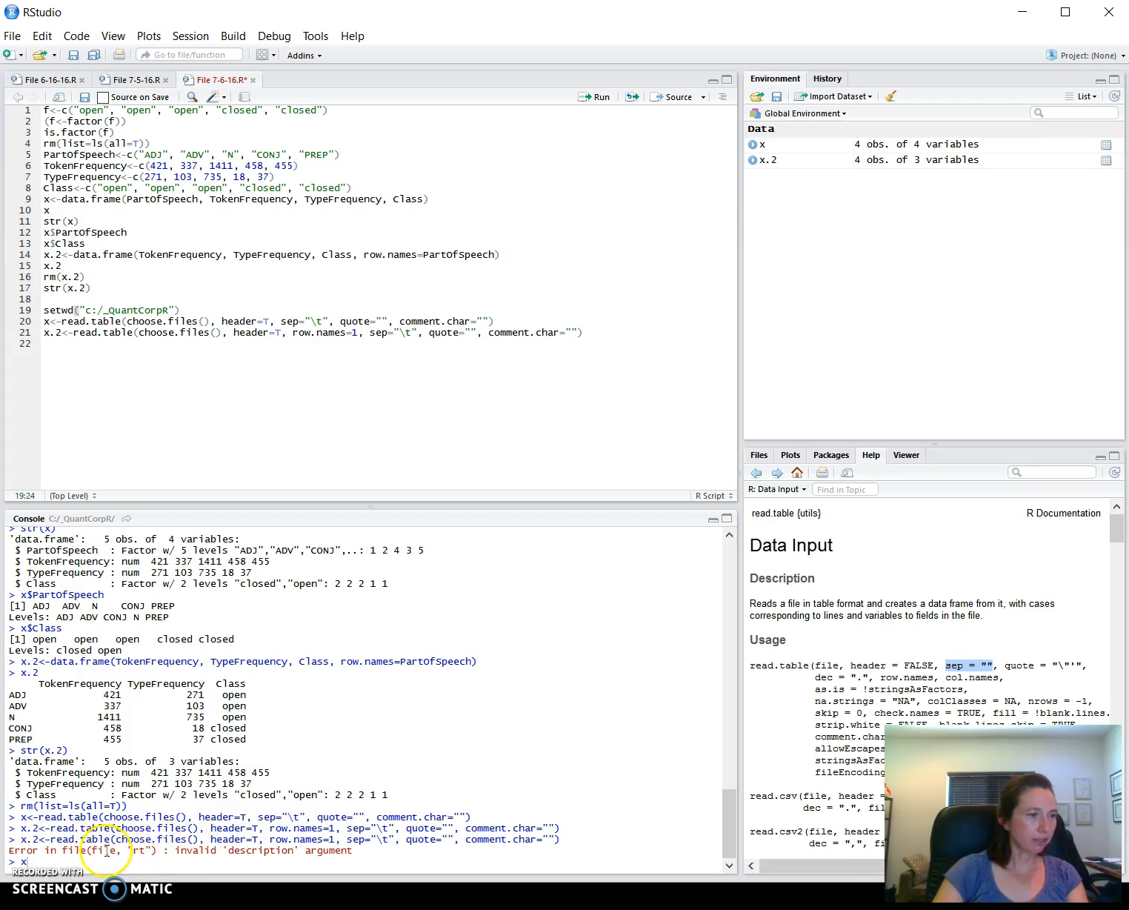
mouse_move(137, 858)
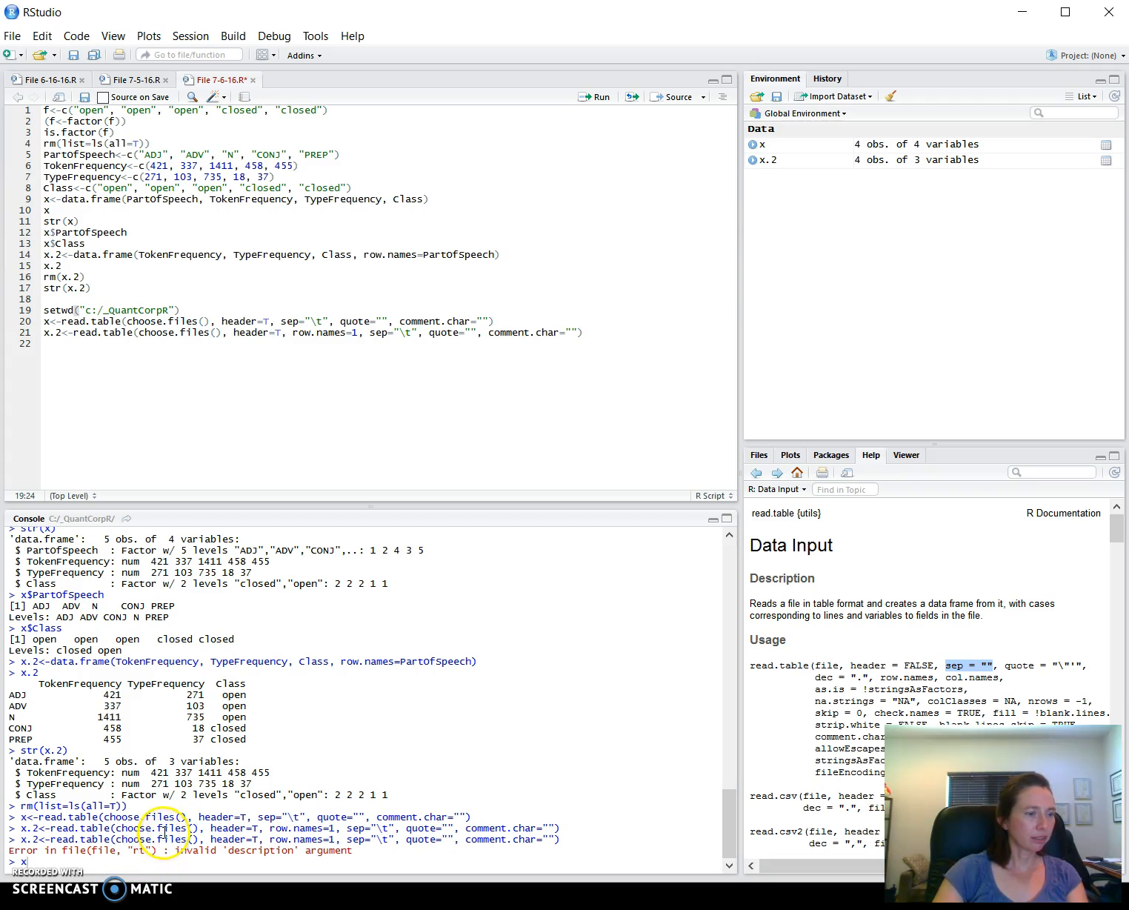
mouse_move(300, 843)
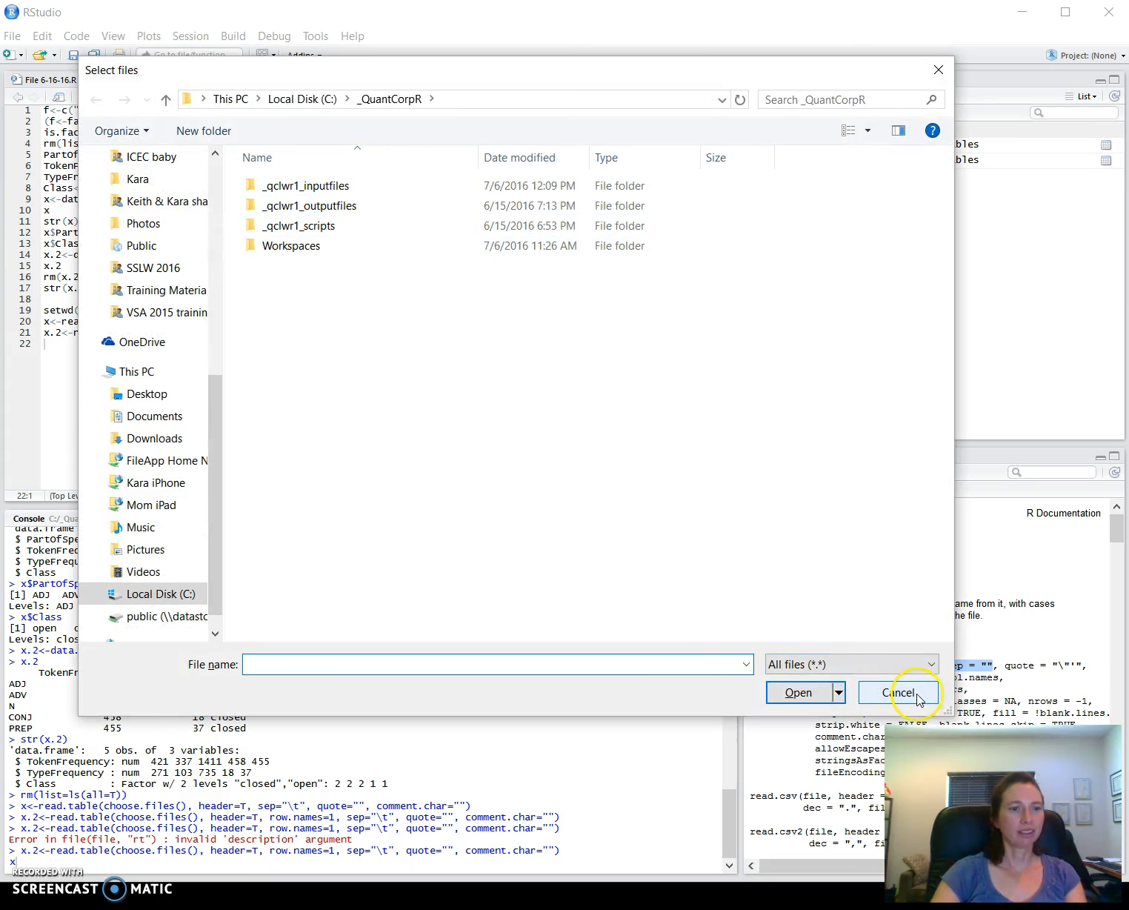
Cancel the Select files dialog without reading any file
click(901, 692)
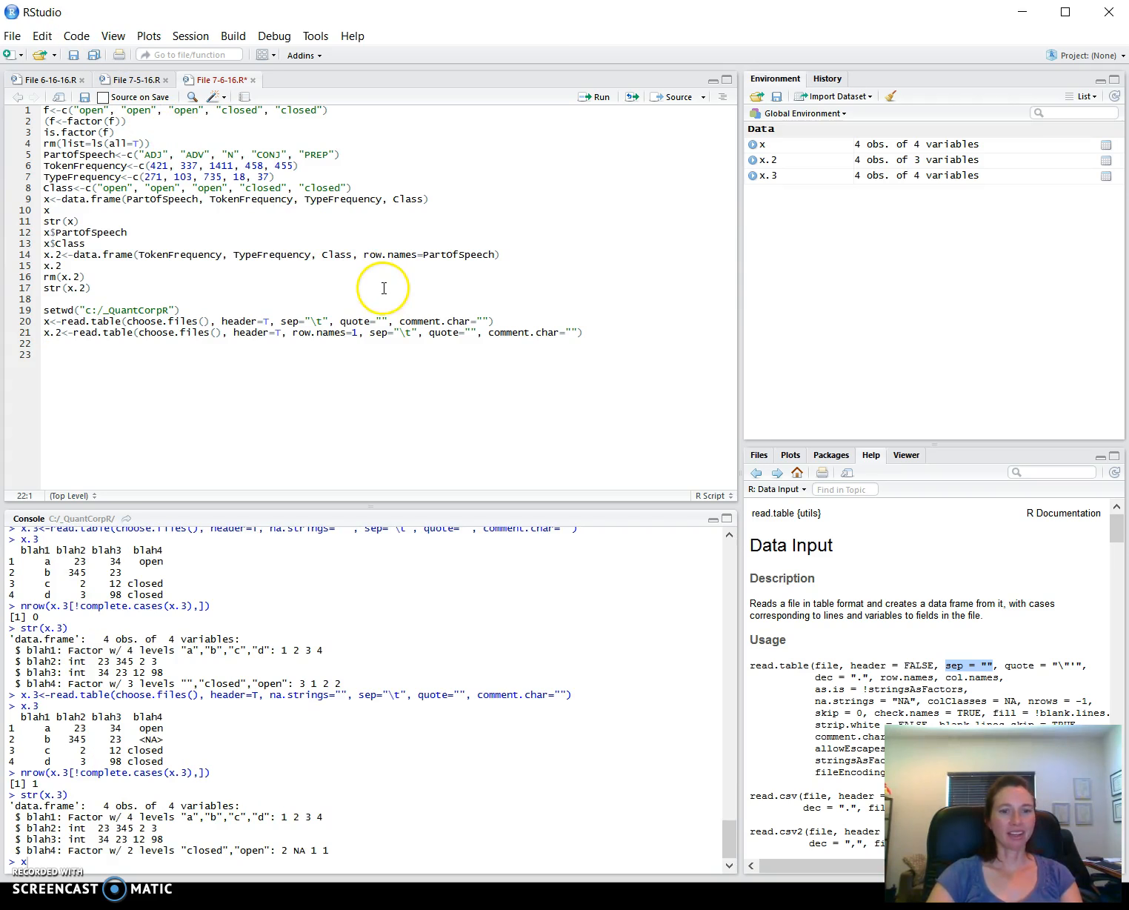
mouse_move(387, 294)
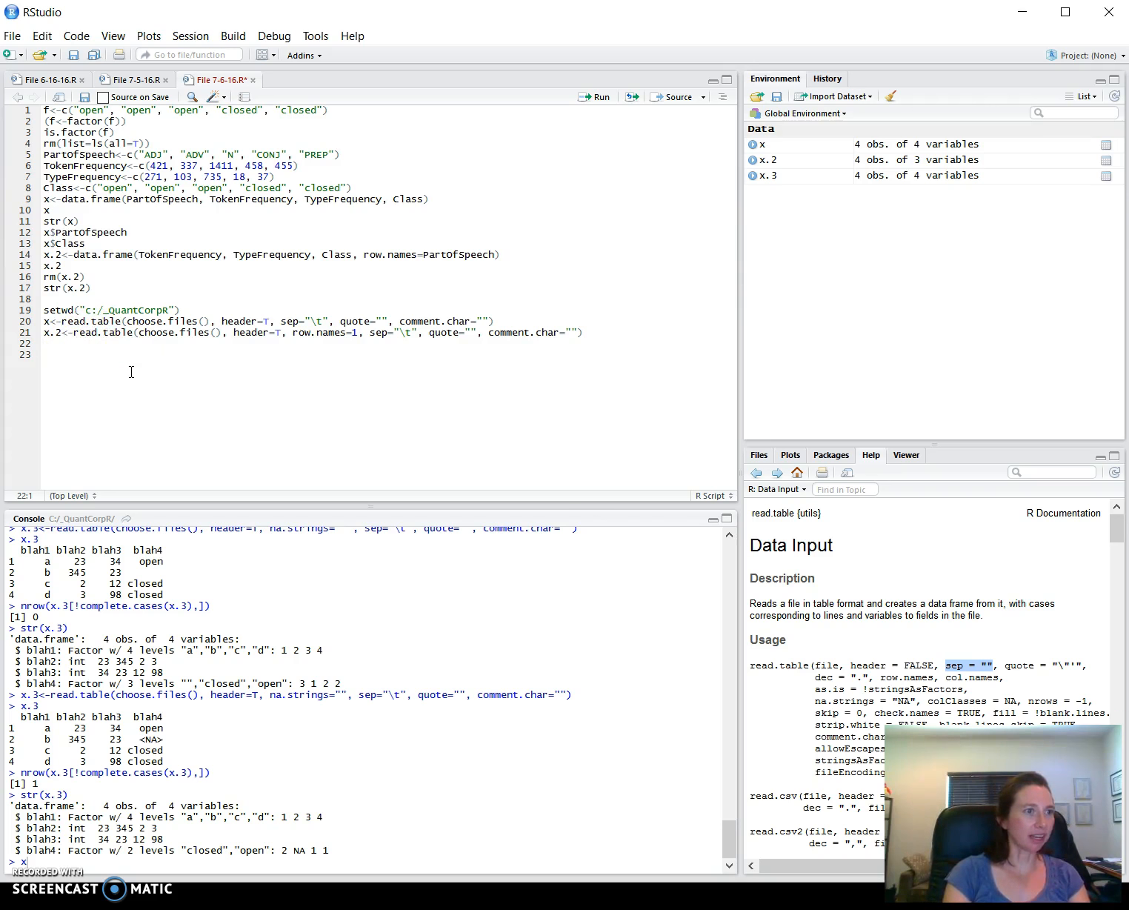
Duplicate the read.table line as x.3 and insert na.strings="" after header=T
text(x.2<-read.table(choose.files(), header=T, row.names=1, sep="\t", quote="", comment.char=""))
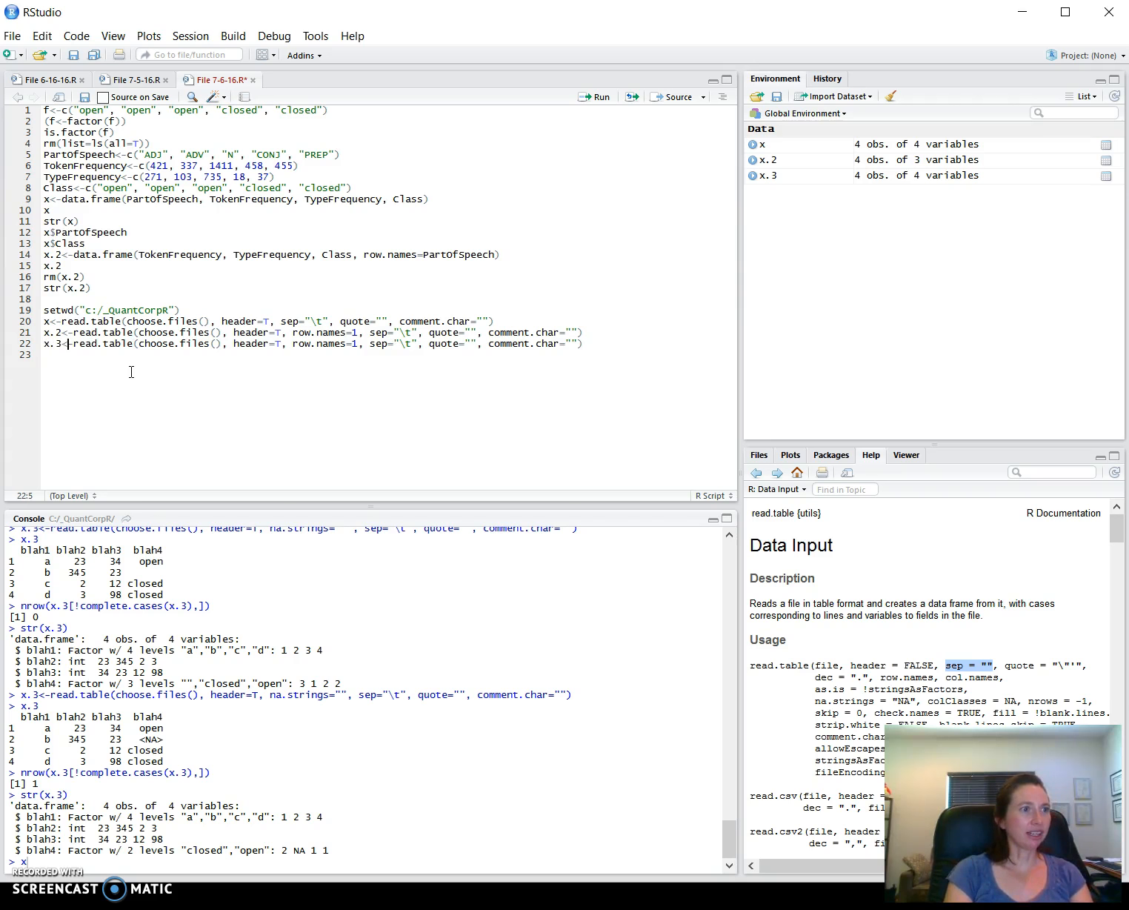
click(286, 343)
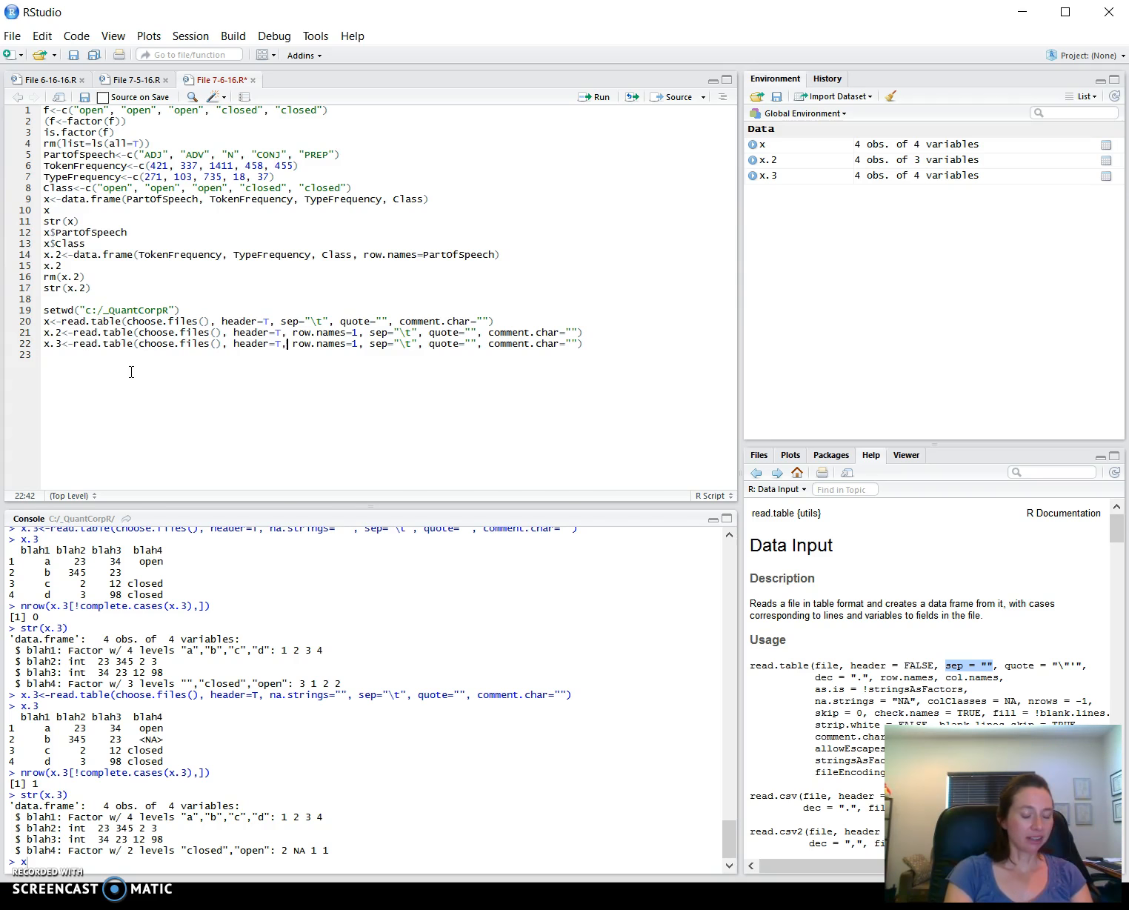
text(na.strings=")
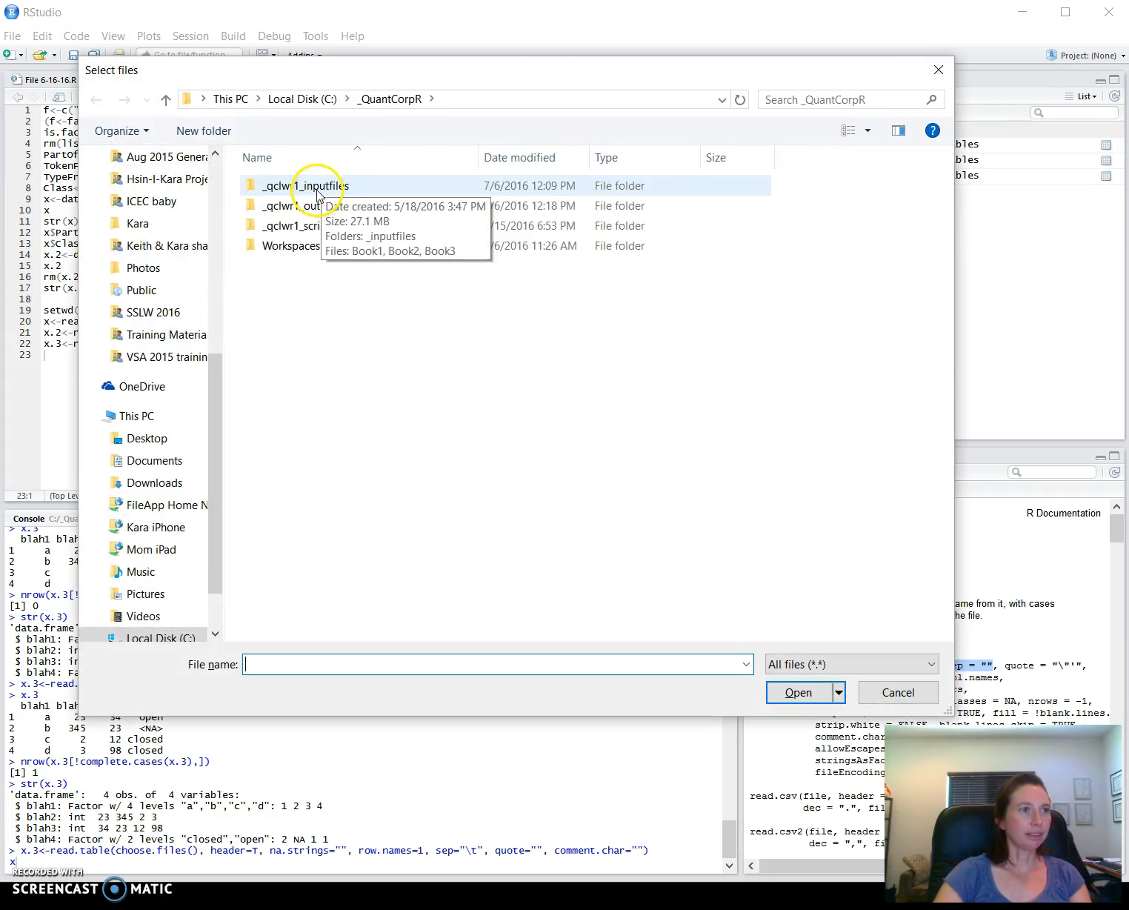
Browse into _qclwr1_inputfiles and pick Book3 in the Select files dialog
double_click(311, 185)
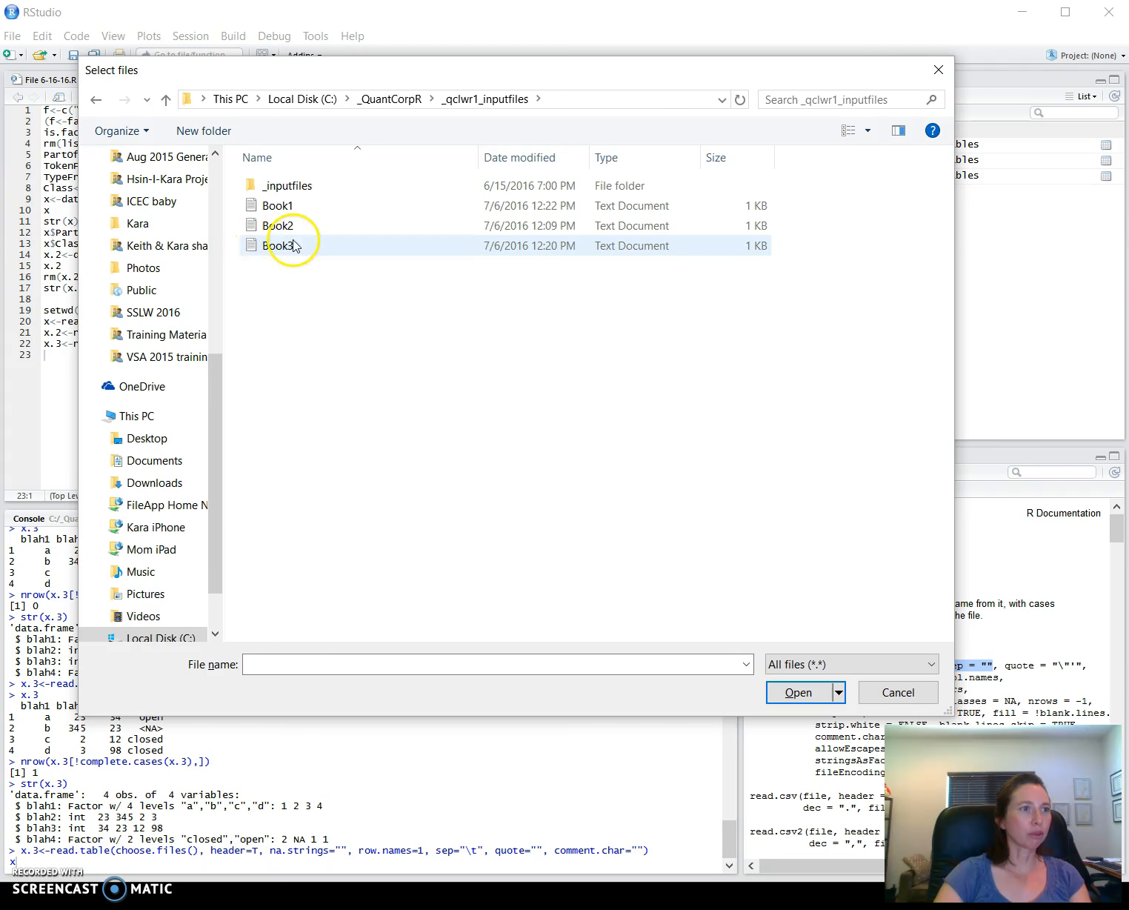
mouse_move(289, 248)
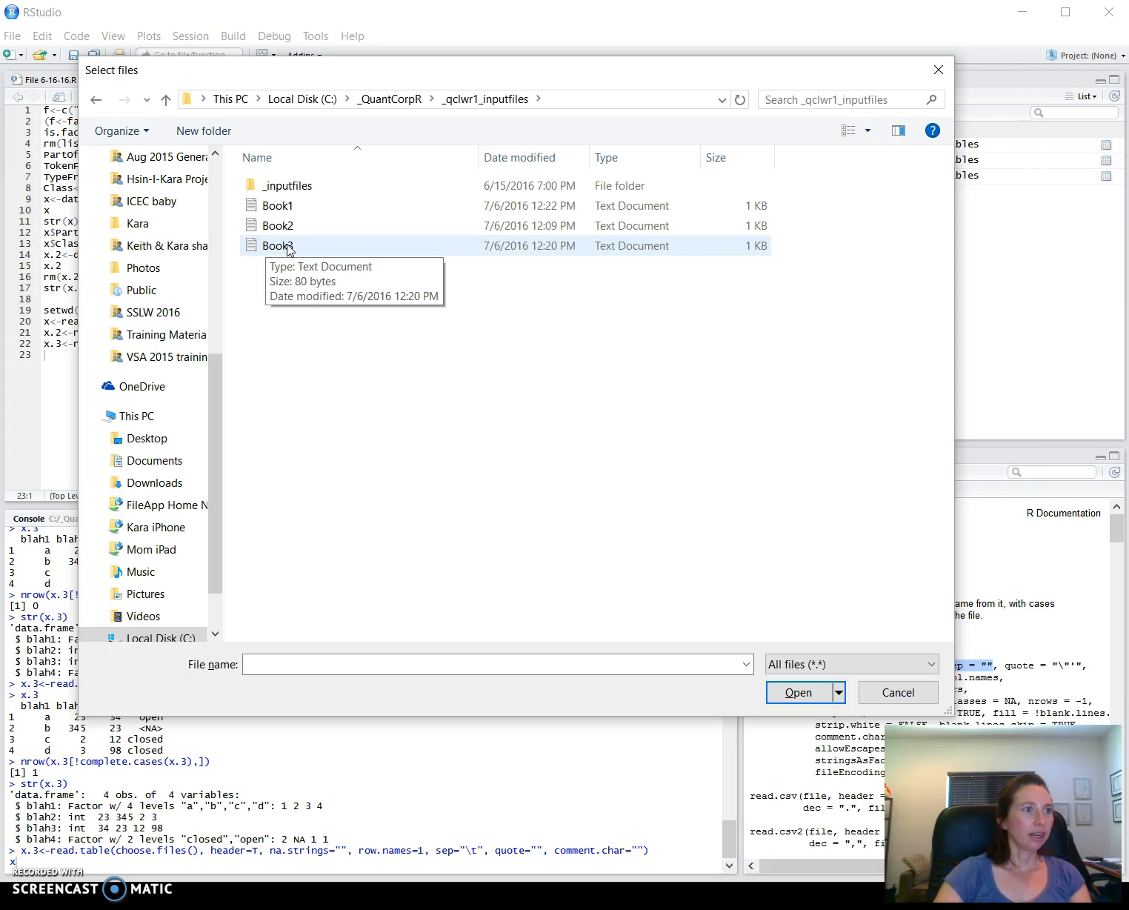
click(798, 693)
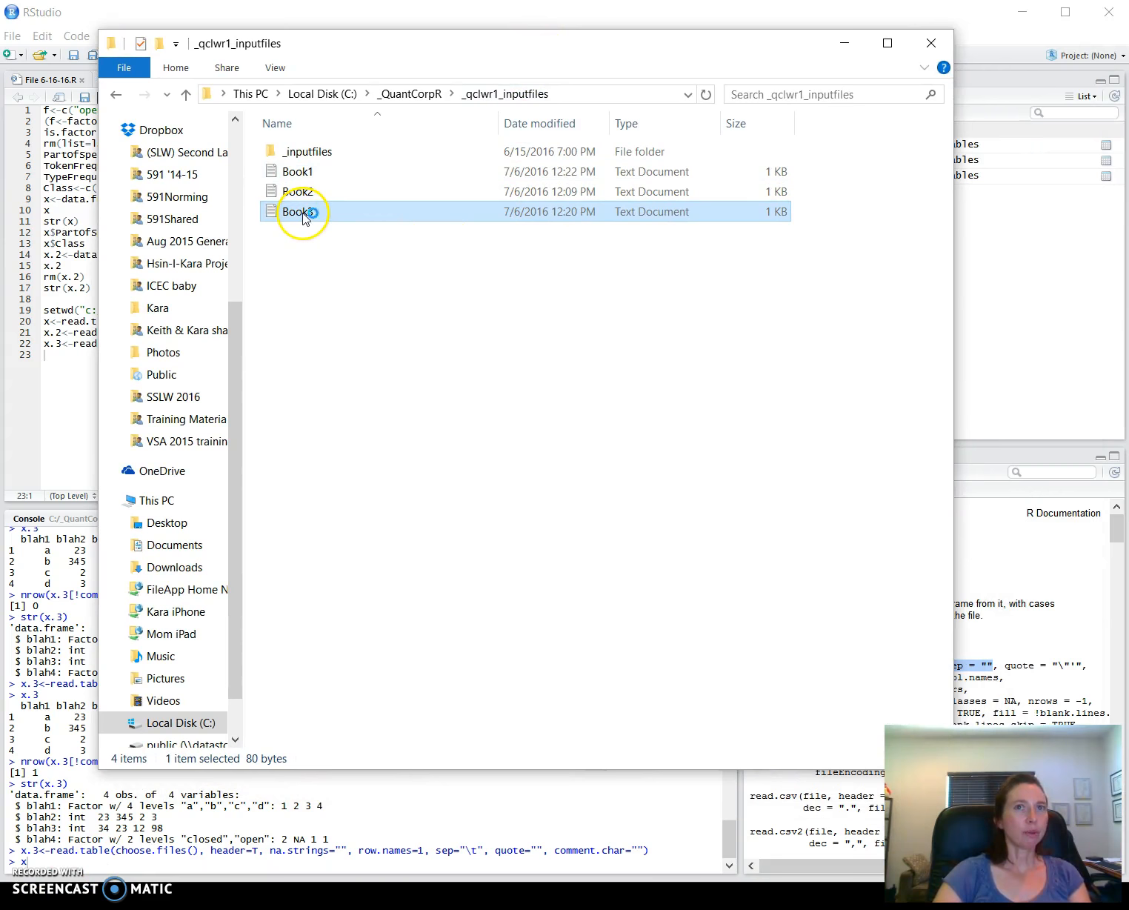
View Book3 in Notepad, noting row b's missing blah4 value
double_click(296, 212)
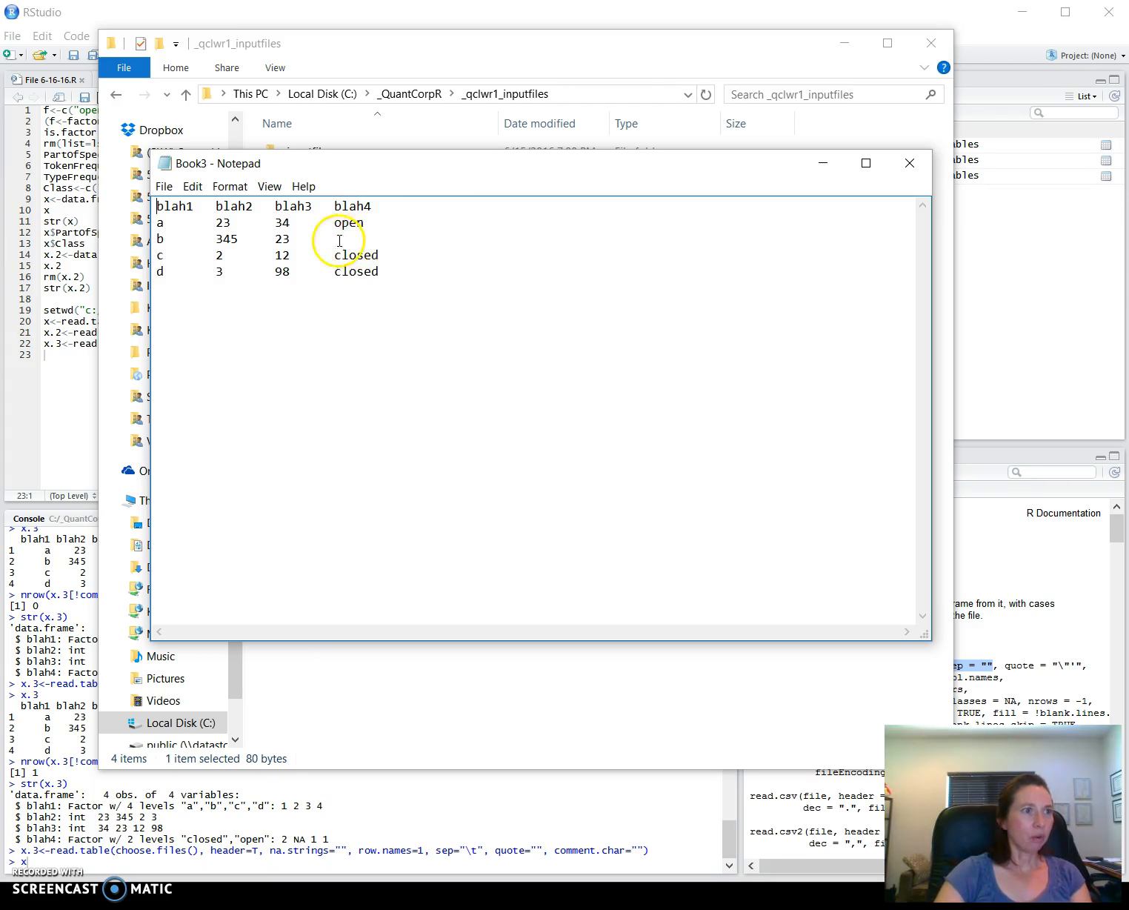
click(909, 163)
text(<-read.table(choose.files(), header=T, sep="\t", quote="", comment.char=""))
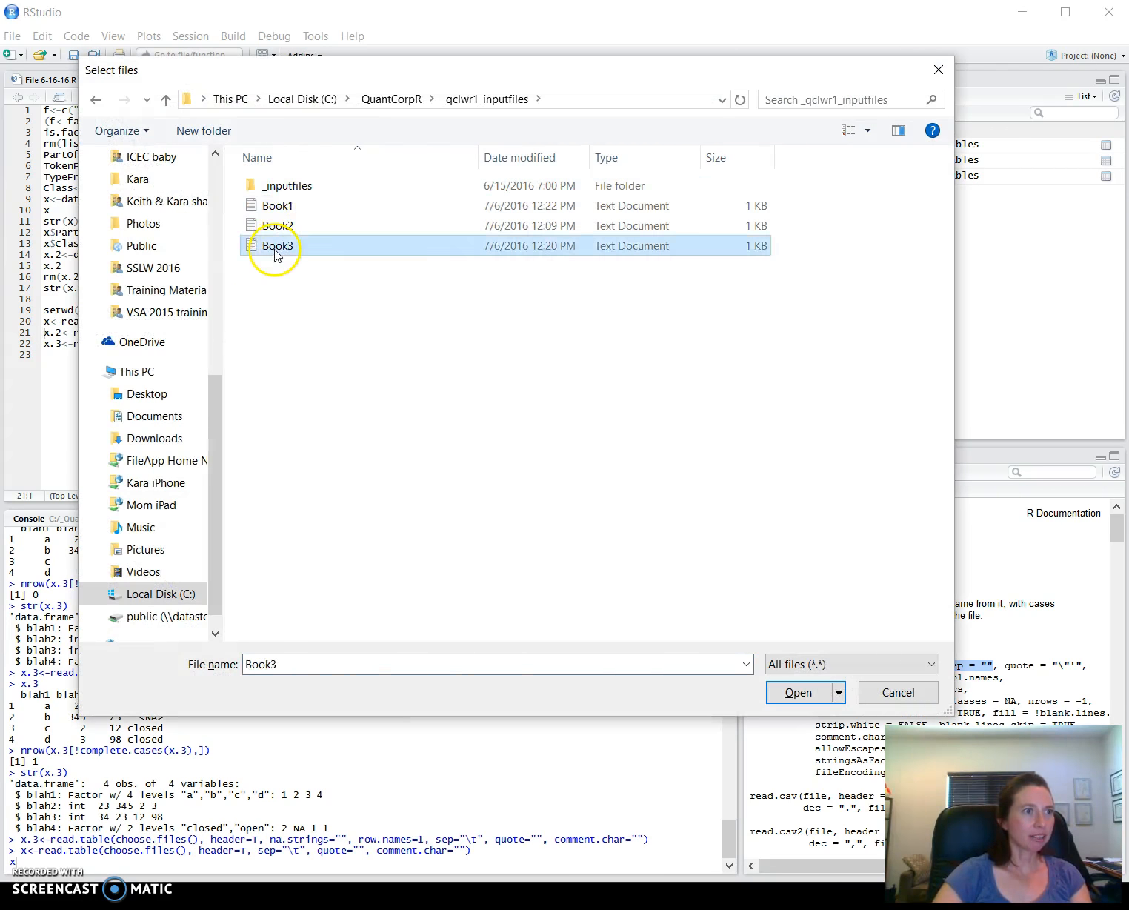
Load Book3 into x, leaving row b's blah4 blank
click(798, 692)
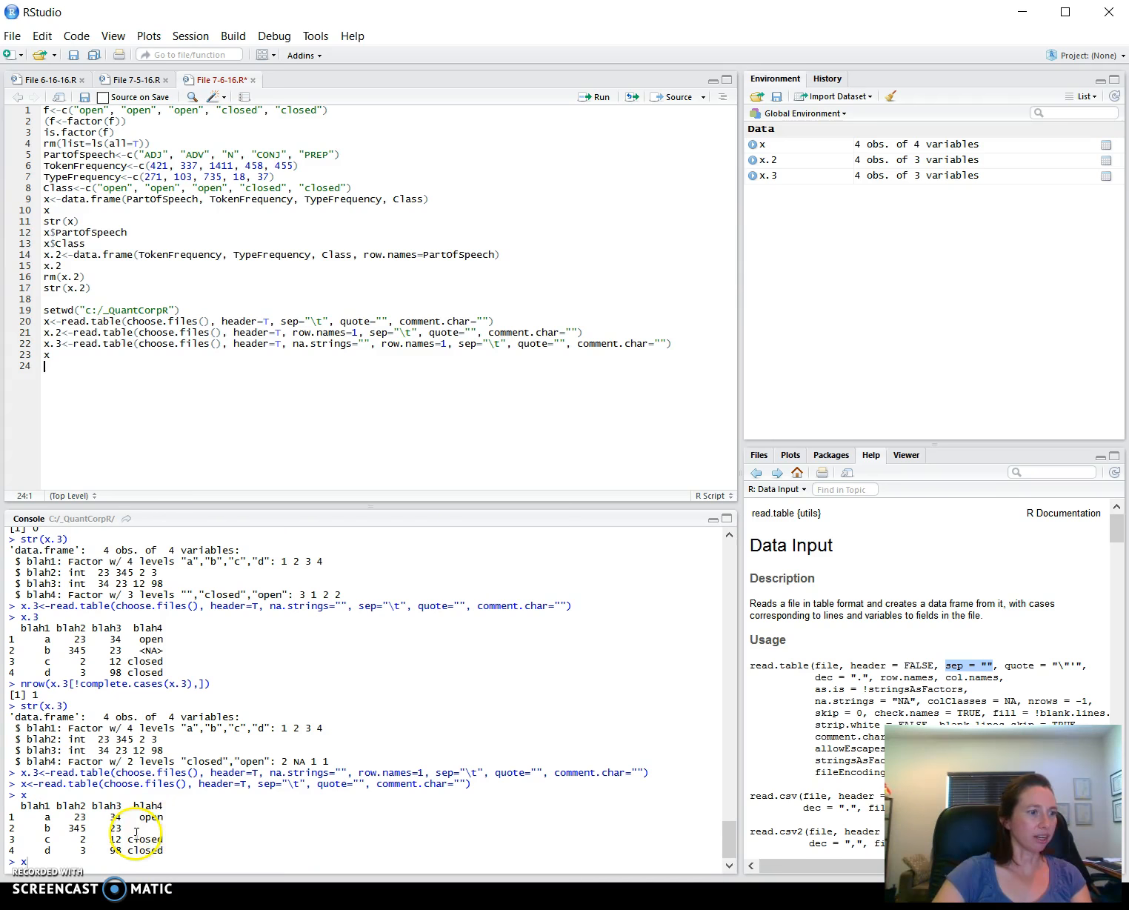
mouse_move(224, 833)
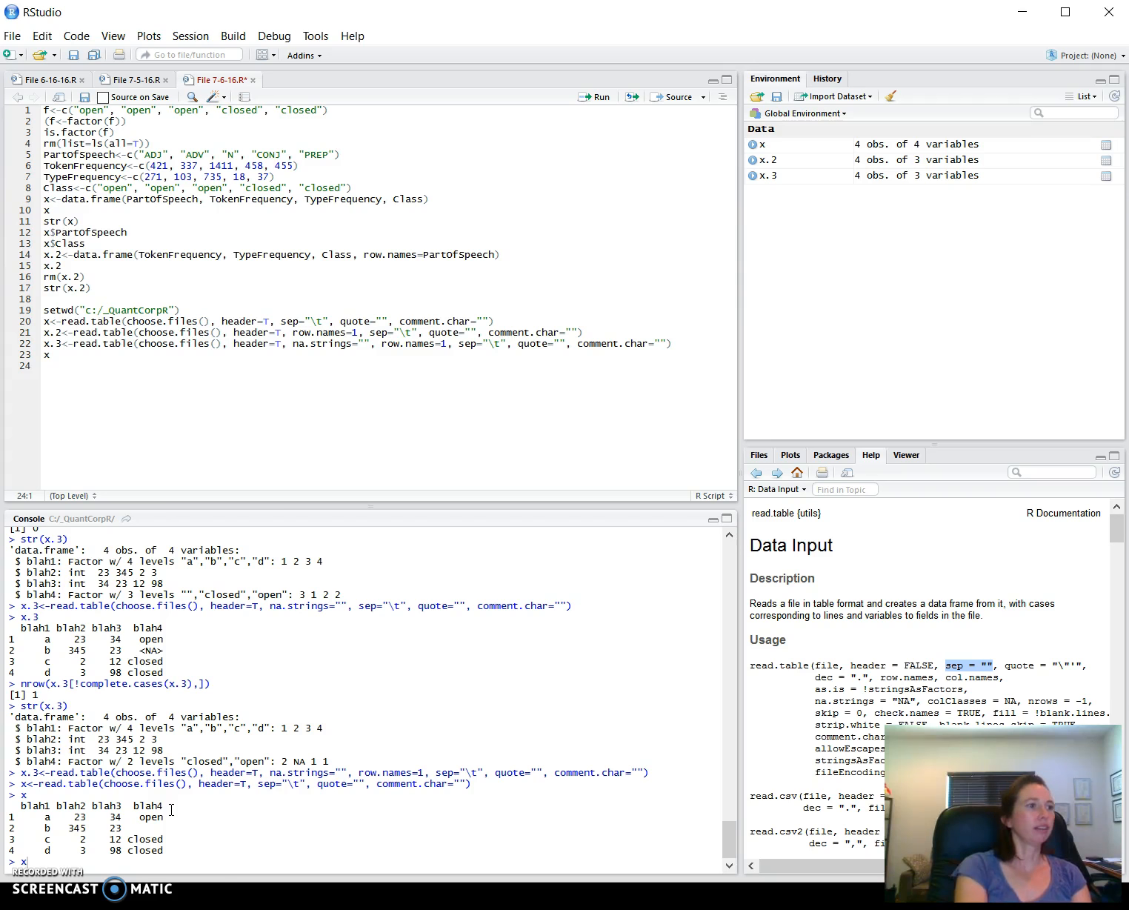
Run str(x), revealing blah4 as a factor with an empty-string level
text(str)
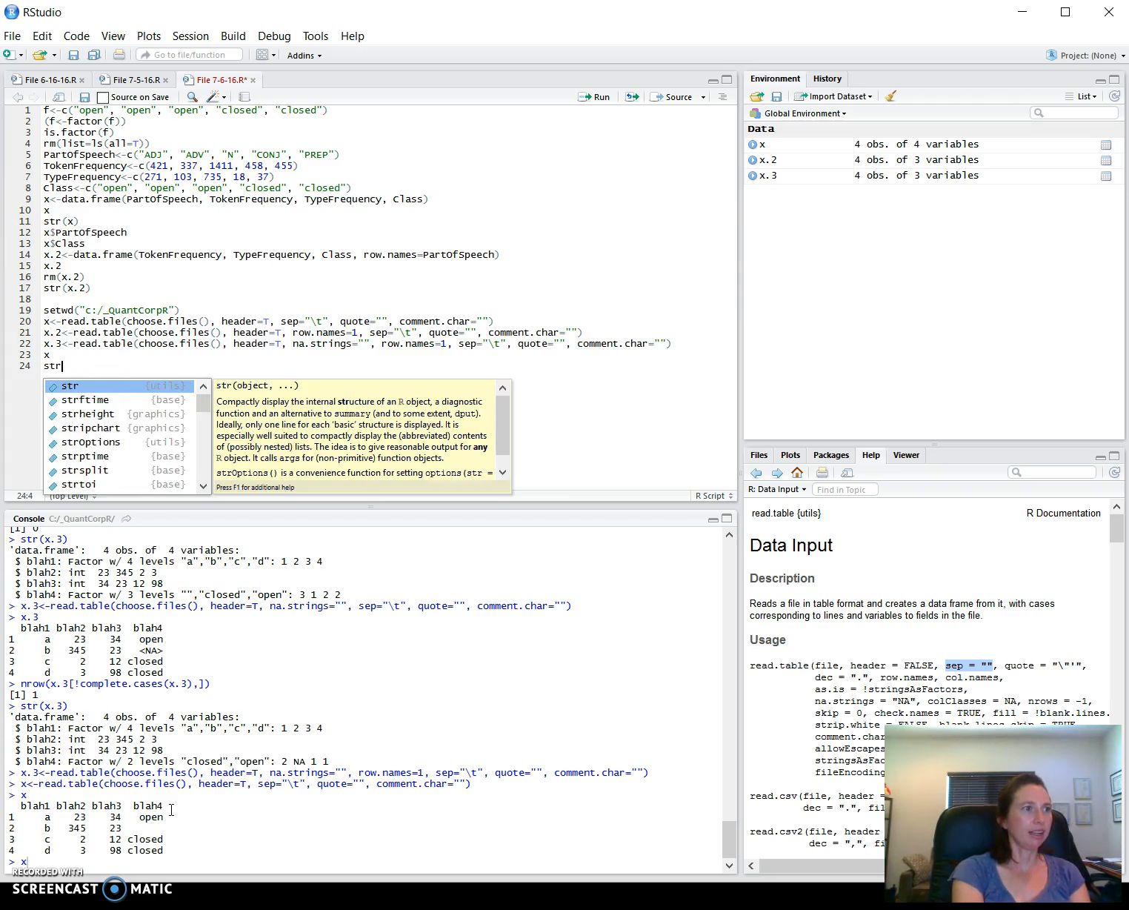
text((x)
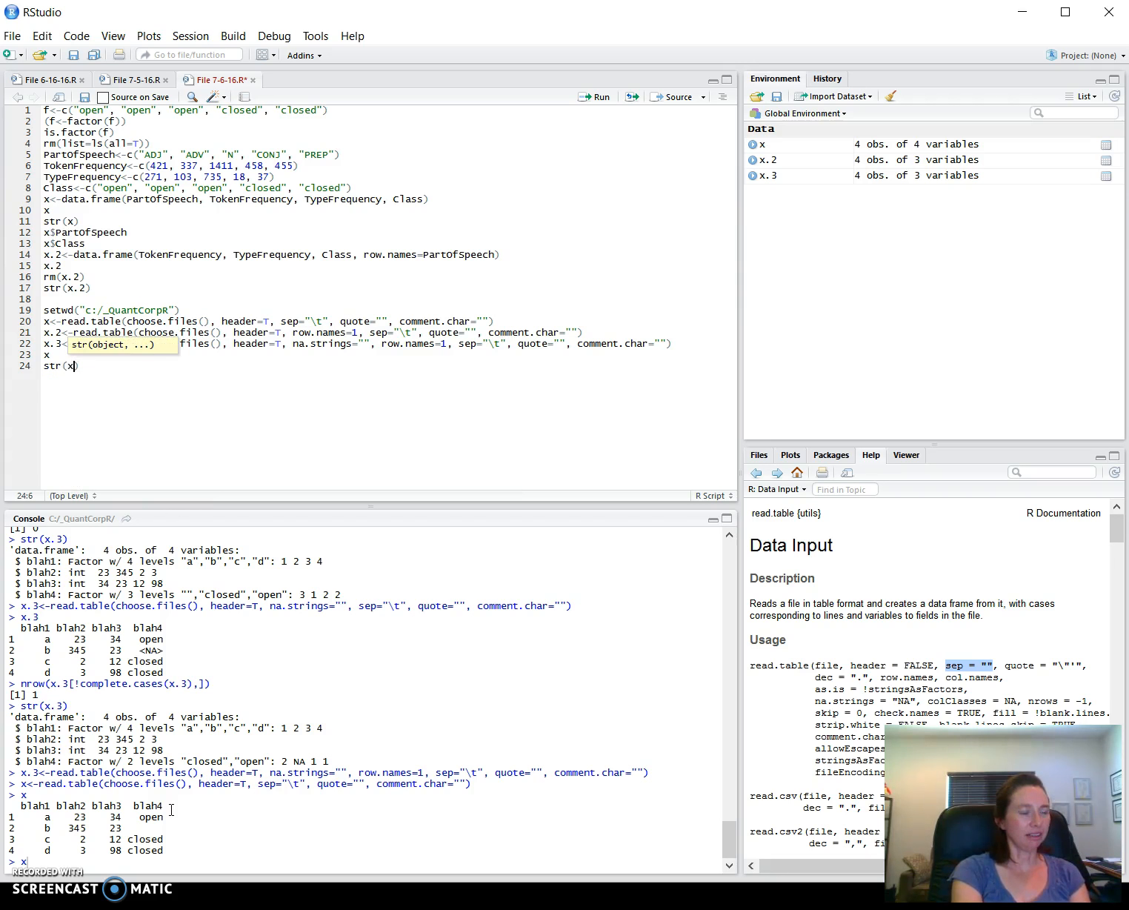
key(Return)
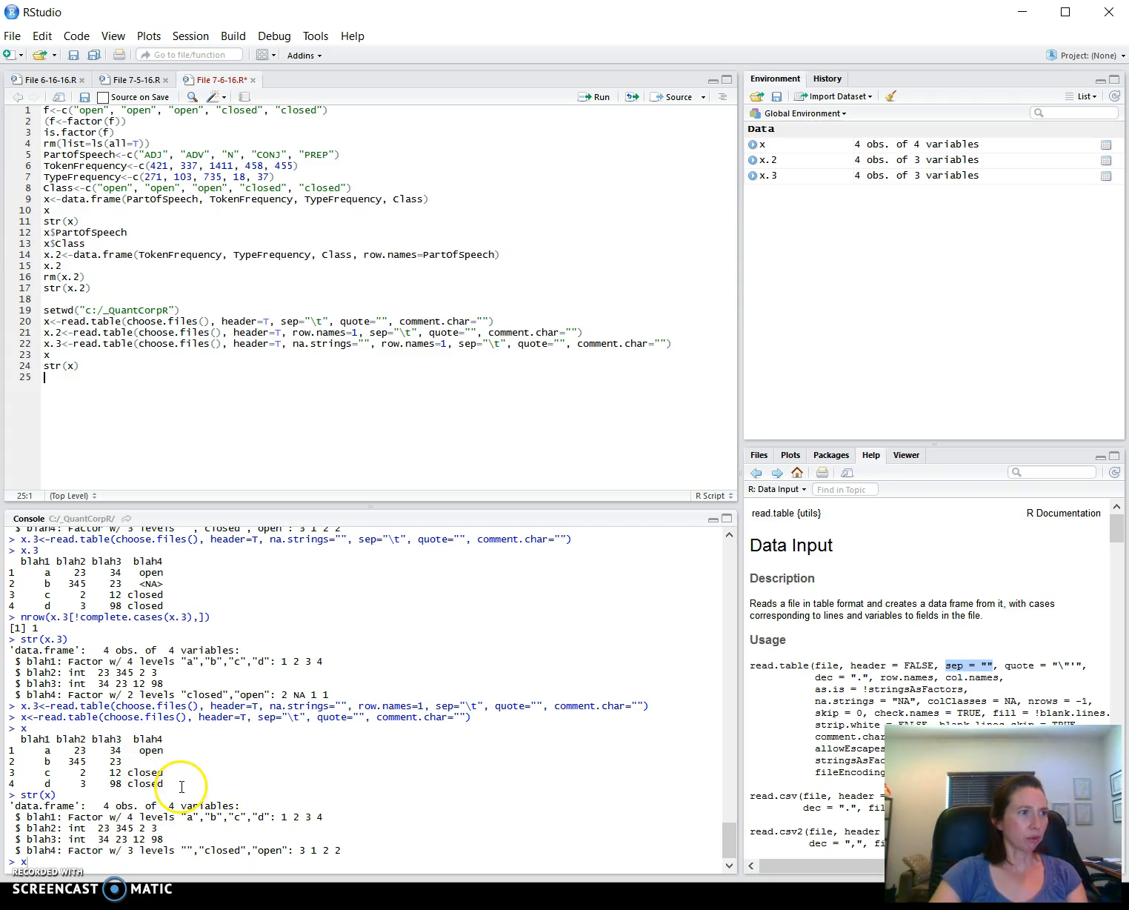
mouse_move(224, 732)
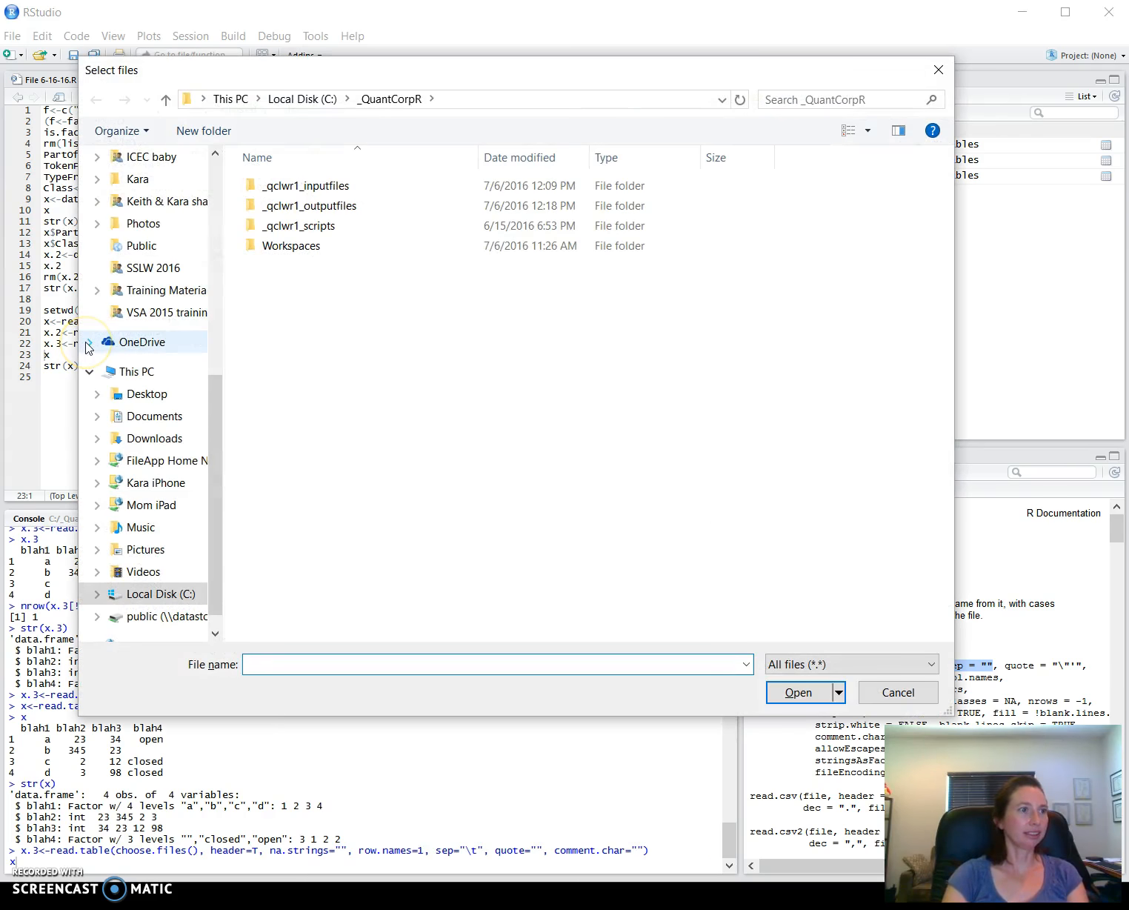
Reload Book3 from _qclwr1_inputfiles into x.3 with na.strings=""
double_click(306, 185)
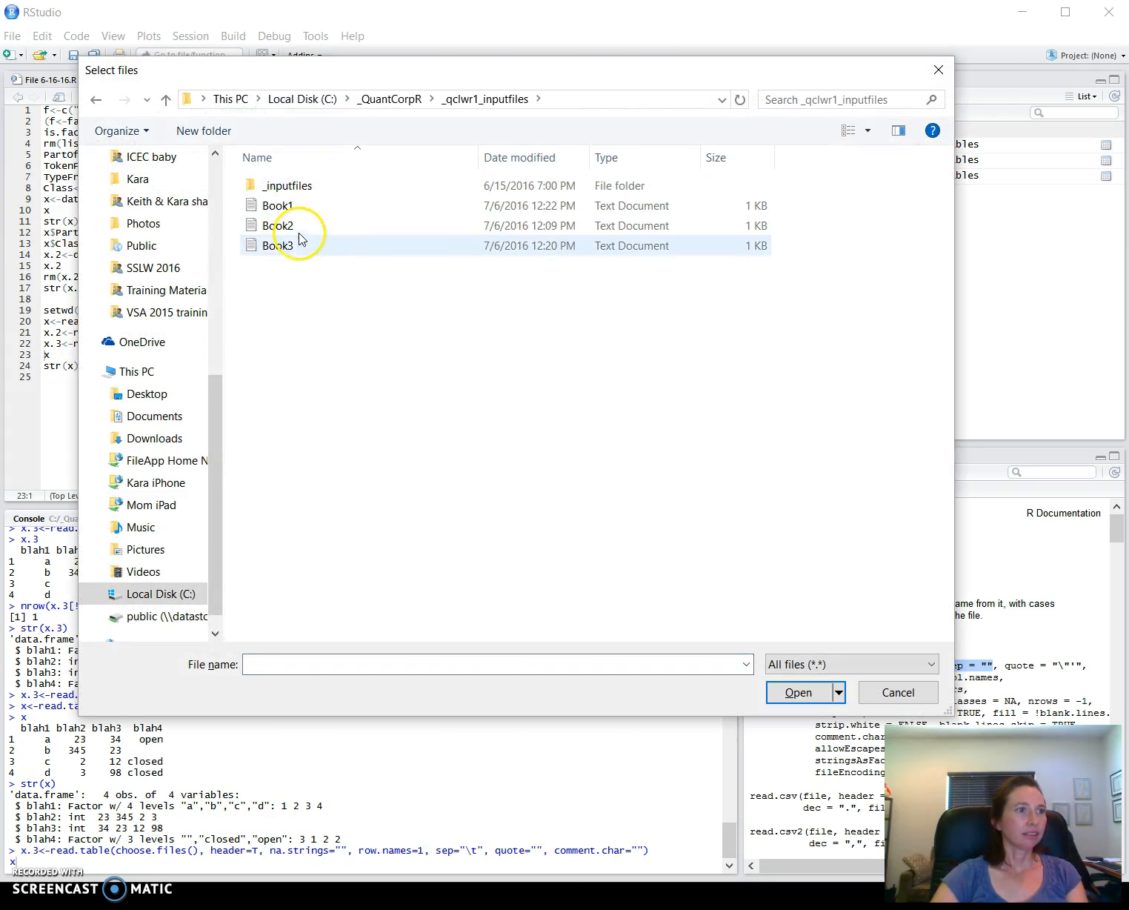
click(798, 693)
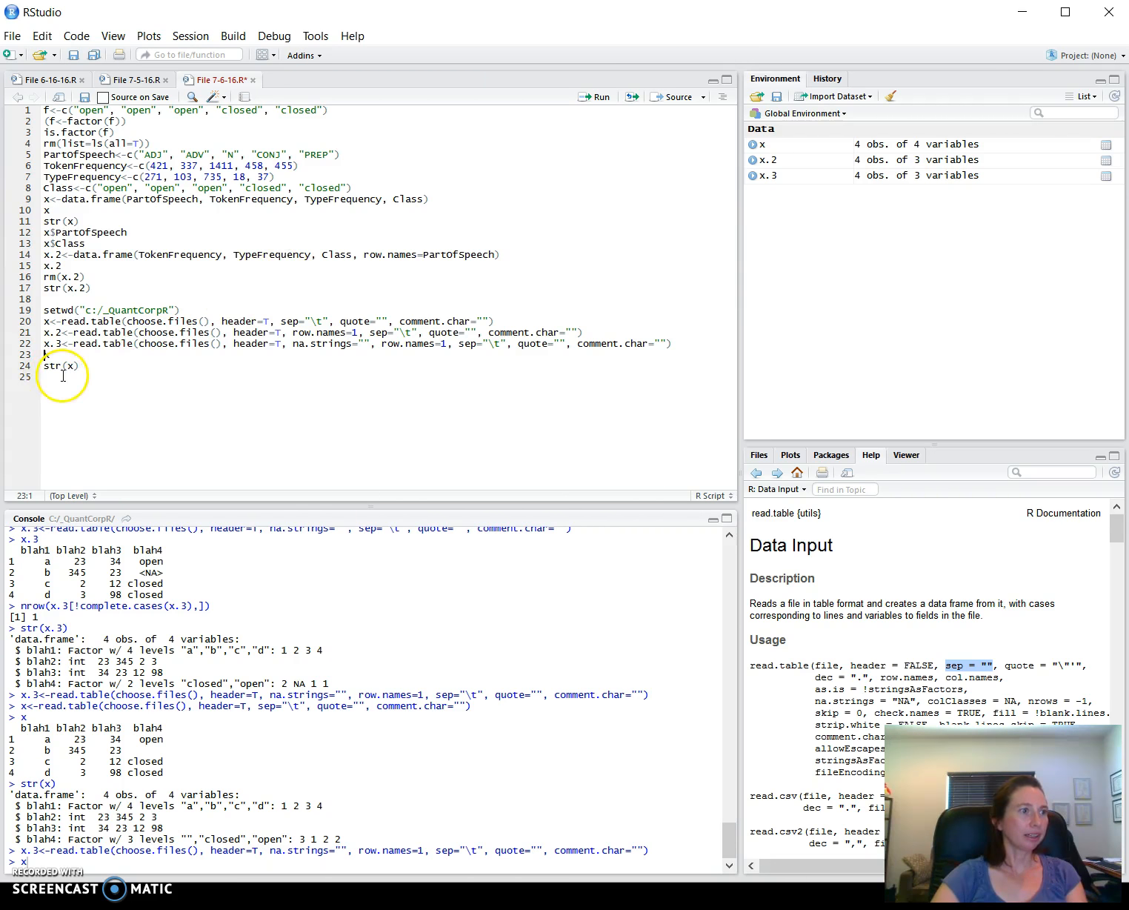
Print x.3 and str(x.3), confirming blah4 shows NA with only two levels
text(x.3)
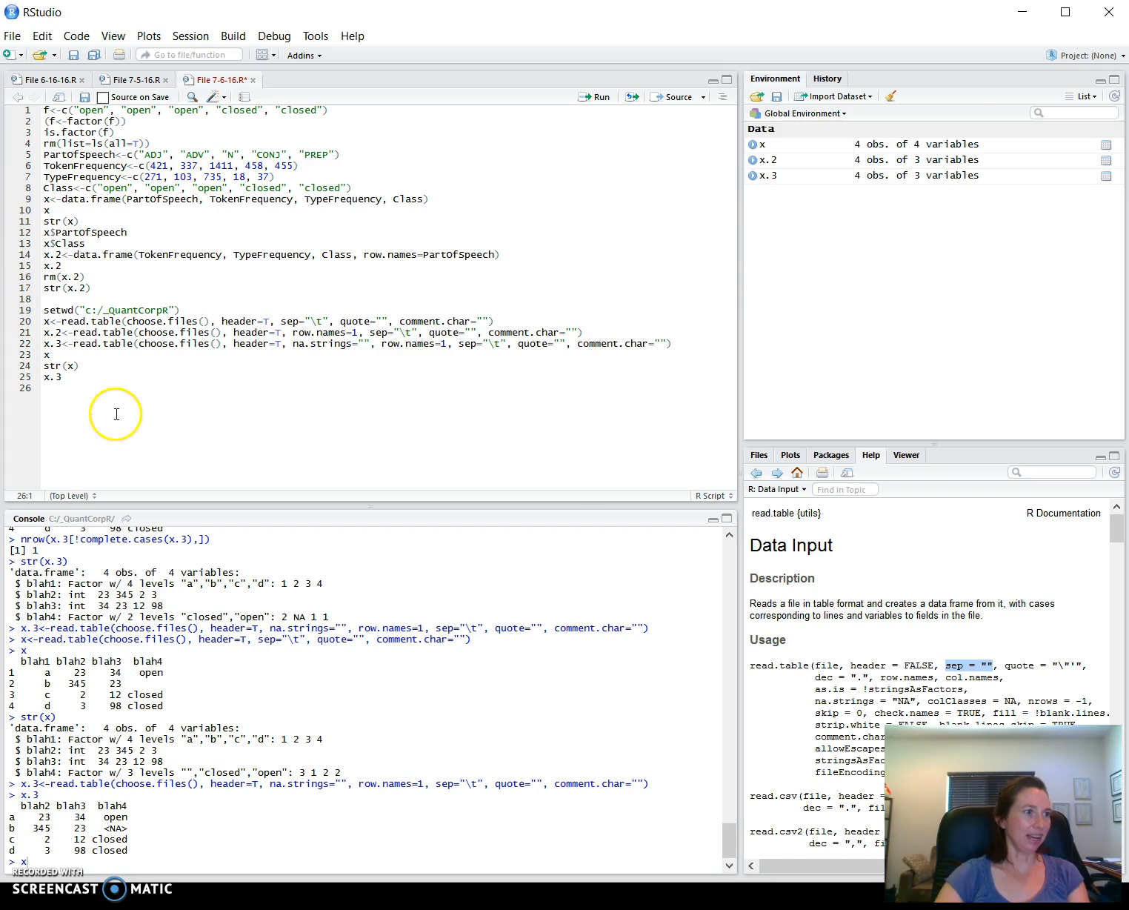
text(str()
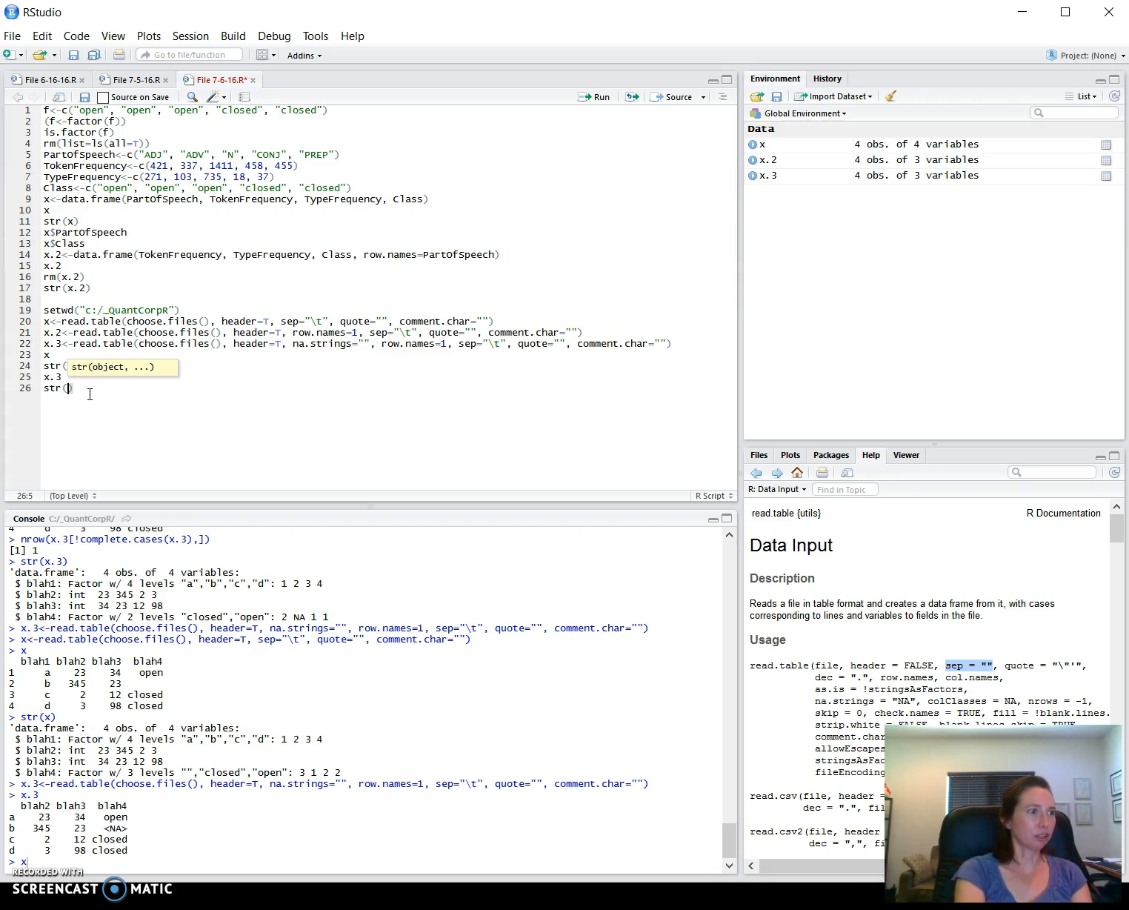
text(x.3)
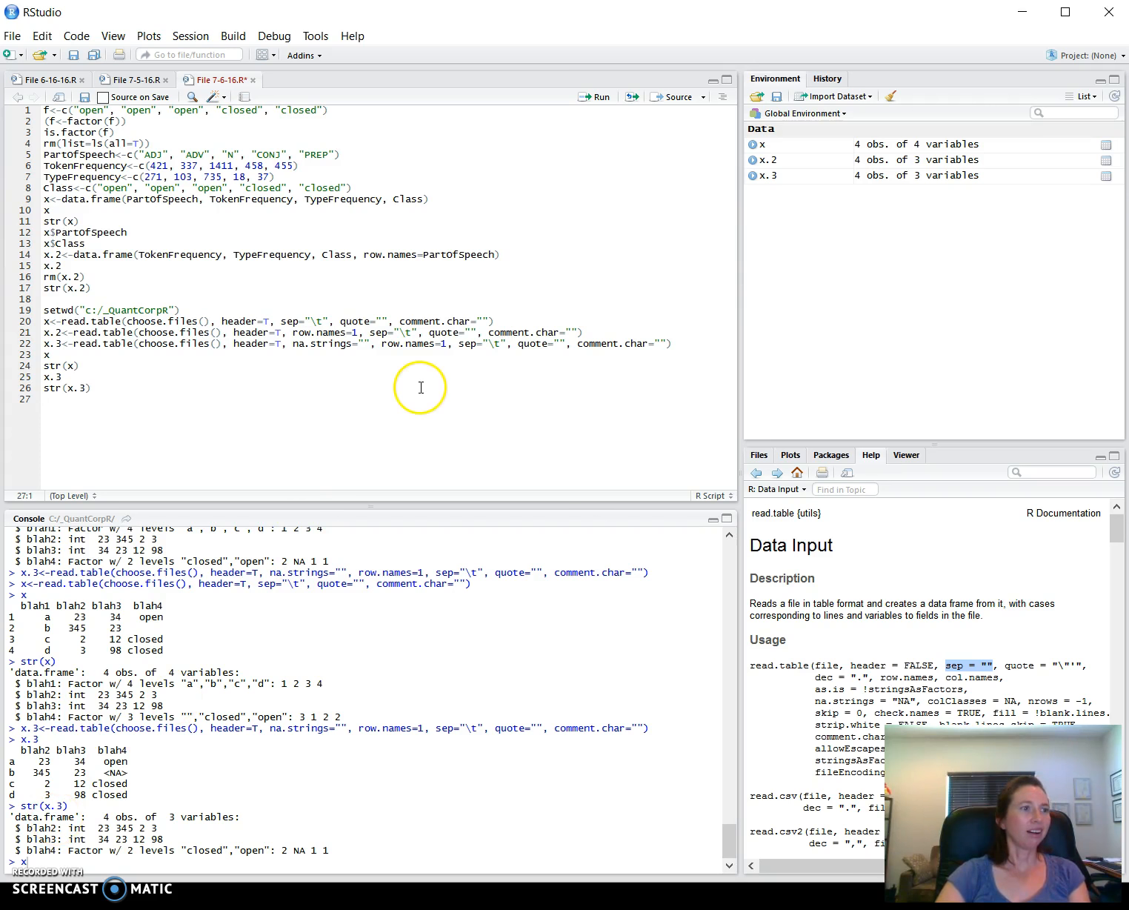
mouse_move(395, 349)
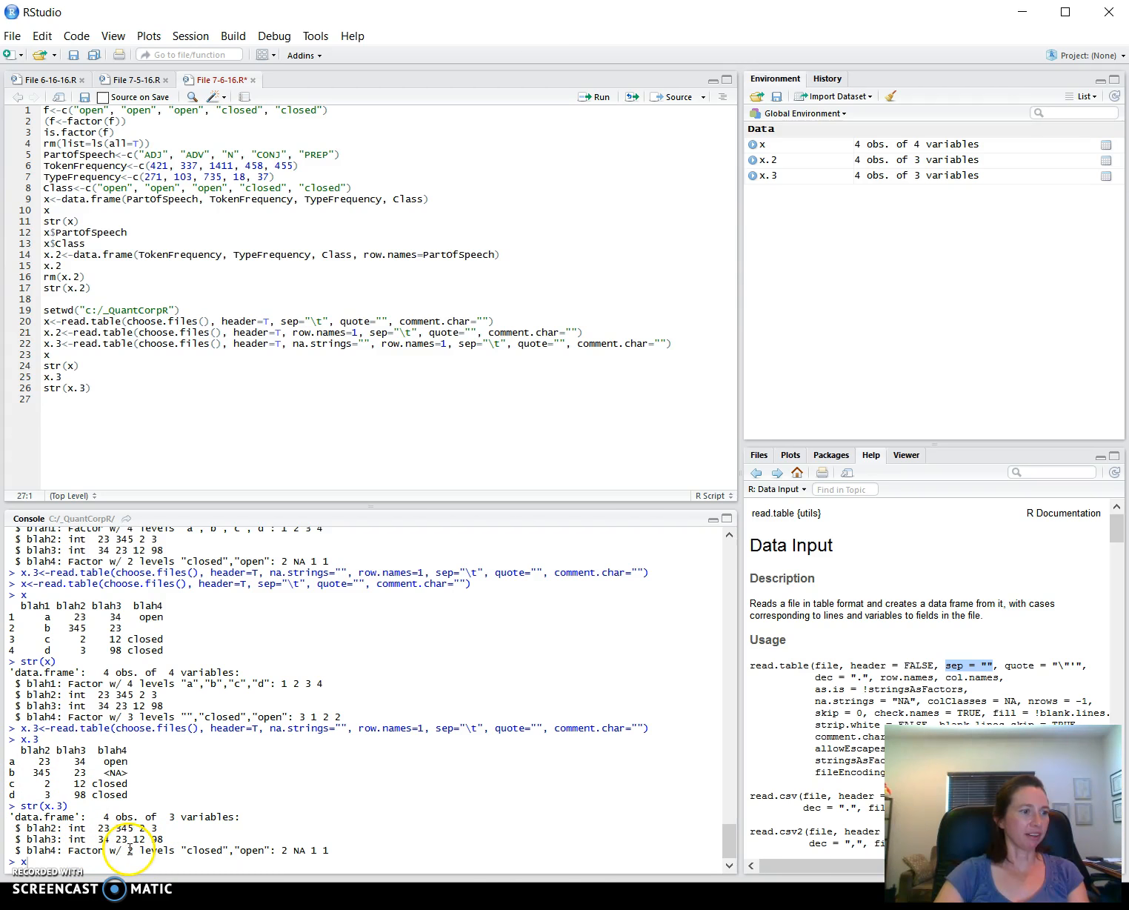
double_click(138, 872)
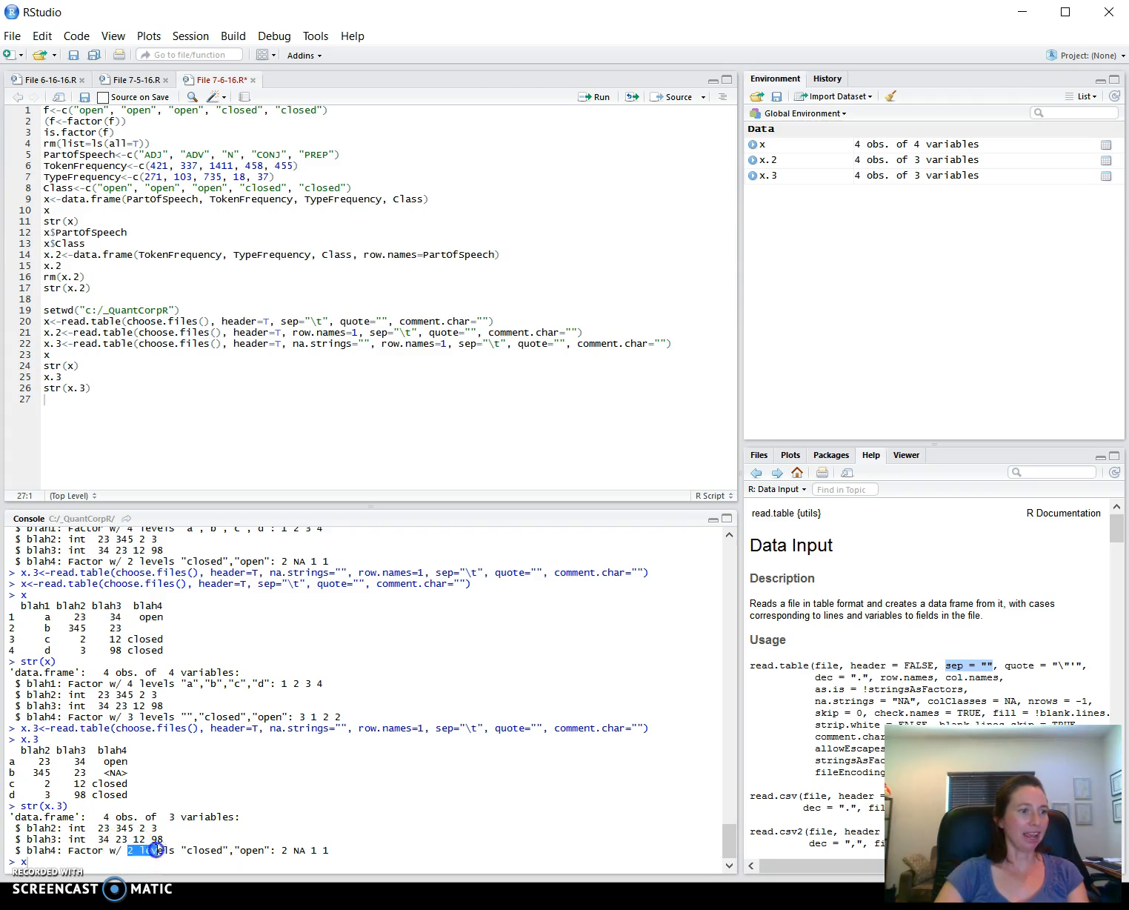